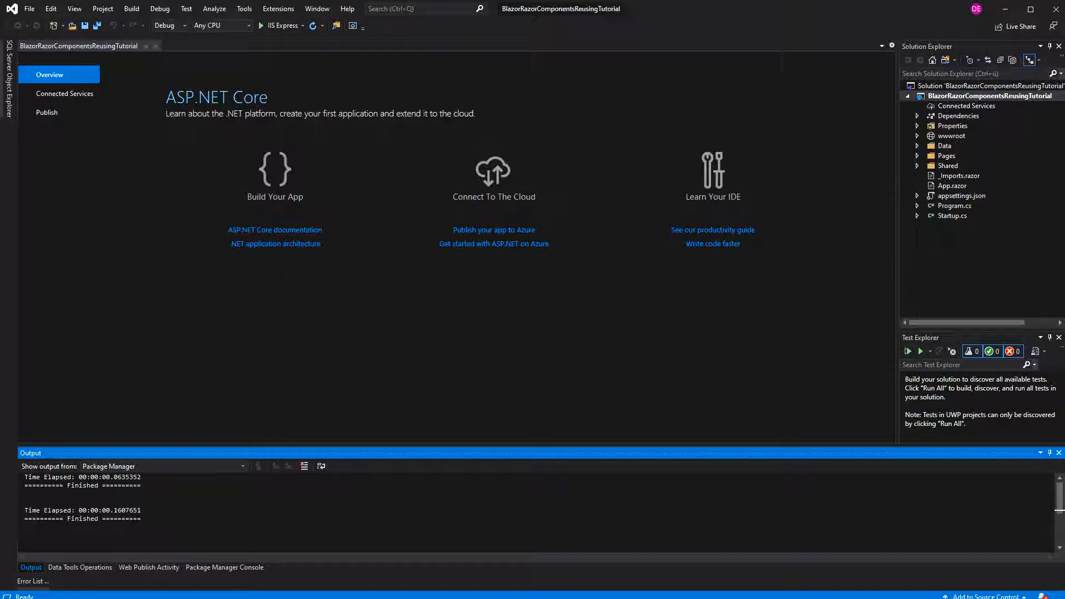
{"action": "mouse_move", "coordinate": [637, 393]}
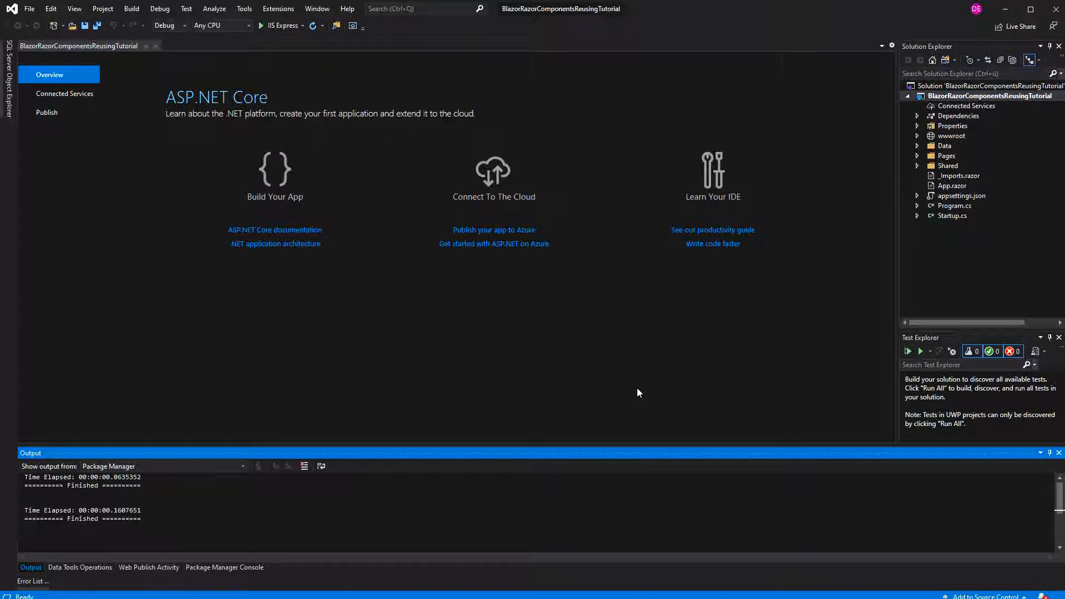
{"action": "mouse_move", "coordinate": [732, 326]}
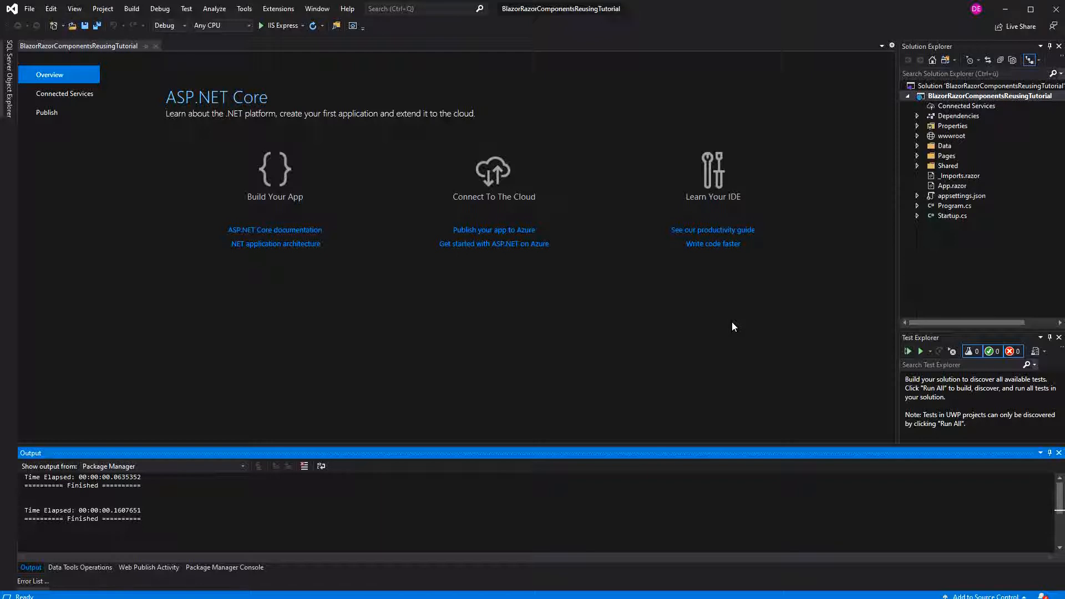
{"action": "mouse_move", "coordinate": [672, 345]}
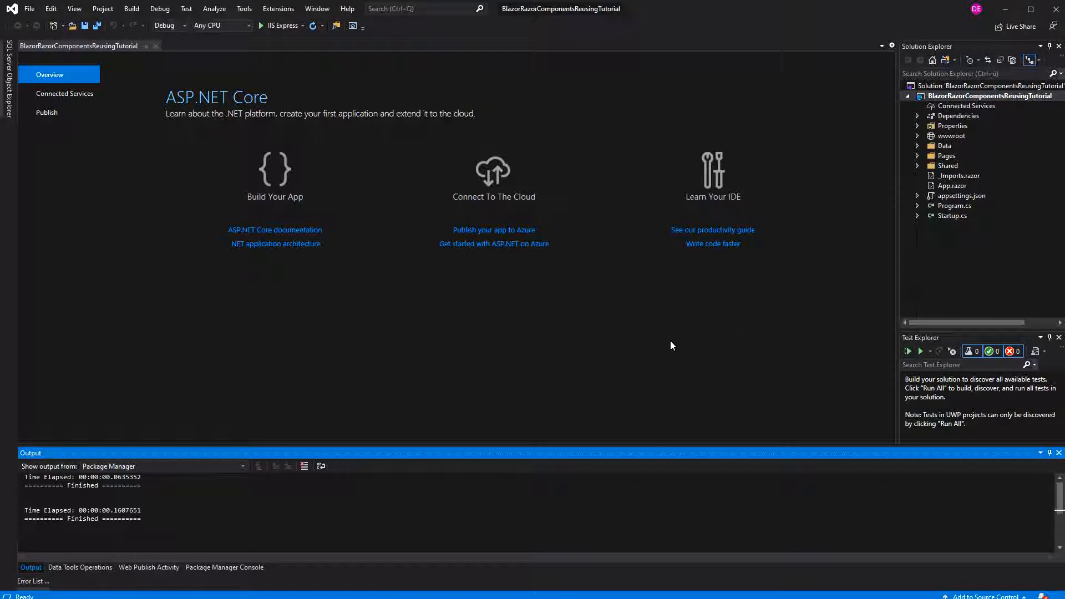
Step: Create a Razor Class Library project named ComponentsContainer in the solution
{"action": "left_click", "coordinate": [985, 85]}
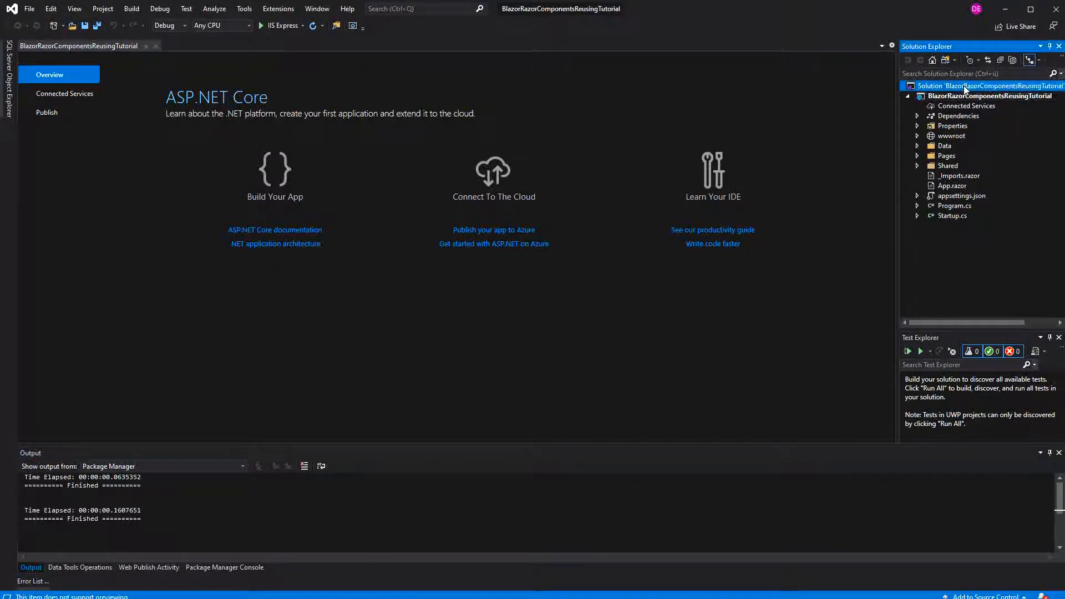
{"action": "right_click", "coordinate": [985, 85]}
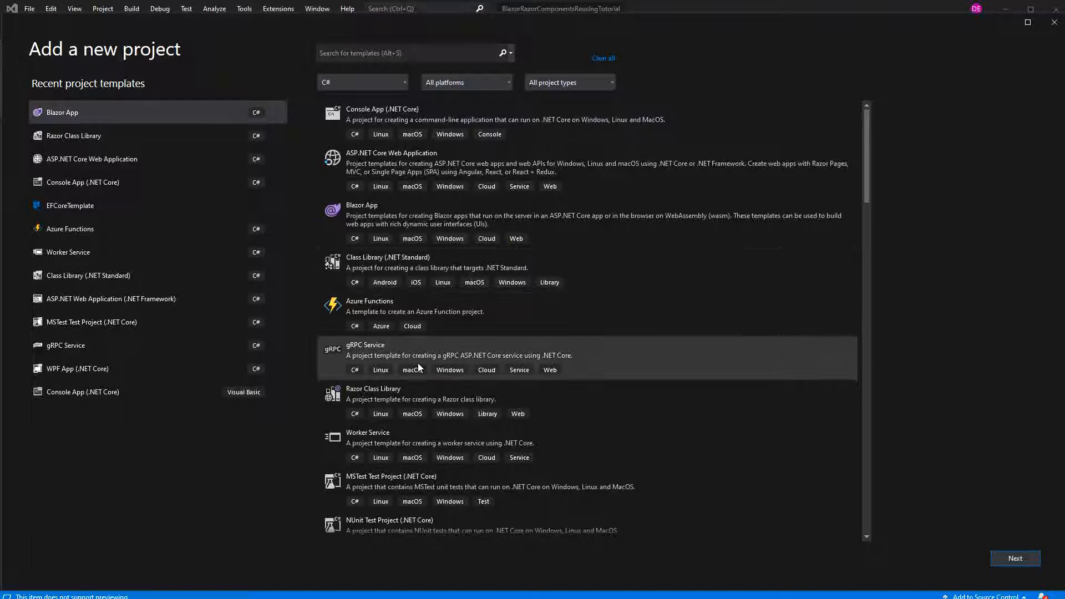
{"action": "left_click", "coordinate": [1015, 558]}
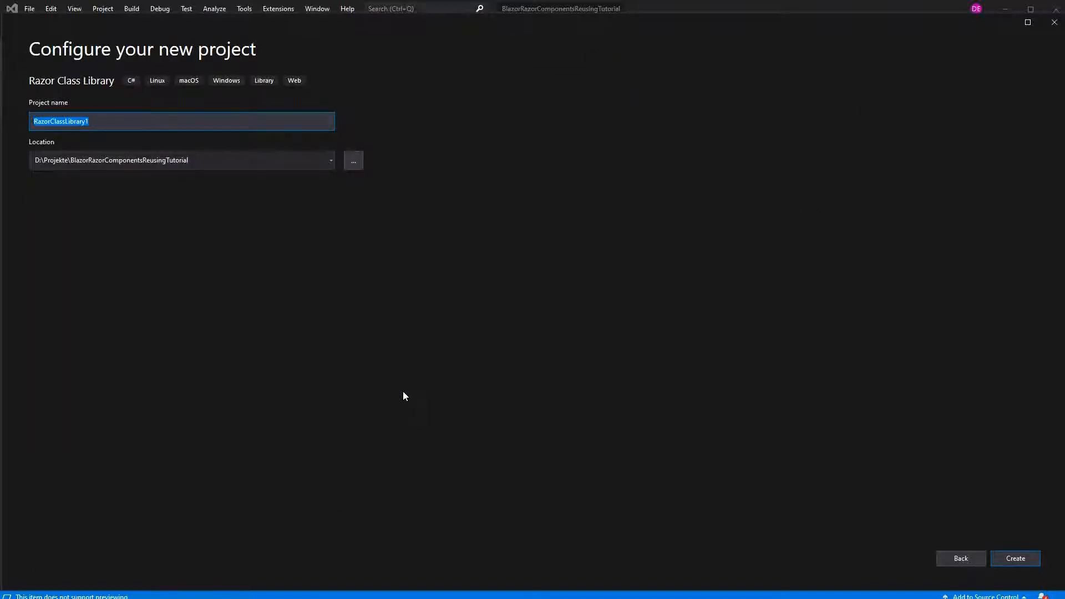
{"action": "type", "text": "Compoment"}
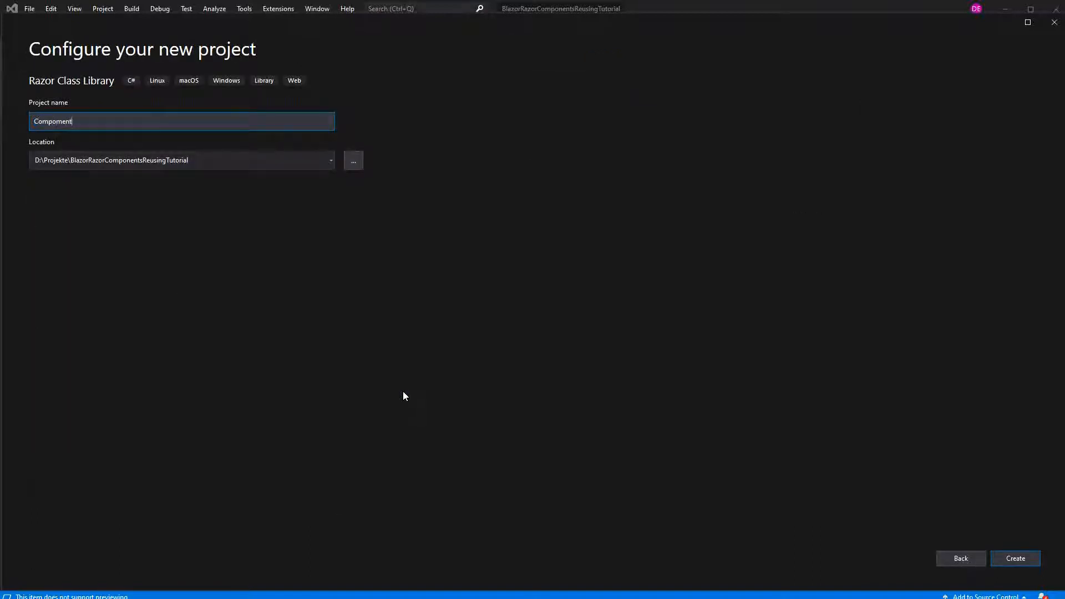
{"action": "type", "text": "s"}
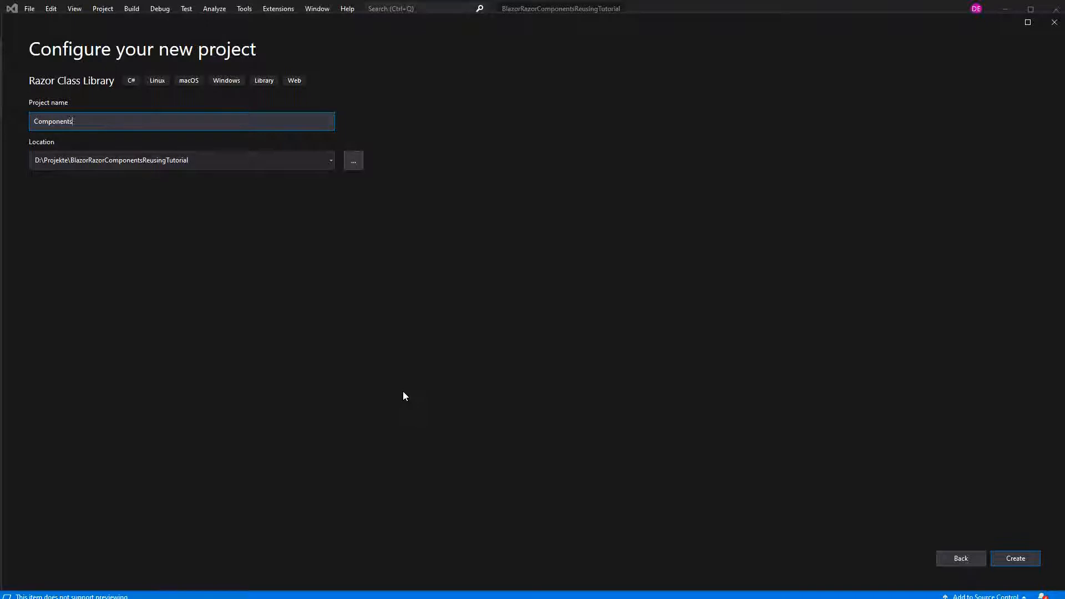
{"action": "type", "text": "Co"}
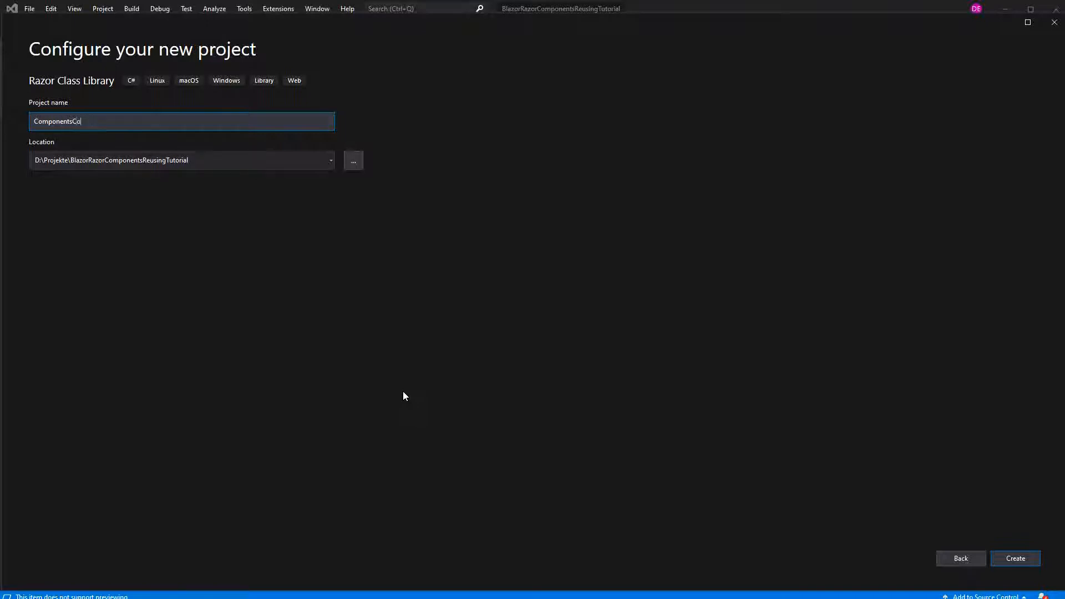
{"action": "type", "text": "ntainer"}
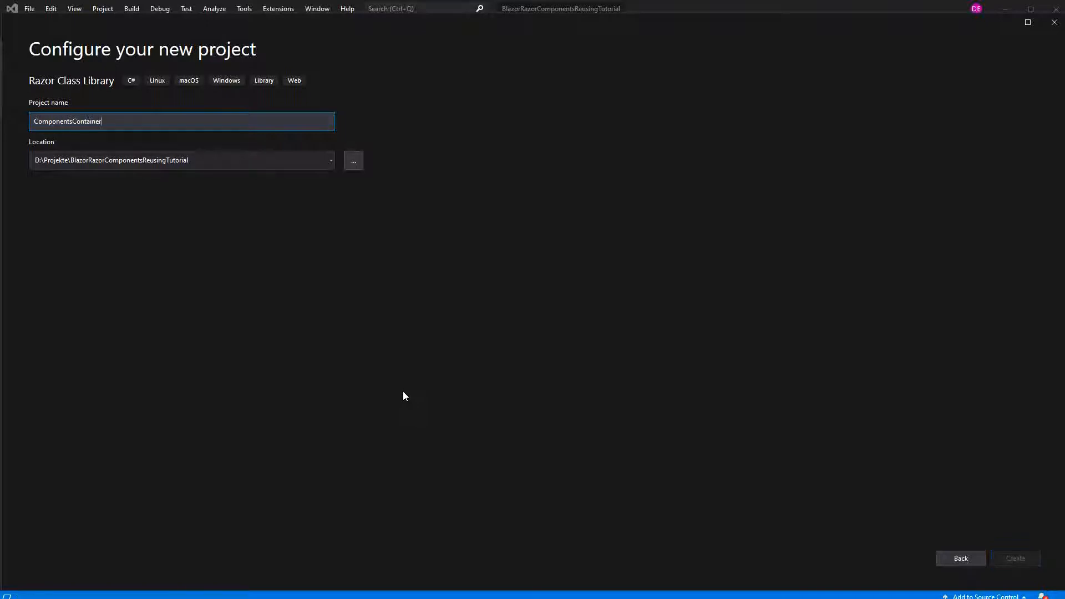
{"action": "left_click", "coordinate": [1015, 557]}
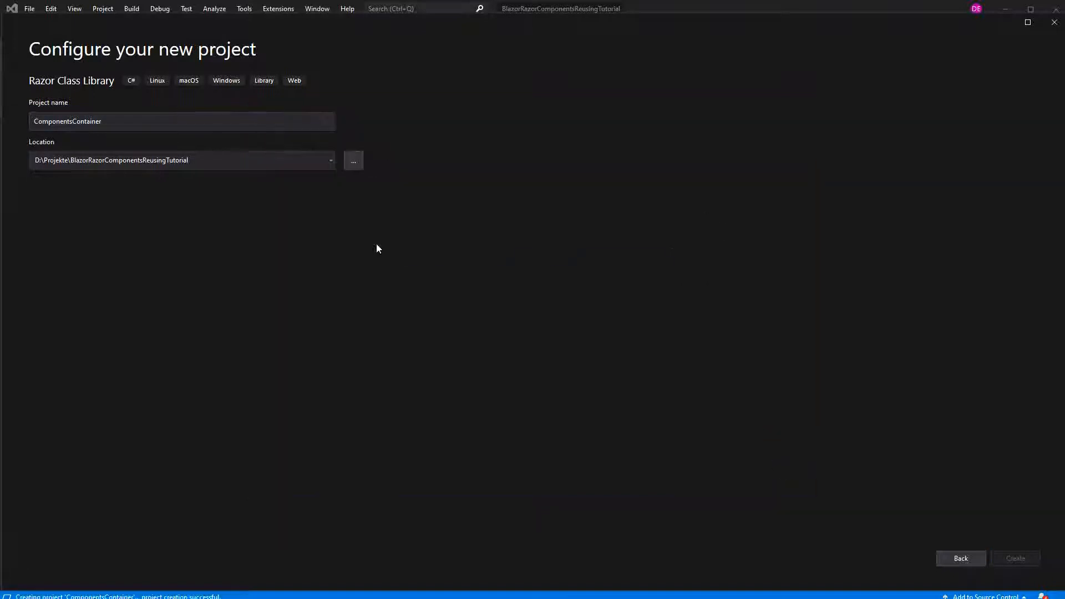
{"action": "left_click", "coordinate": [1013, 558]}
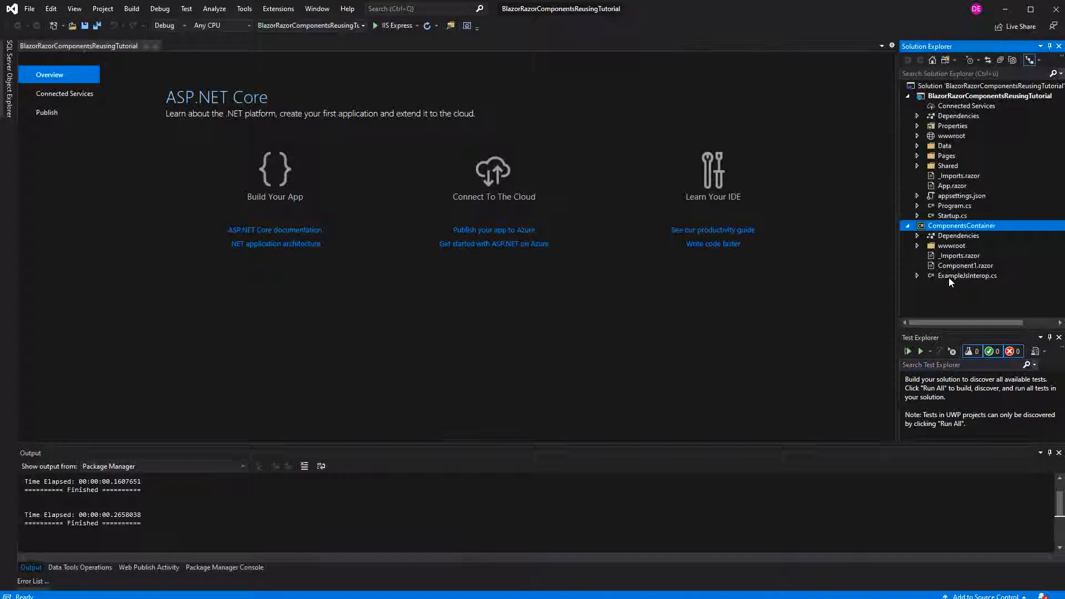
Step: Open ComponentsContainer's ExampleJsInterop.cs, then the main app's Pages/FetchData.razor
{"action": "left_click", "coordinate": [967, 275]}
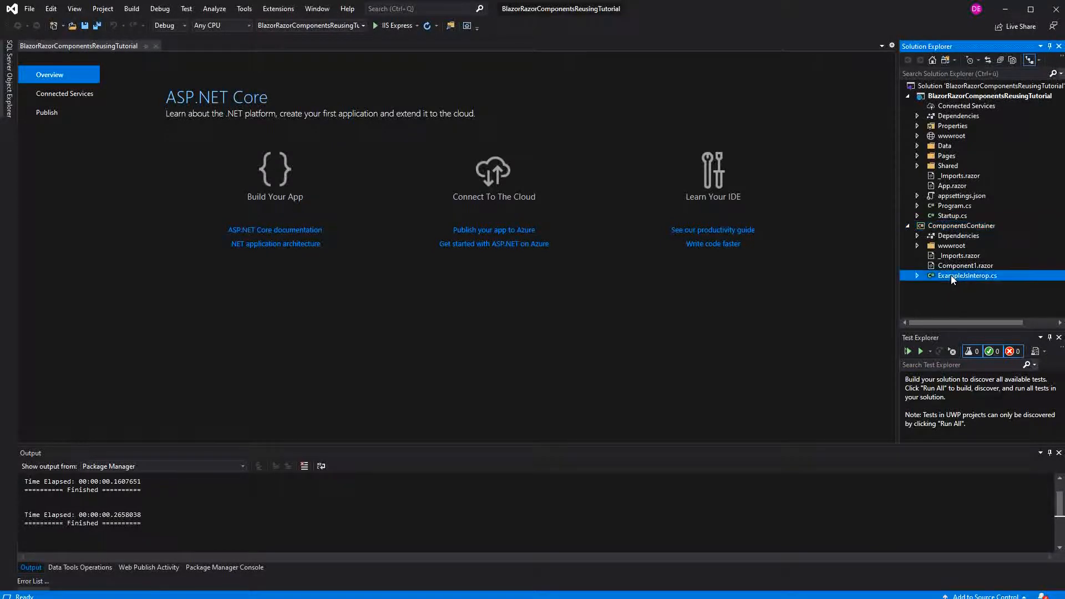
{"action": "double_click", "coordinate": [966, 275]}
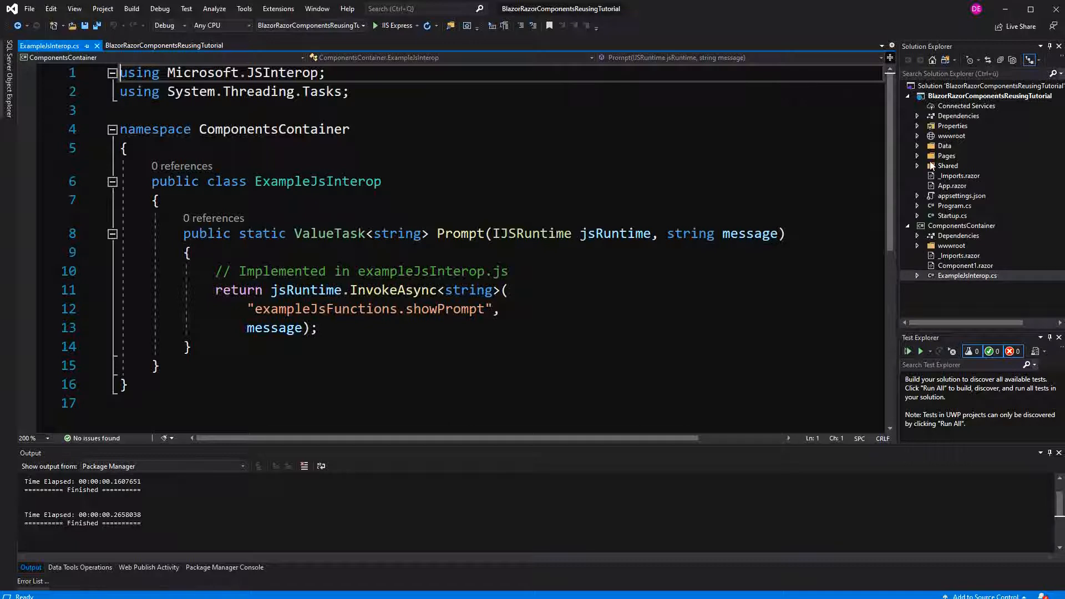
{"action": "left_click", "coordinate": [917, 155]}
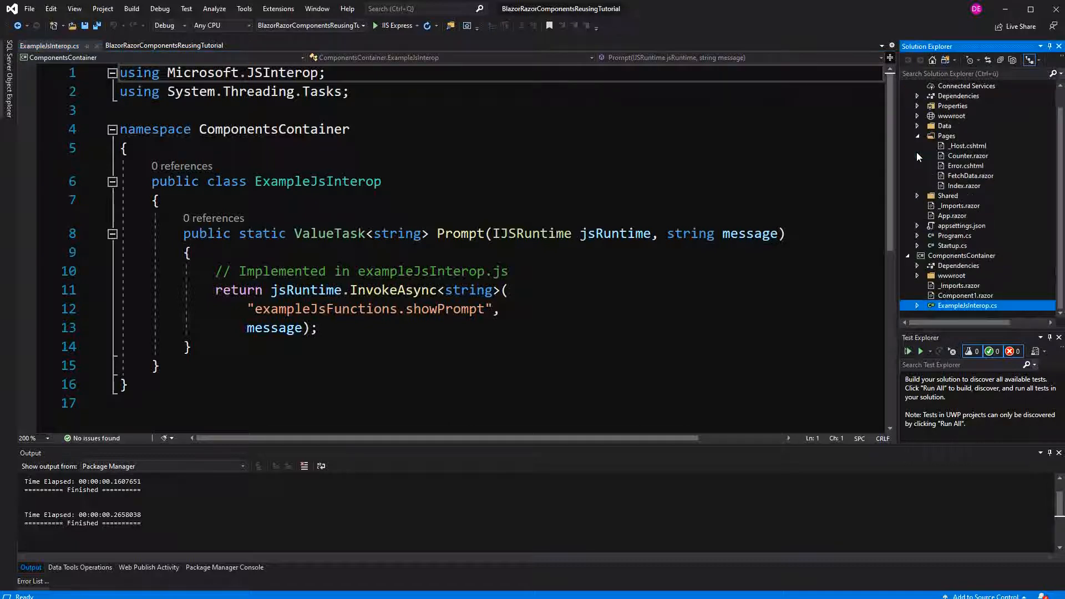
{"action": "double_click", "coordinate": [970, 176]}
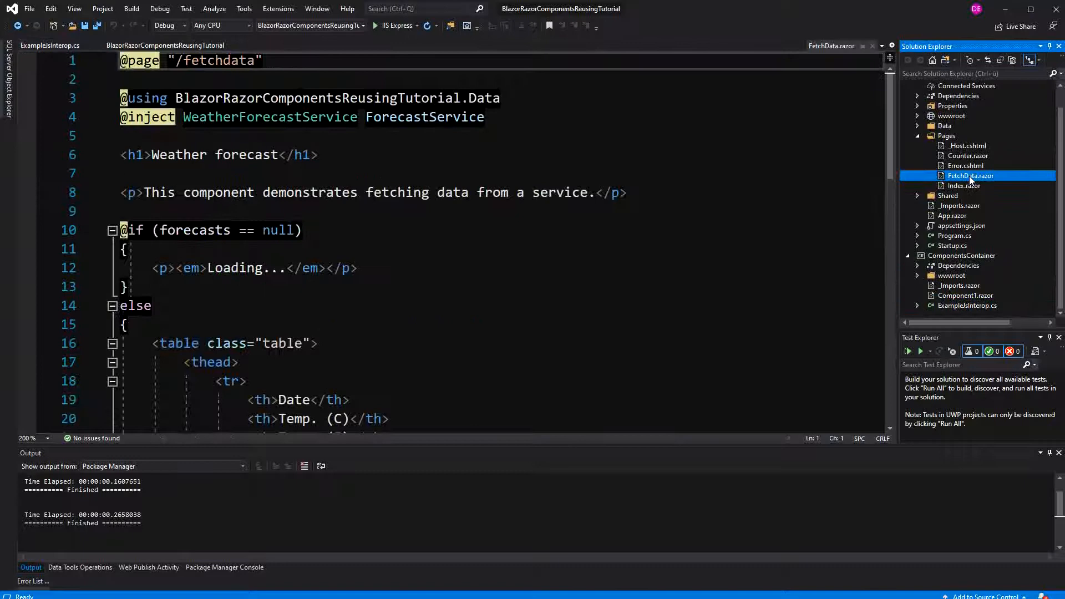
{"action": "mouse_move", "coordinate": [969, 160]}
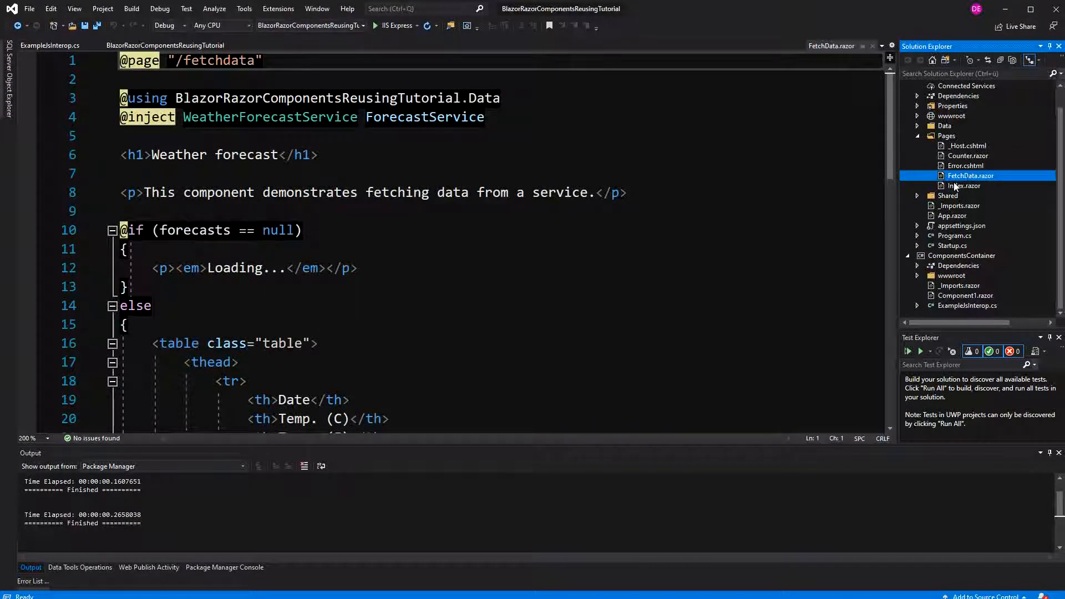
{"action": "mouse_move", "coordinate": [964, 207]}
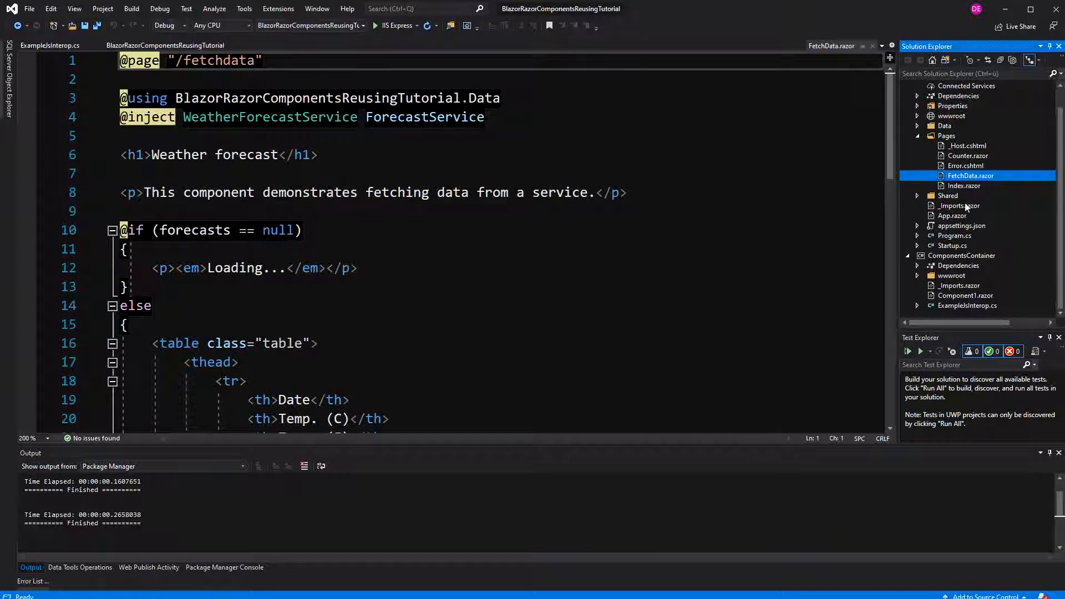
Step: Move Counter.razor, FetchData.razor, WeatherForecast.cs and WeatherForecastService.cs into ComponentsContainer
{"action": "double_click", "coordinate": [960, 255]}
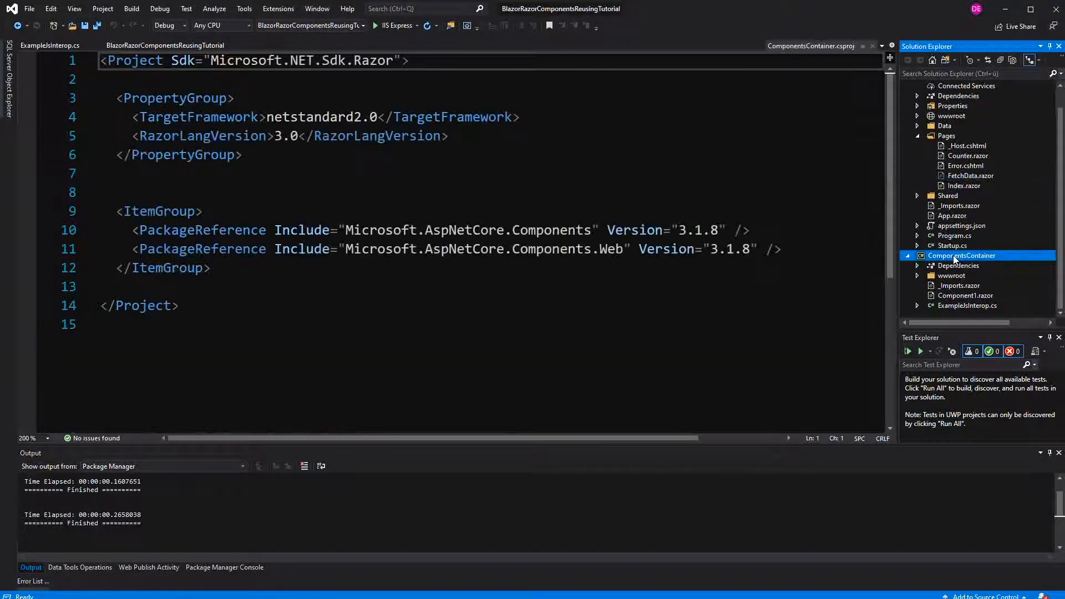
{"action": "left_click", "coordinate": [967, 165]}
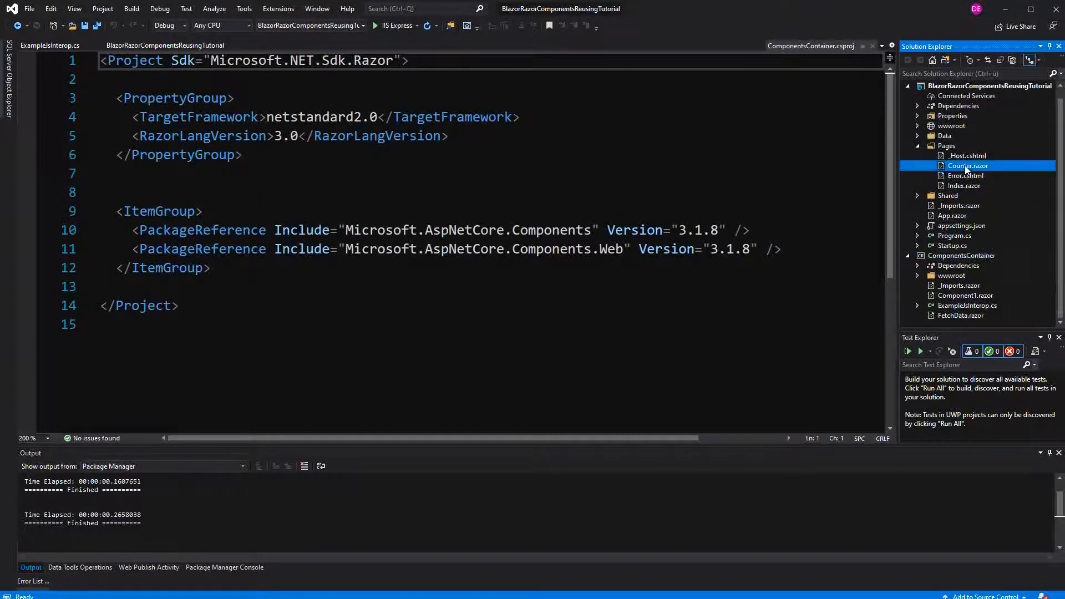
{"action": "double_click", "coordinate": [967, 165]}
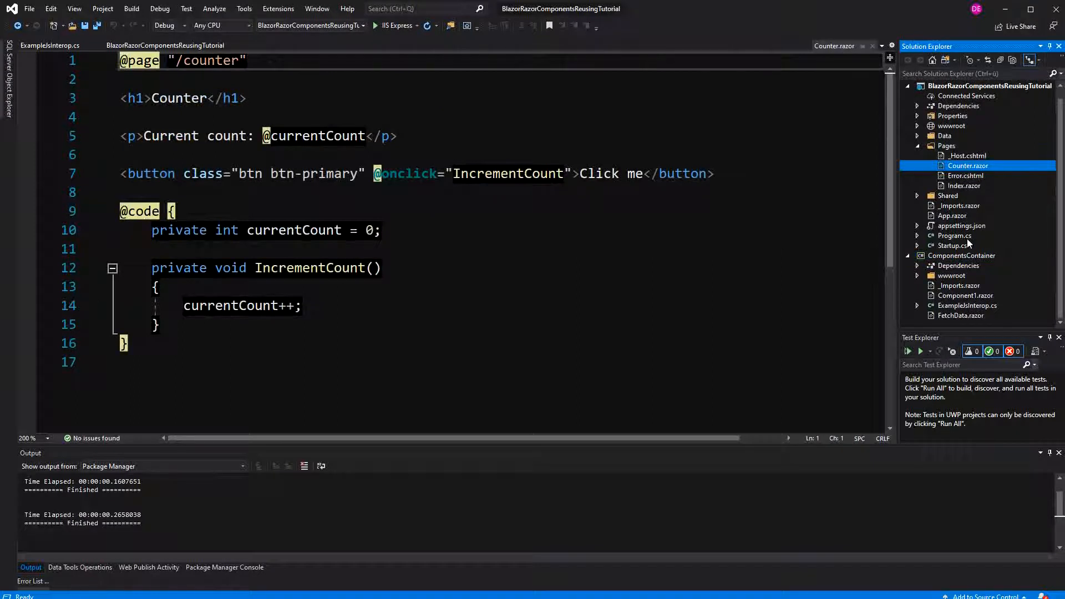
{"action": "left_click", "coordinate": [961, 255]}
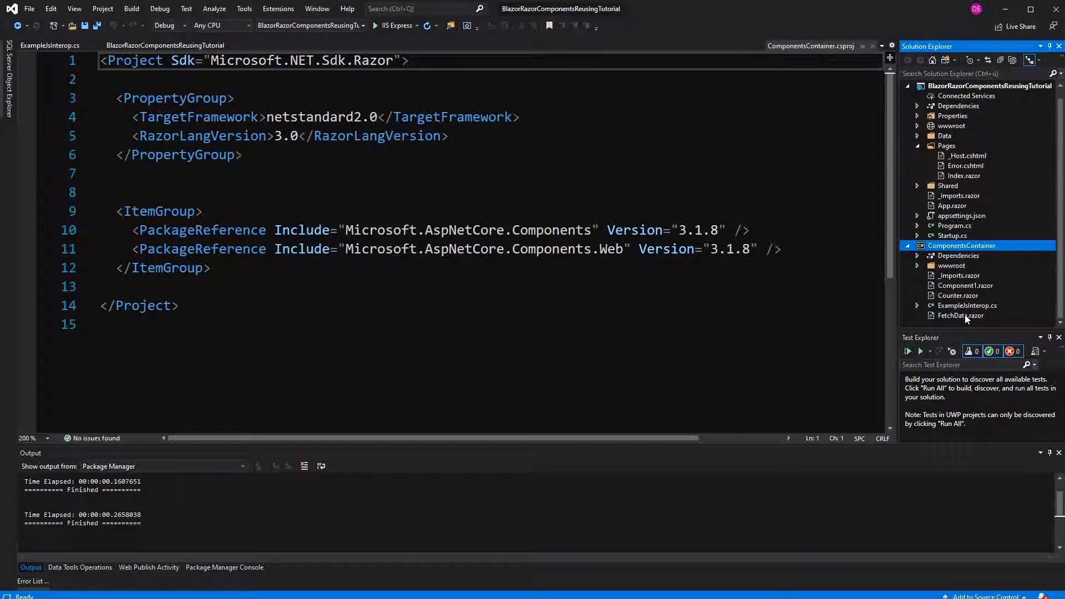
{"action": "left_click", "coordinate": [918, 135]}
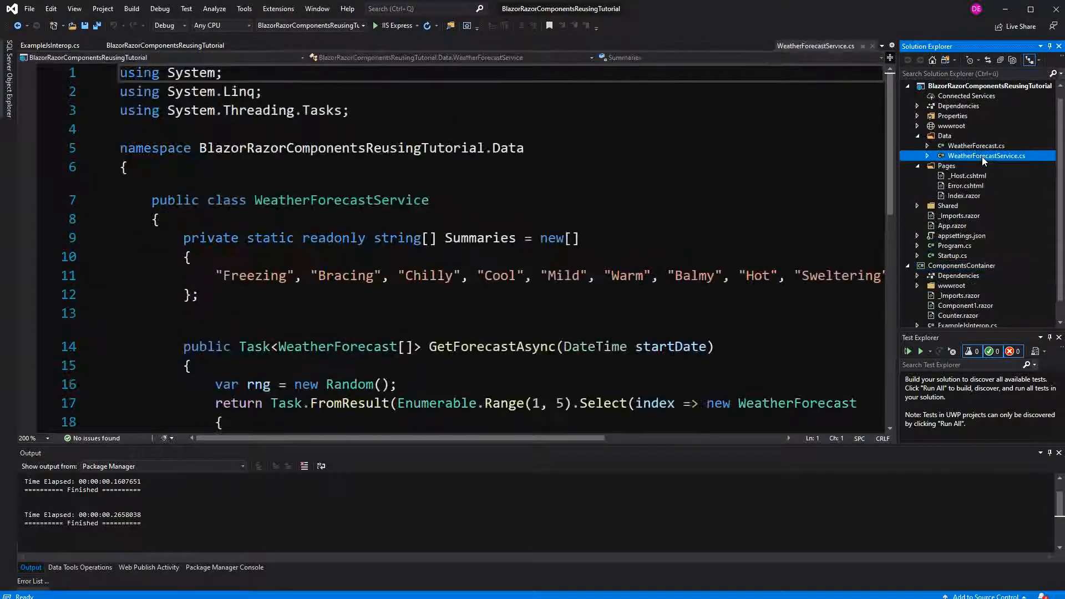
{"action": "left_click", "coordinate": [974, 145]}
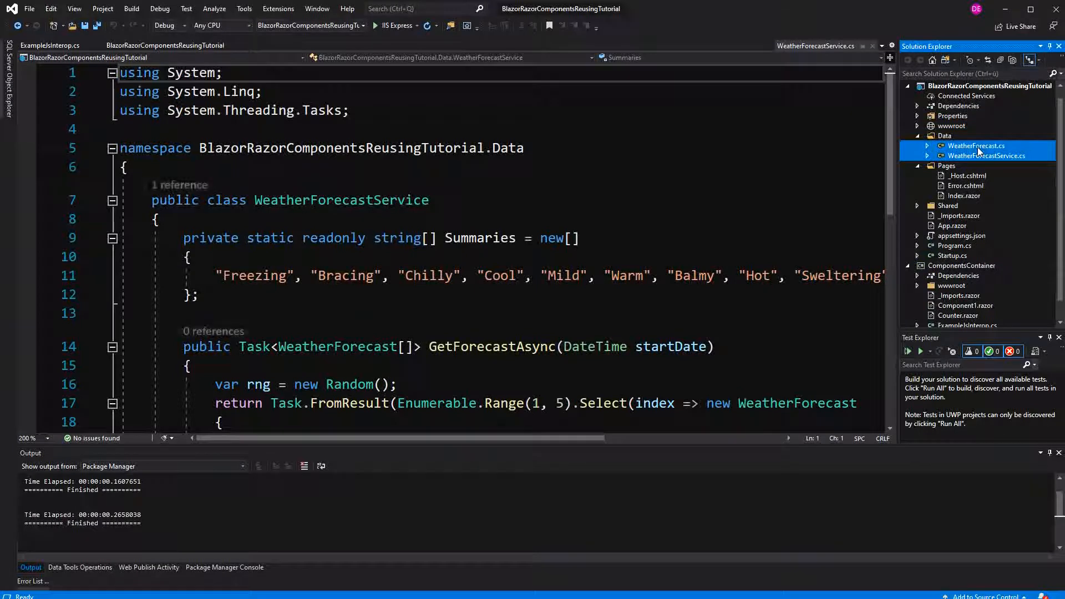
{"action": "double_click", "coordinate": [961, 266]}
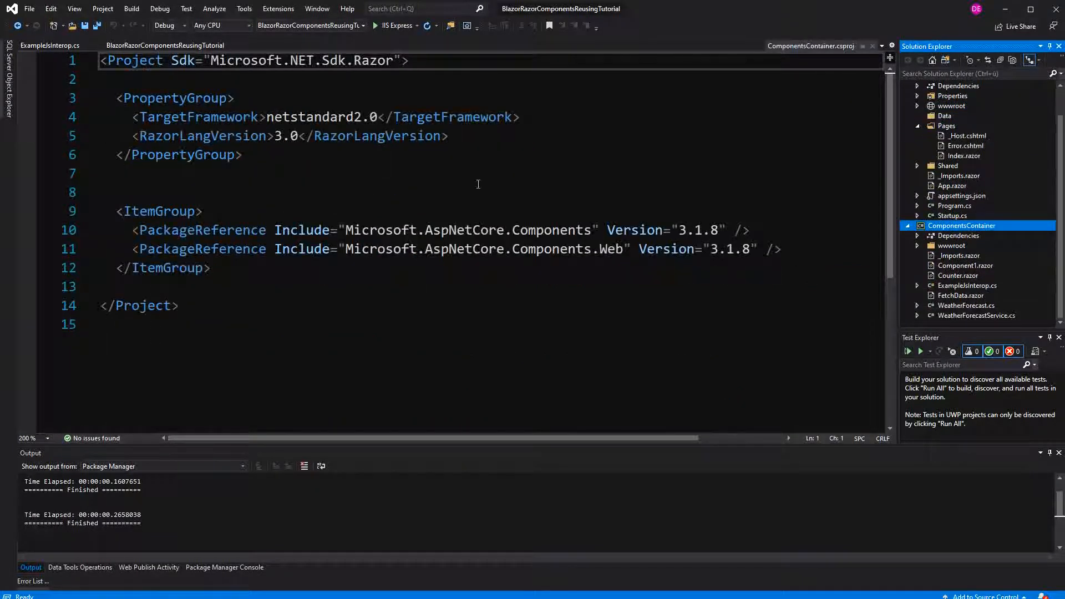
{"action": "left_click", "coordinate": [49, 45]}
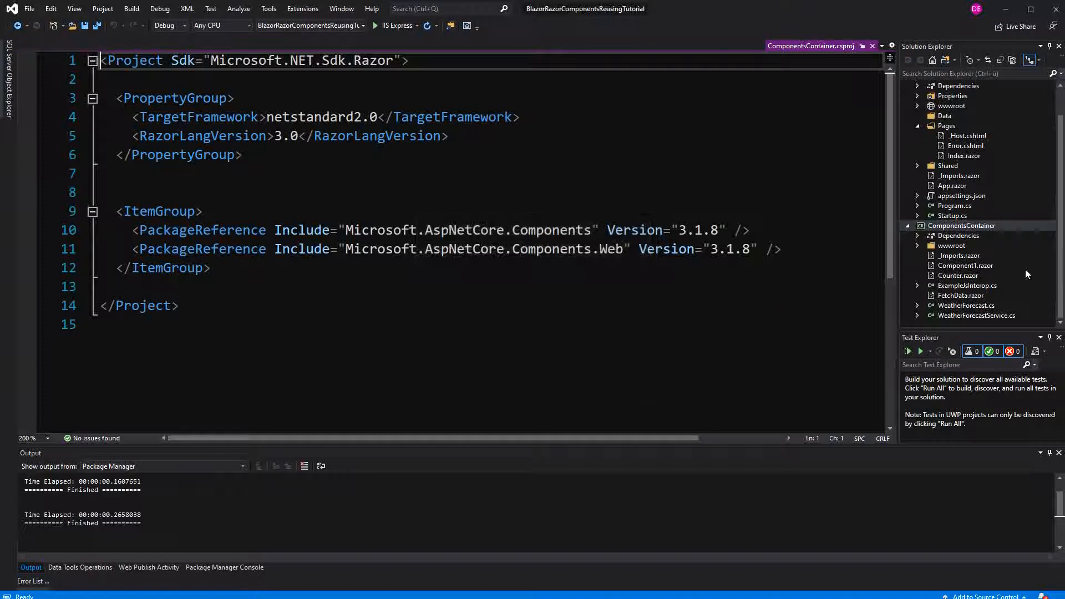
Step: Rename the namespace in WeatherForecast.cs and WeatherForecastService.cs to ComponentsContainer
{"action": "double_click", "coordinate": [965, 305]}
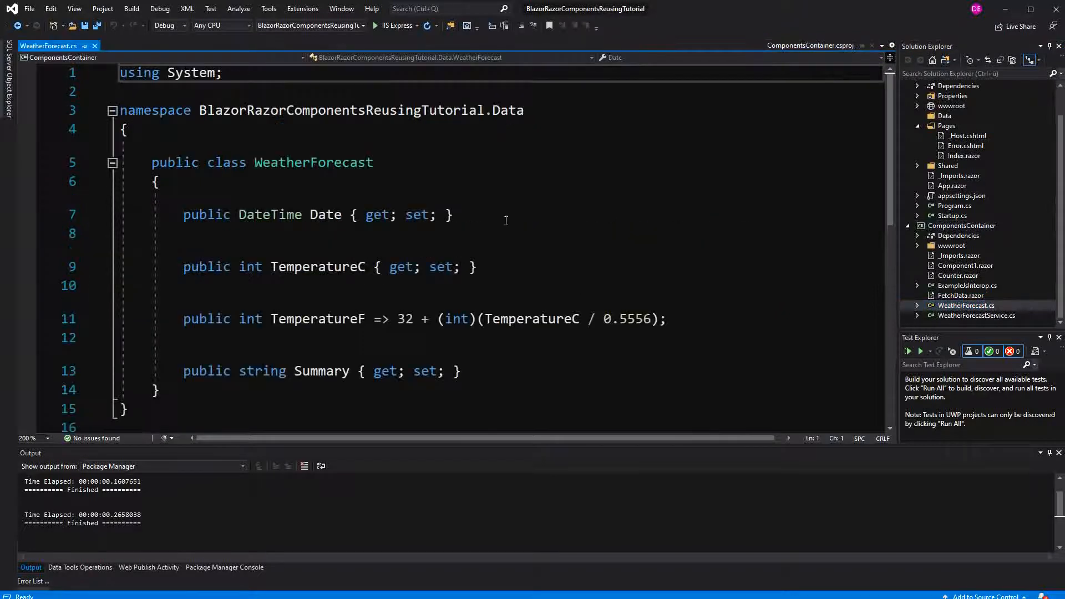
{"action": "double_click", "coordinate": [339, 109]}
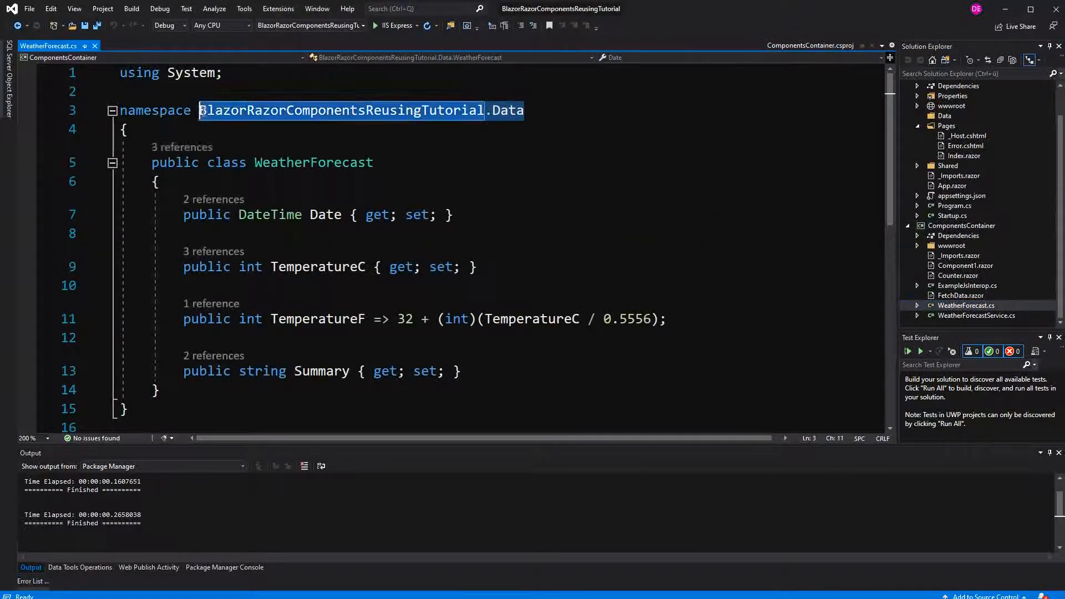
{"action": "type", "text": "C"}
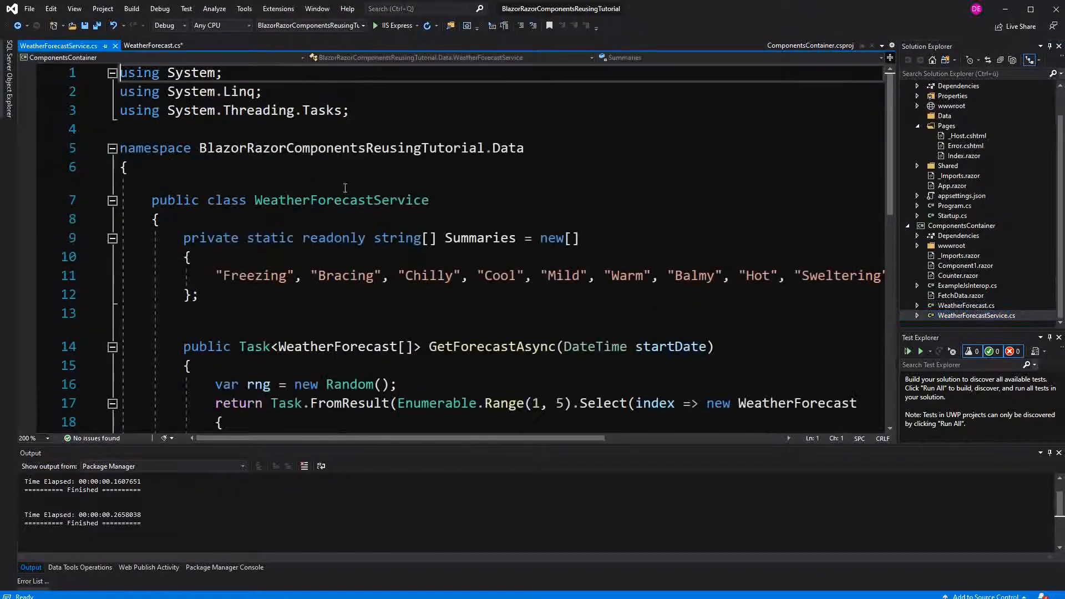
{"action": "double_click", "coordinate": [366, 148]}
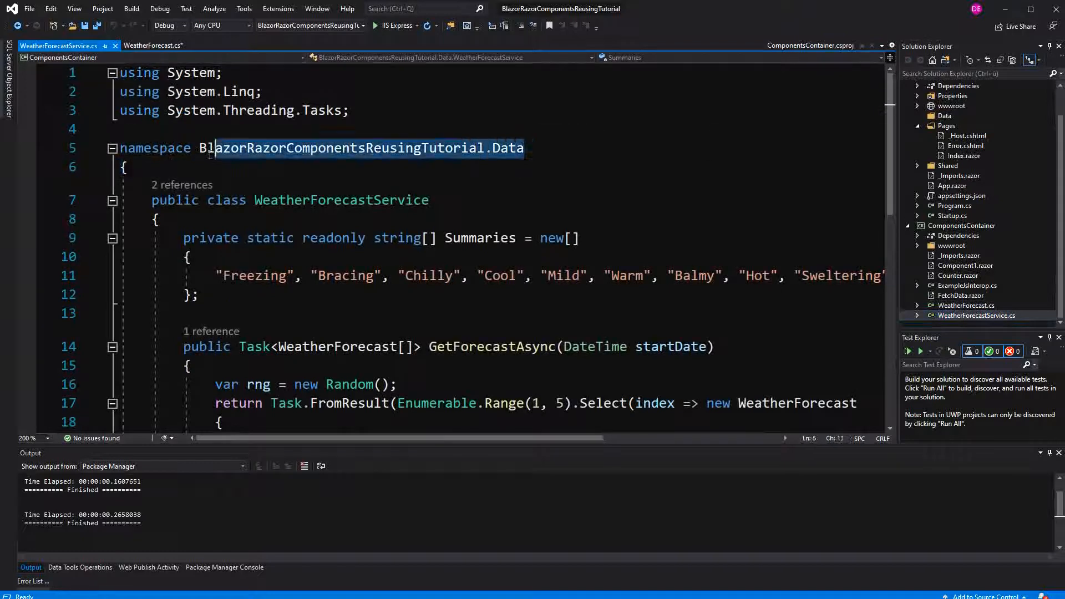
{"action": "type", "text": "Com"}
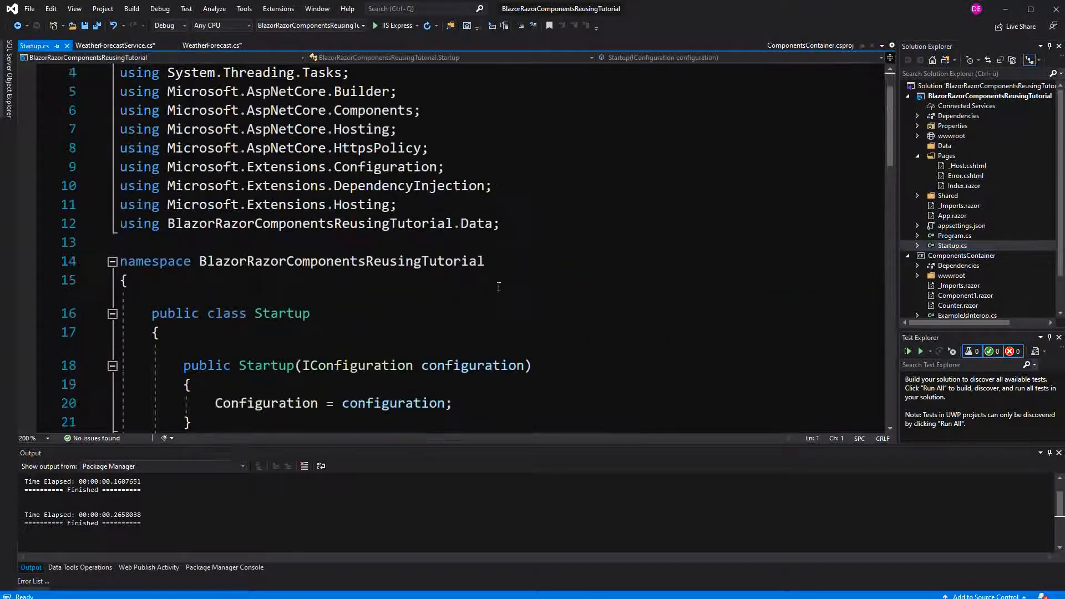
Step: Add 'using ComponentsContainer;' to Startup.cs through the WeatherForecastService quick fix
{"action": "scroll", "scroll_direction": "down", "scroll_amount": 3}
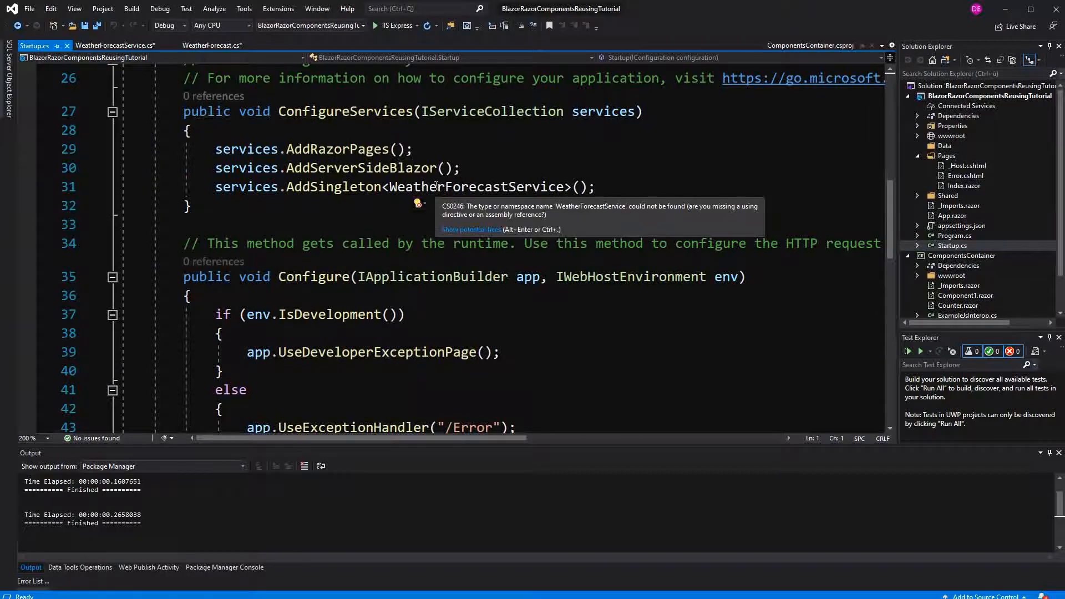
{"action": "left_click", "coordinate": [417, 205]}
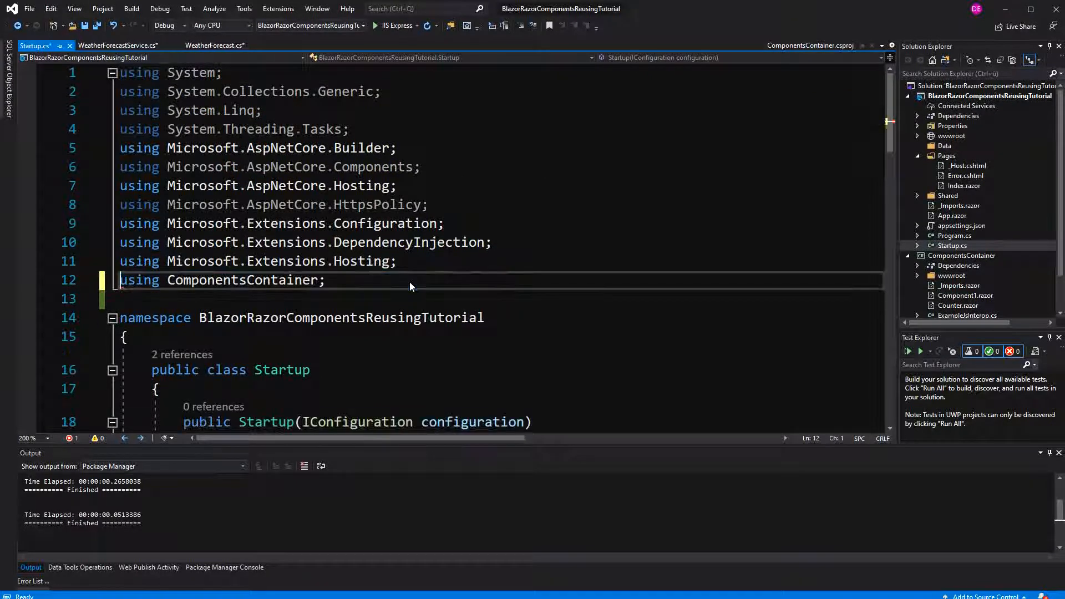
{"action": "scroll", "scroll_direction": "down", "scroll_amount": 3}
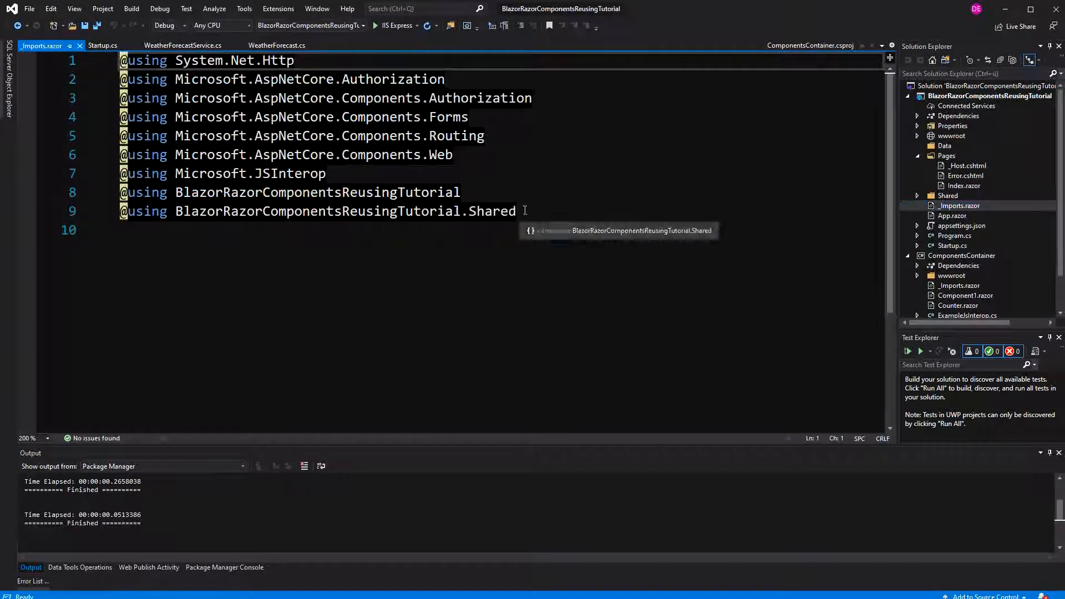
{"action": "type", "text": "@"}
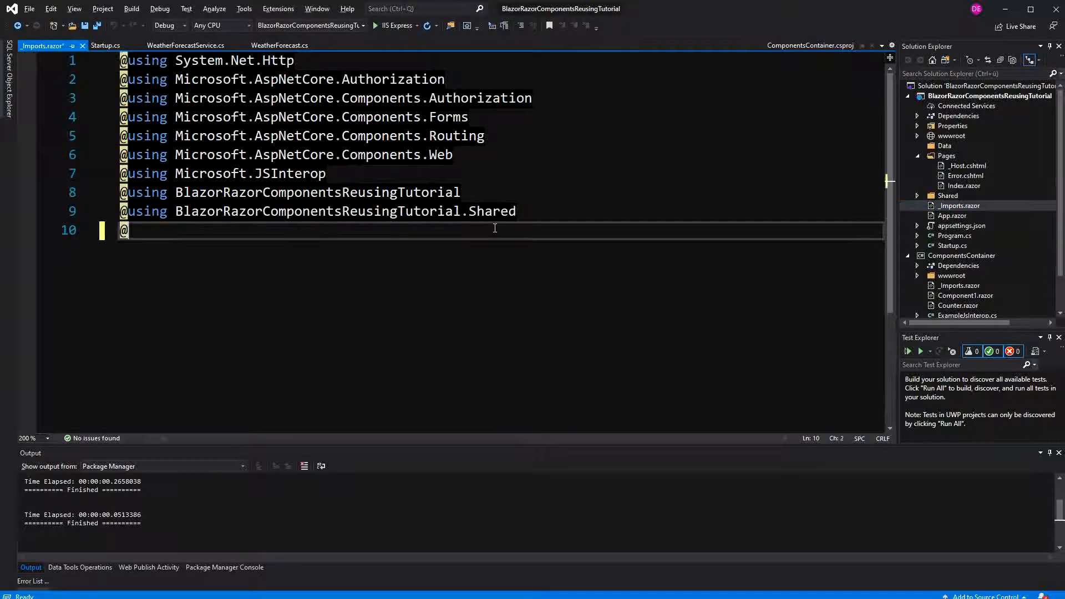
{"action": "type", "text": "usin"}
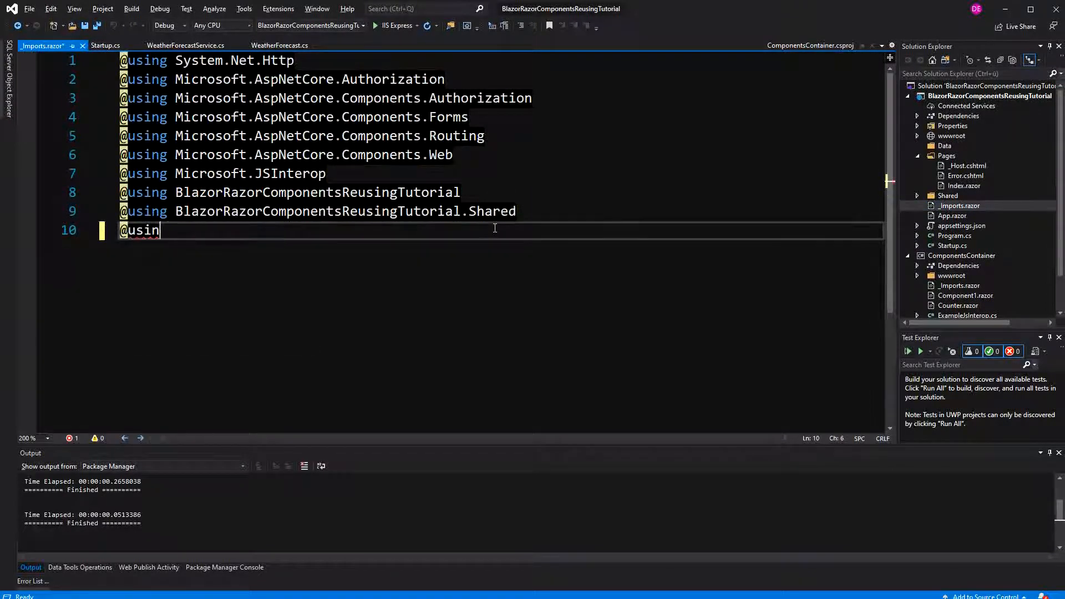
{"action": "type", "text": "g"}
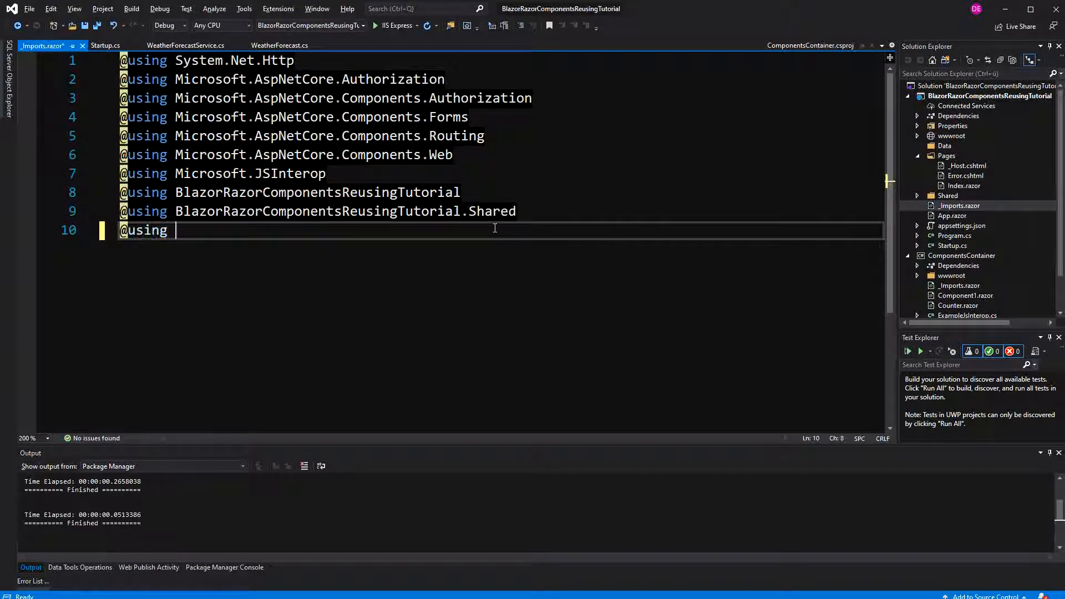
{"action": "type", "text": "Comp"}
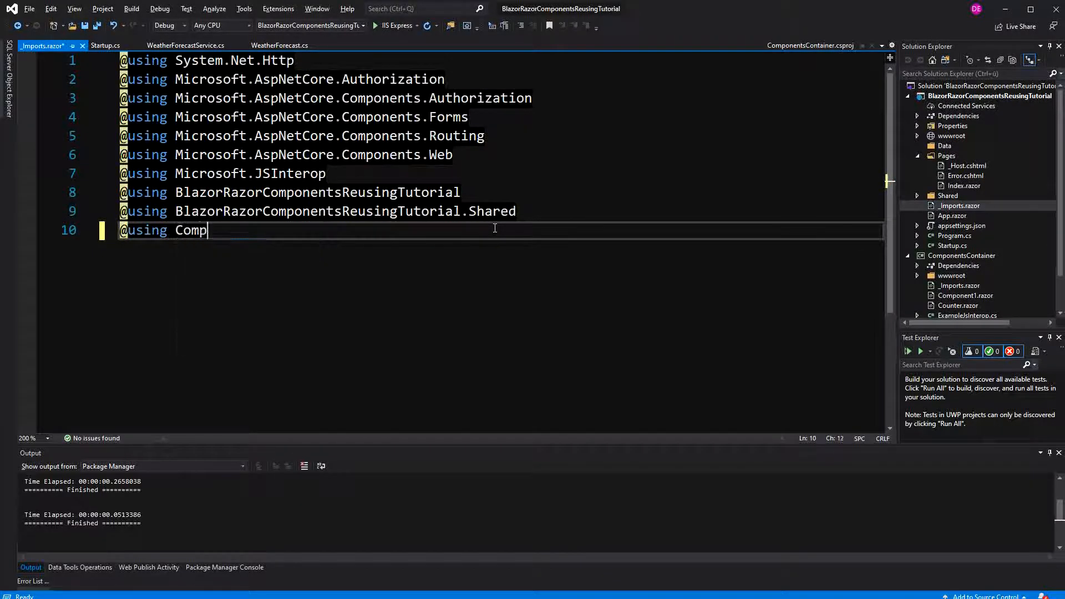
{"action": "type", "text": "onentsContainer"}
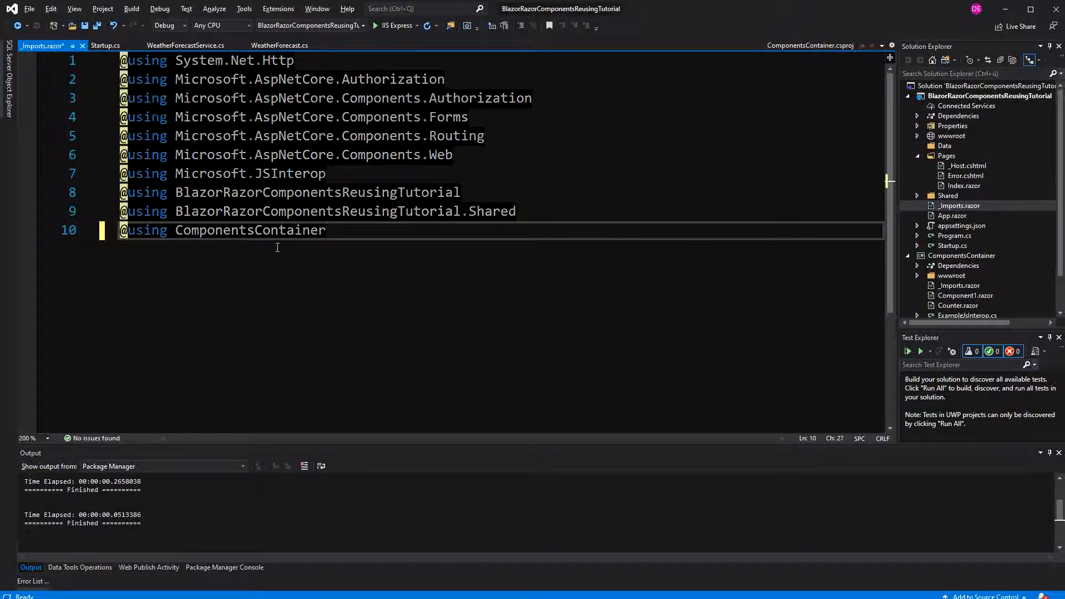
{"action": "left_click", "coordinate": [85, 25]}
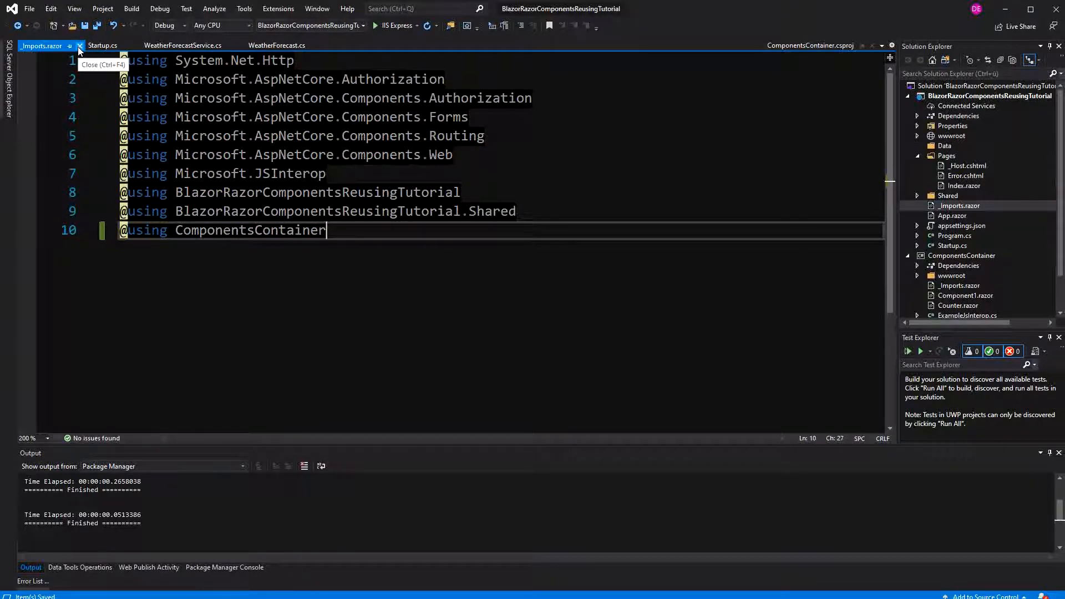
{"action": "left_click", "coordinate": [80, 45]}
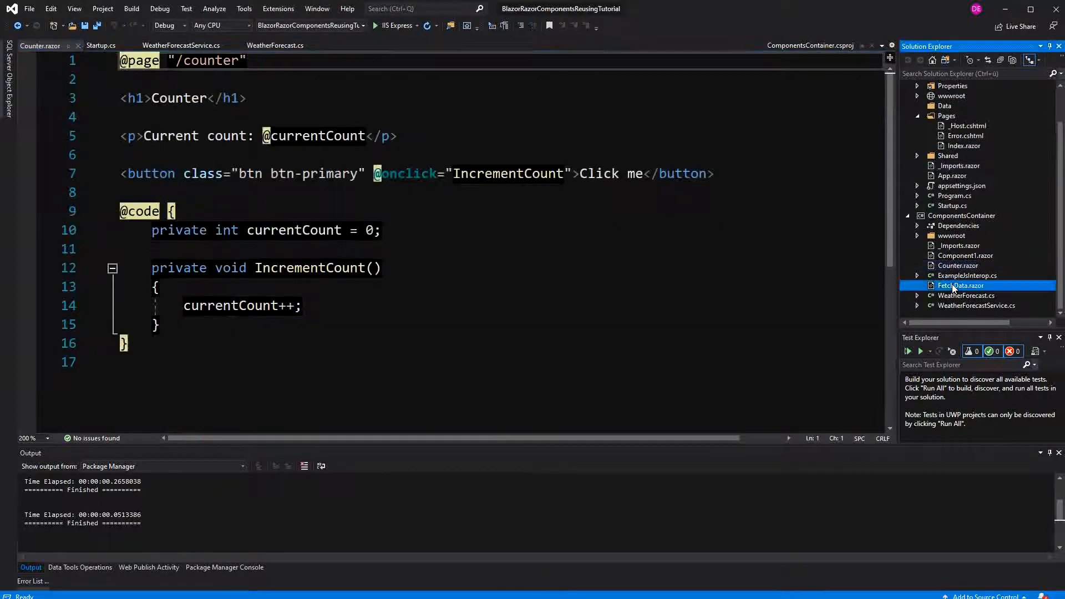
{"action": "double_click", "coordinate": [959, 285]}
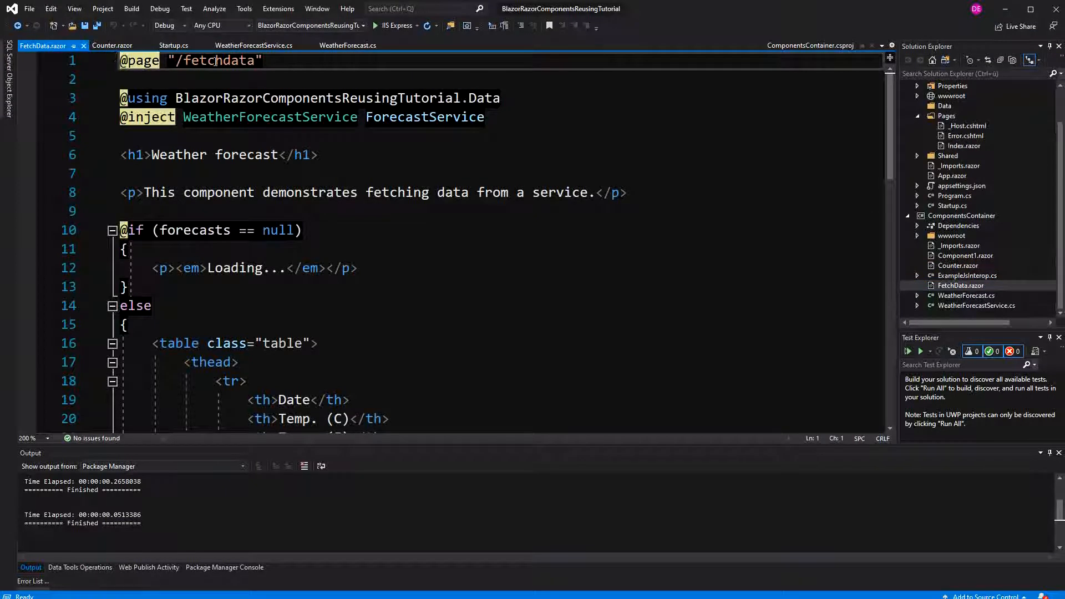
{"action": "left_click", "coordinate": [309, 97]}
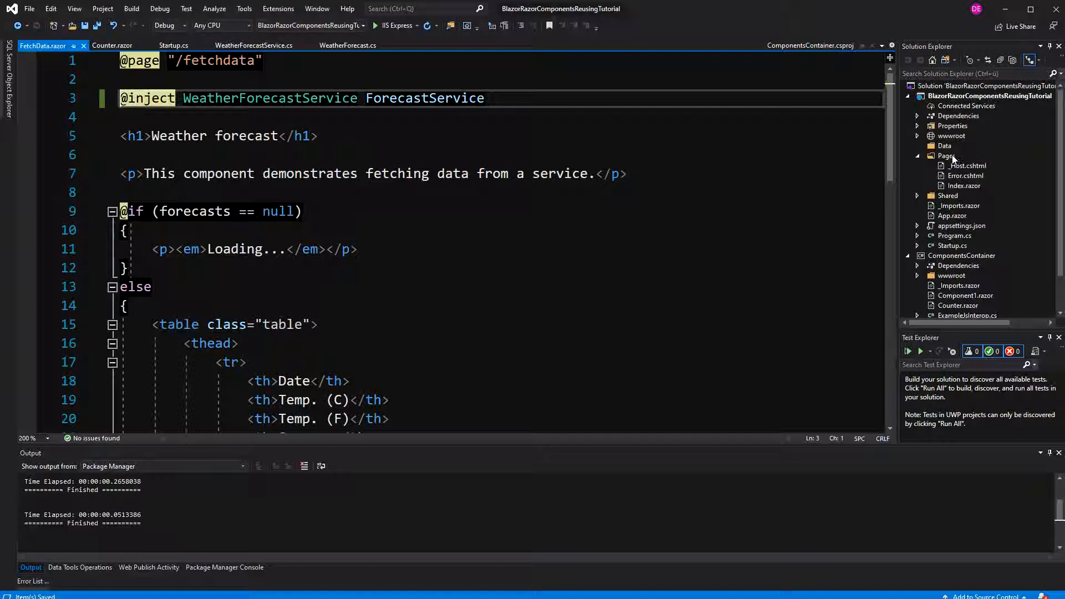
{"action": "left_click", "coordinate": [944, 155]}
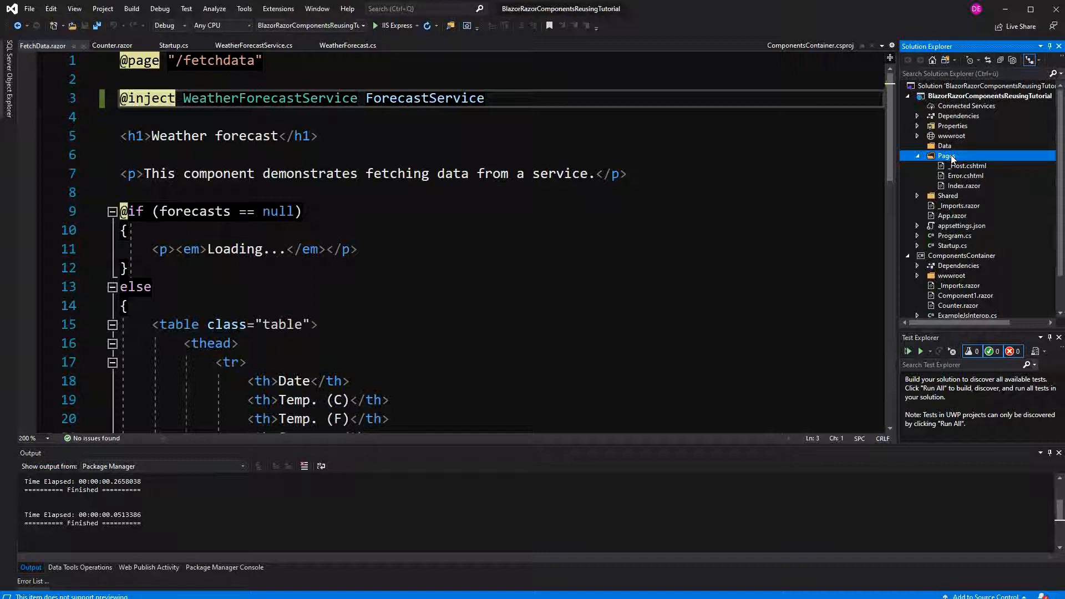
{"action": "mouse_move", "coordinate": [962, 258]}
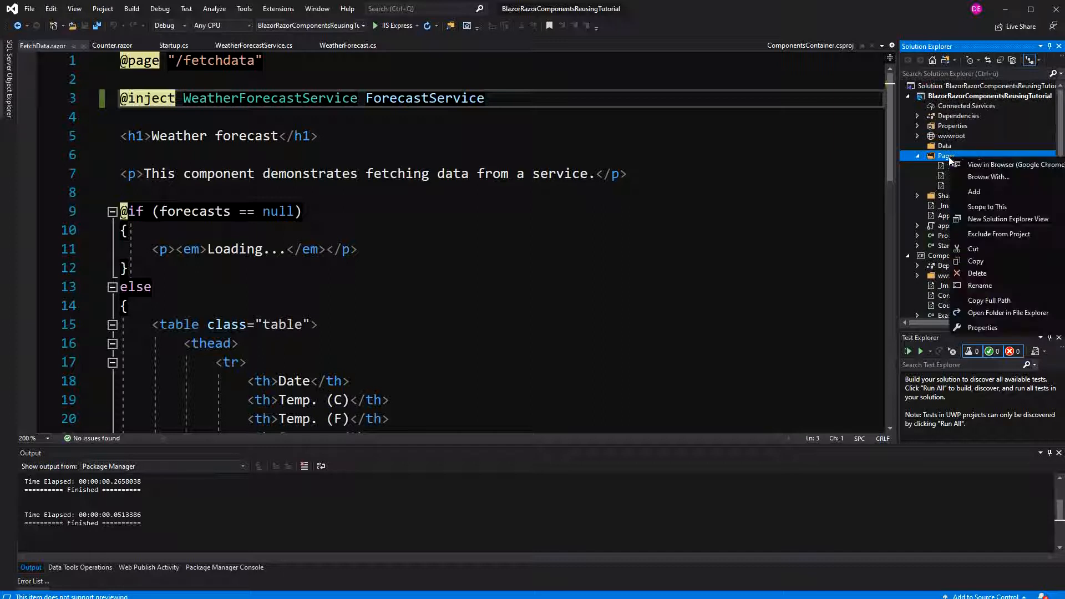
{"action": "mouse_move", "coordinate": [998, 233]}
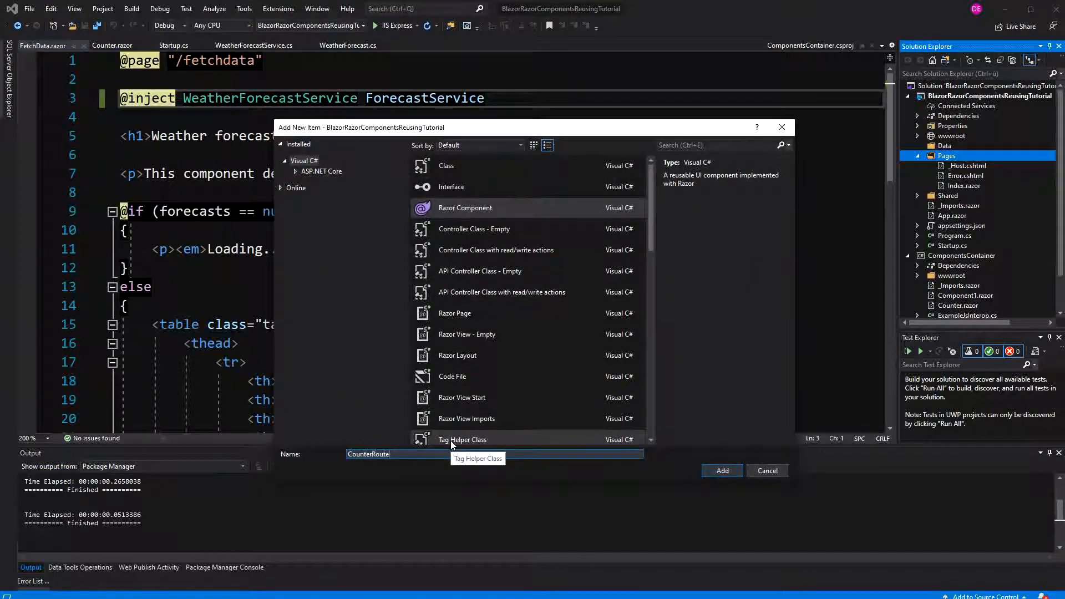
{"action": "left_click", "coordinate": [721, 471]}
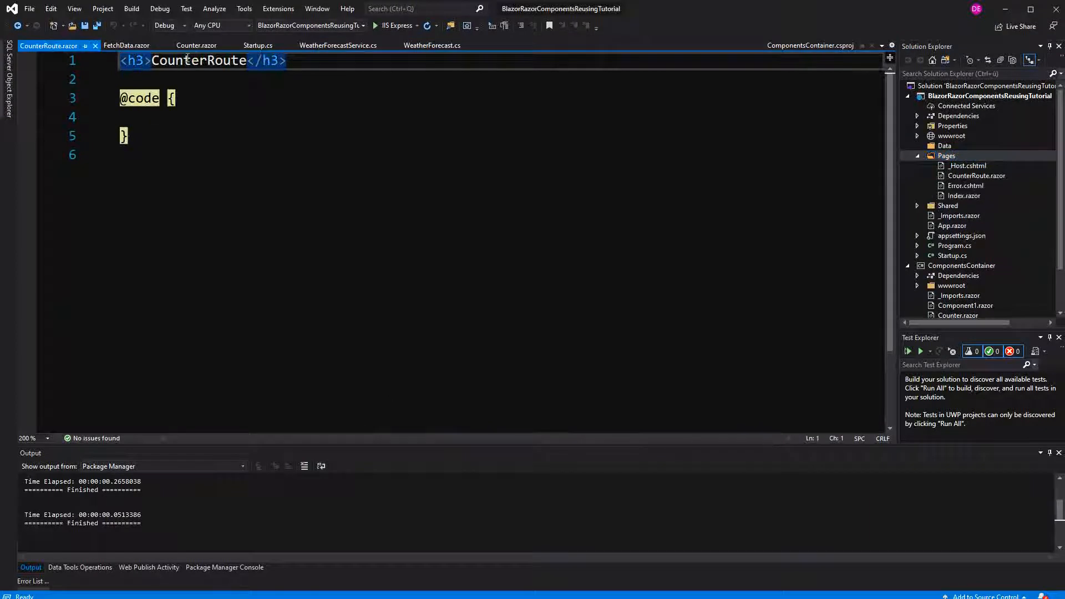
{"action": "key", "text": "Enter"}
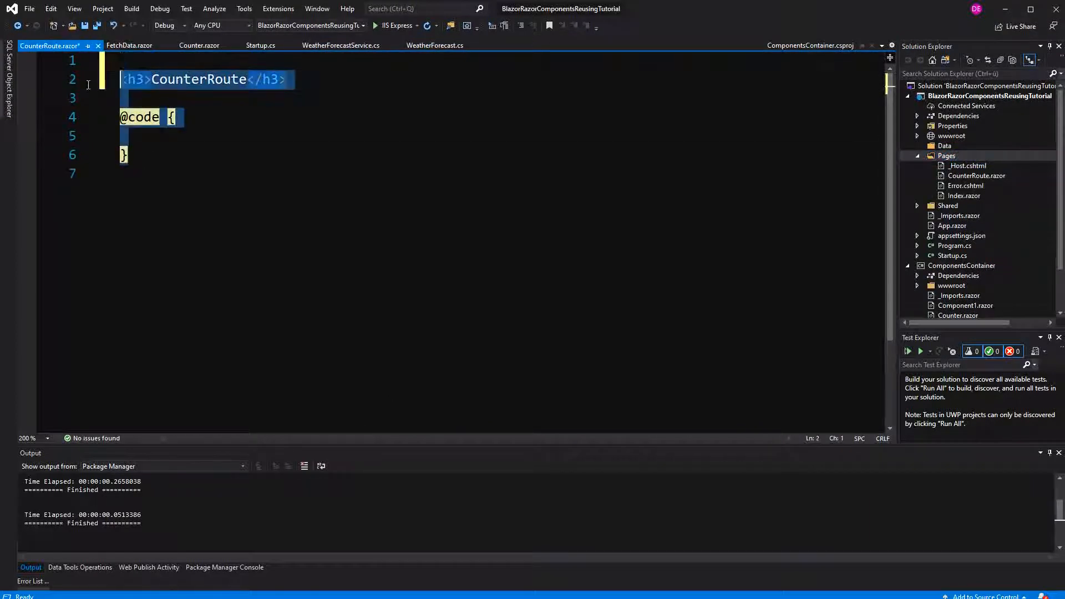
{"action": "type", "text": "<Counter"}
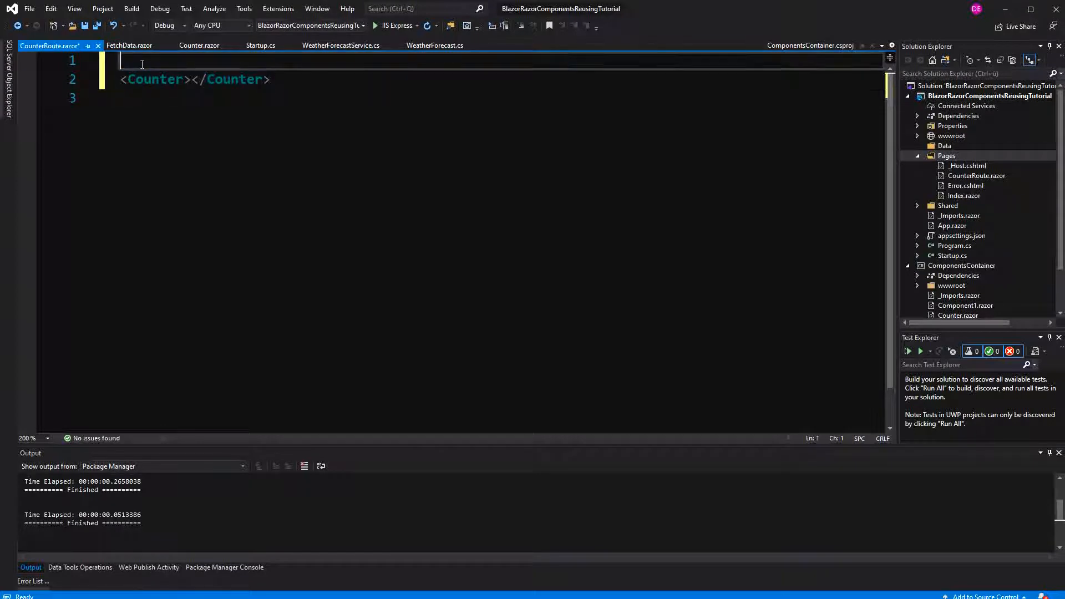
{"action": "type", "text": "@page \"/counter"}
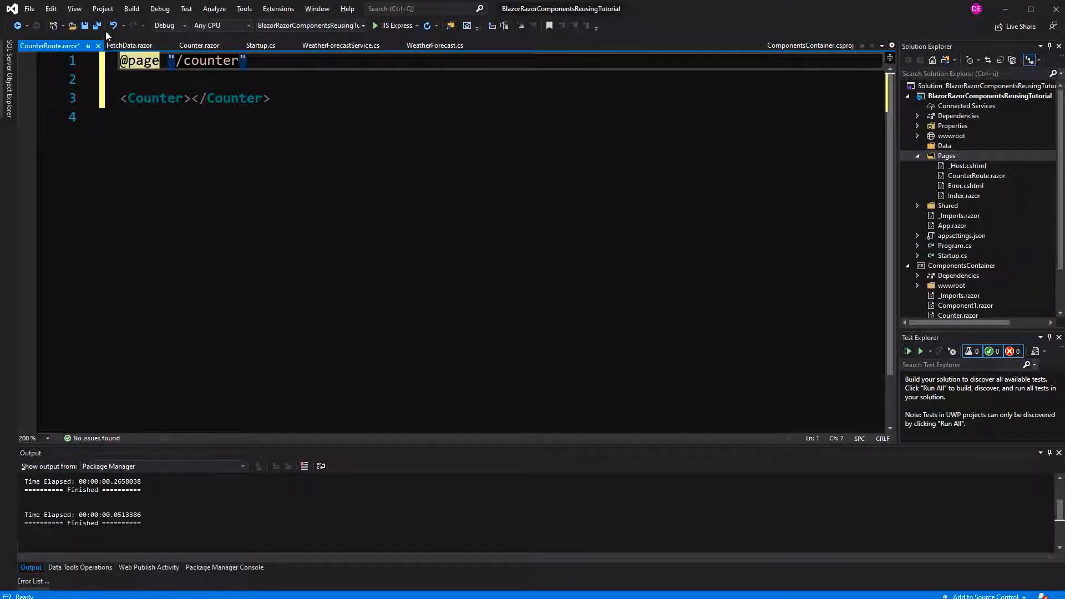
{"action": "left_click", "coordinate": [129, 44]}
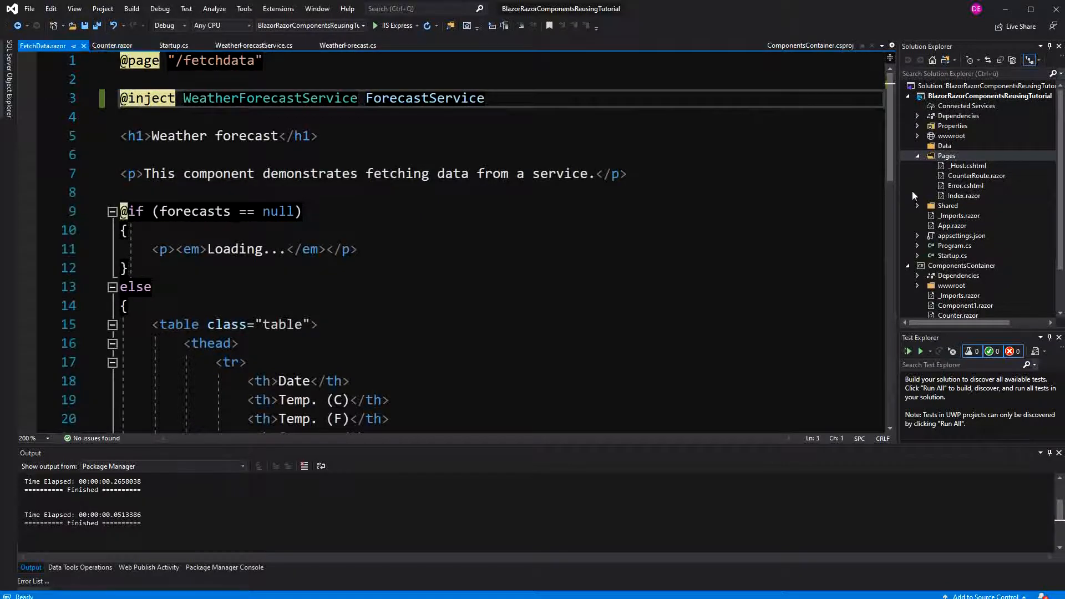
{"action": "left_click", "coordinate": [946, 155]}
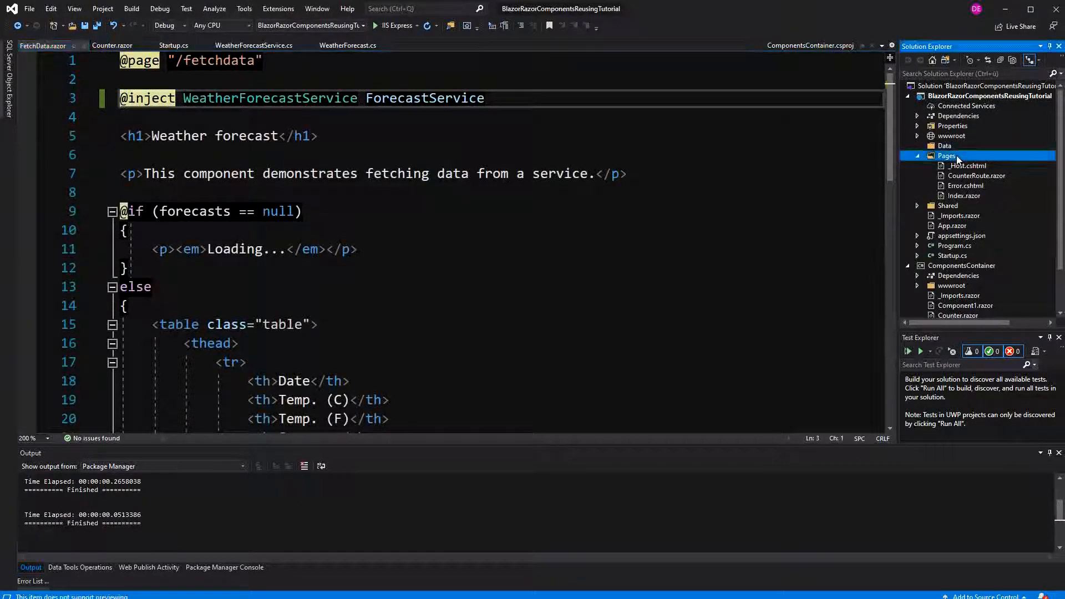
{"action": "right_click", "coordinate": [946, 155]}
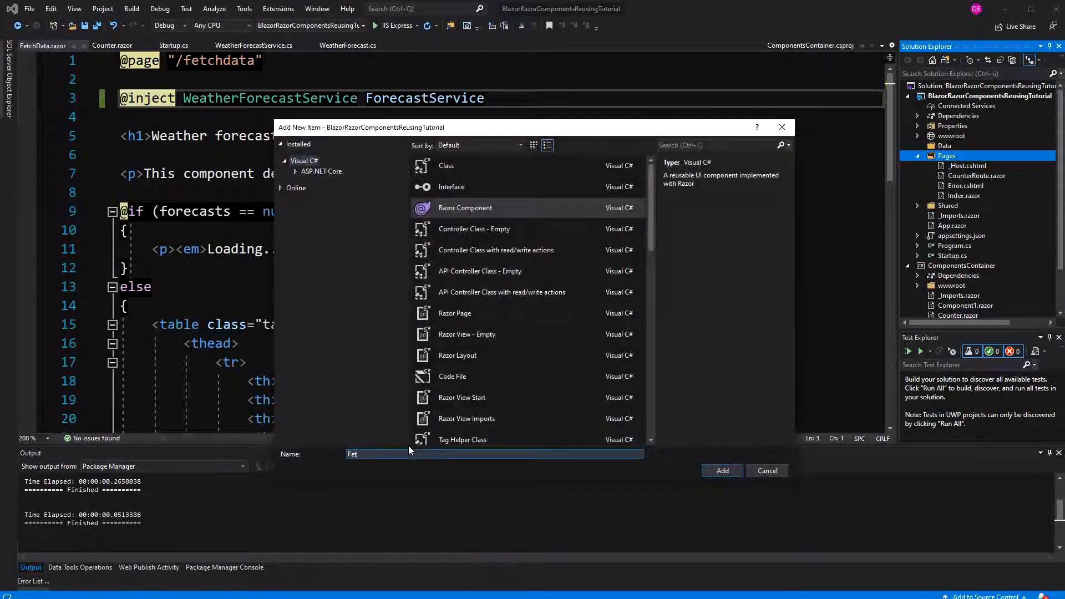
{"action": "left_click", "coordinate": [721, 470]}
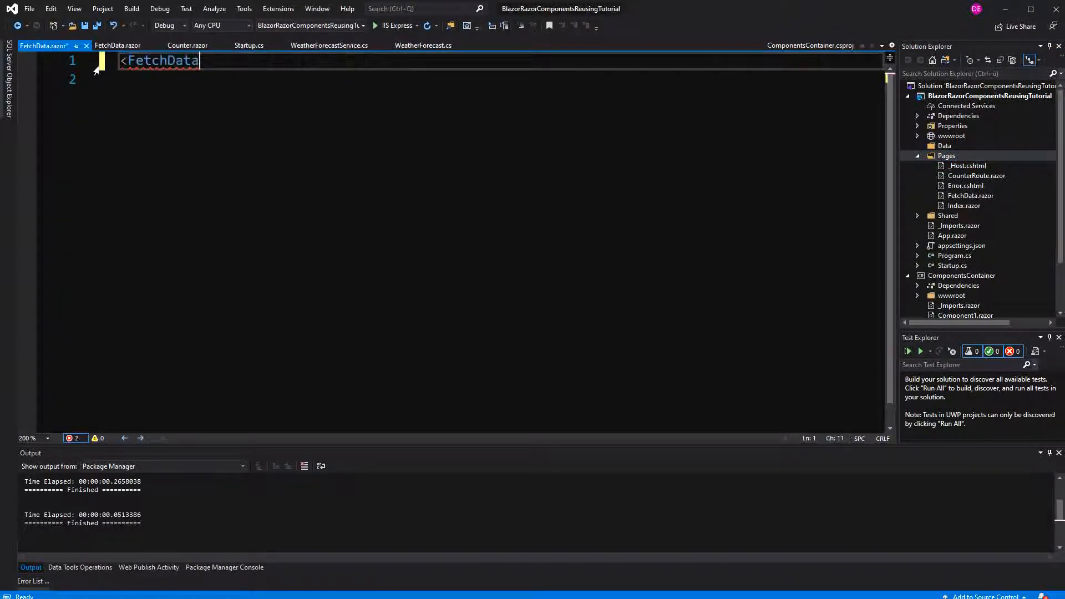
{"action": "type", "text": "></FetchData>"}
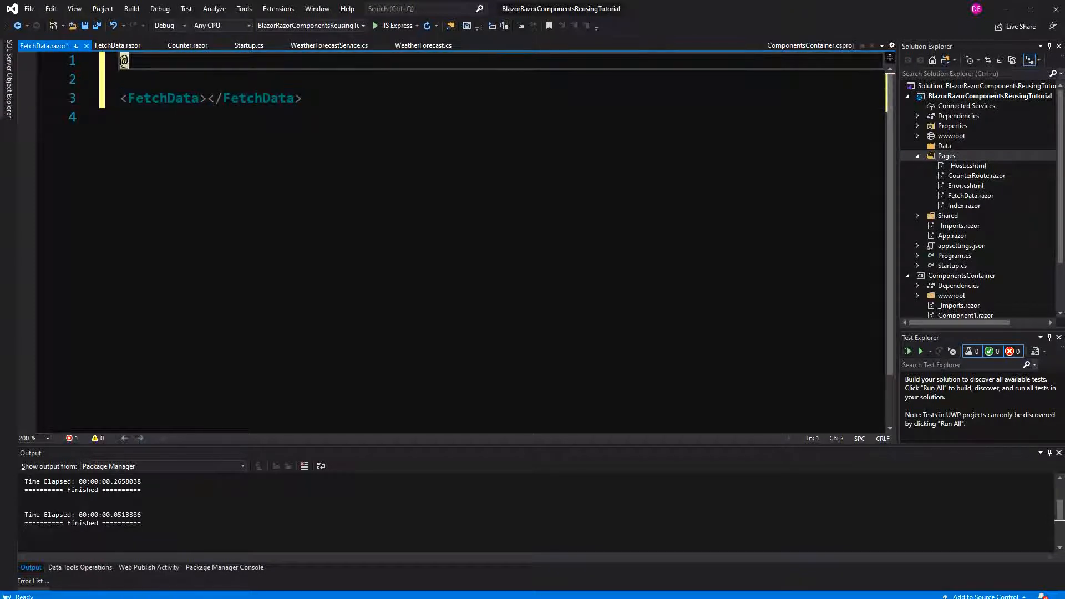
{"action": "type", "text": "@page \"/\""}
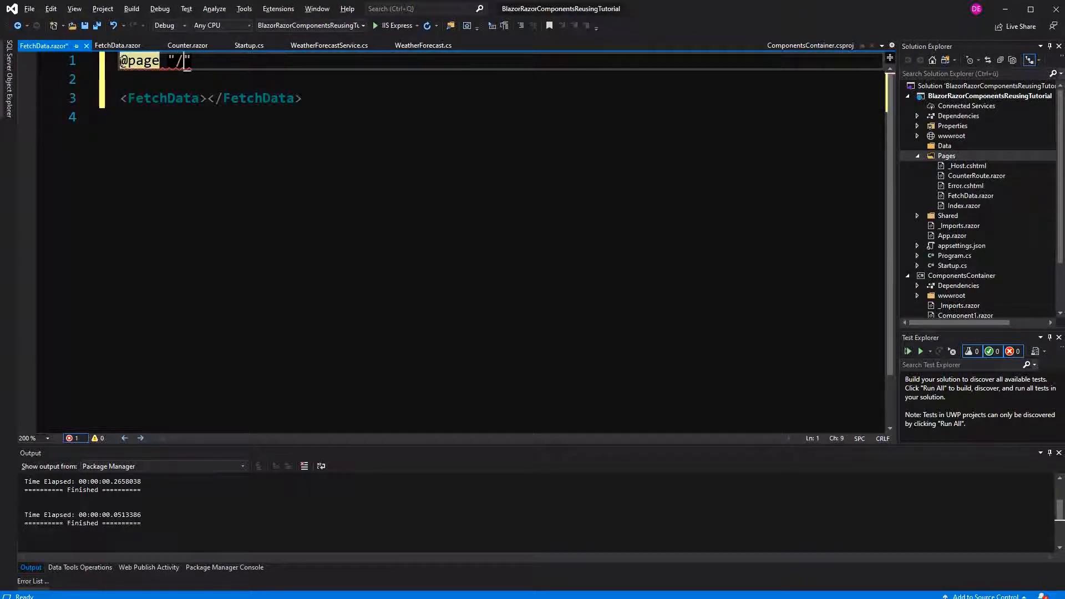
{"action": "type", "text": "/fetchdata"}
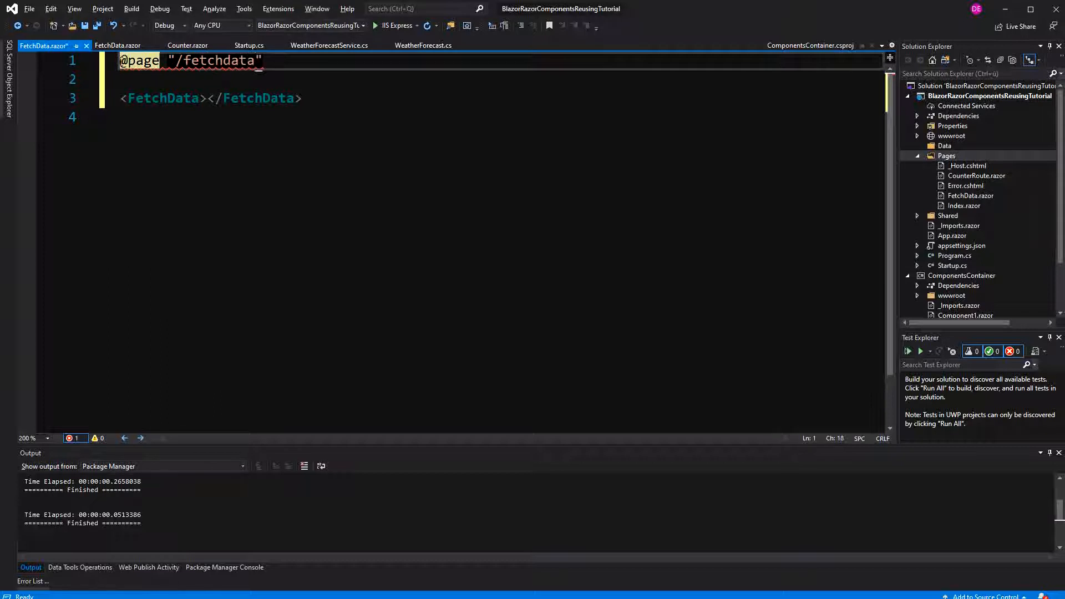
{"action": "key", "text": "ctrl+s"}
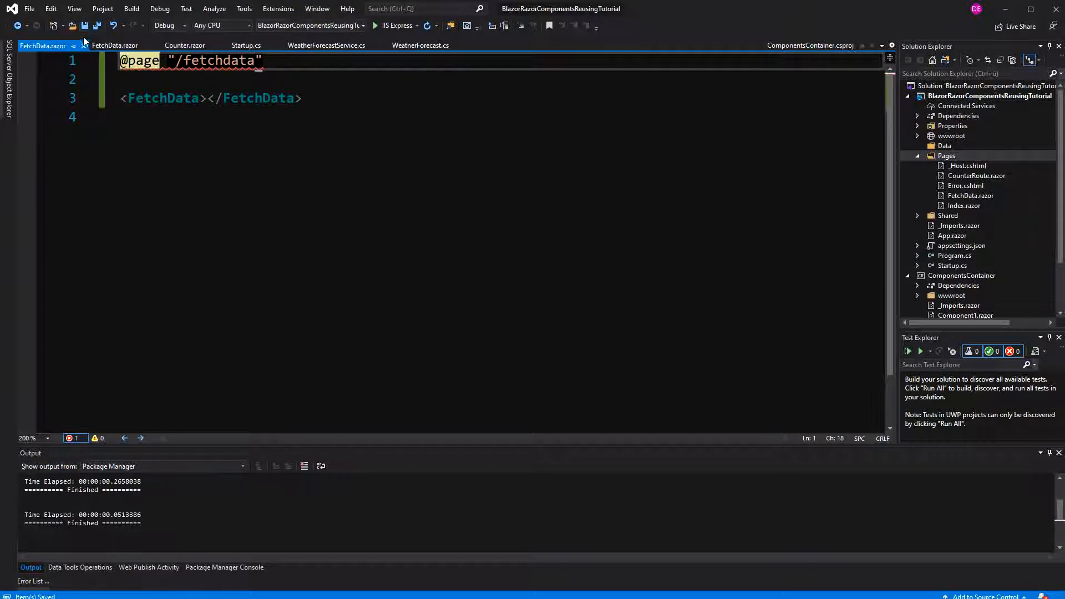
{"action": "mouse_move", "coordinate": [164, 98]}
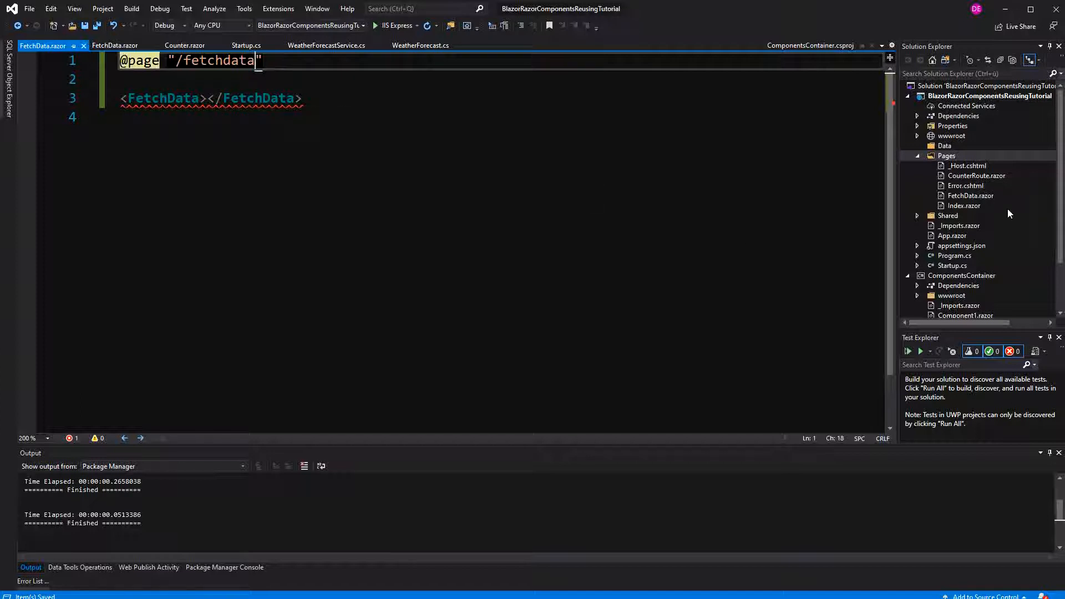
Step: Rename the page file to FetchDataRoute.razor and close its tab
{"action": "right_click", "coordinate": [969, 196]}
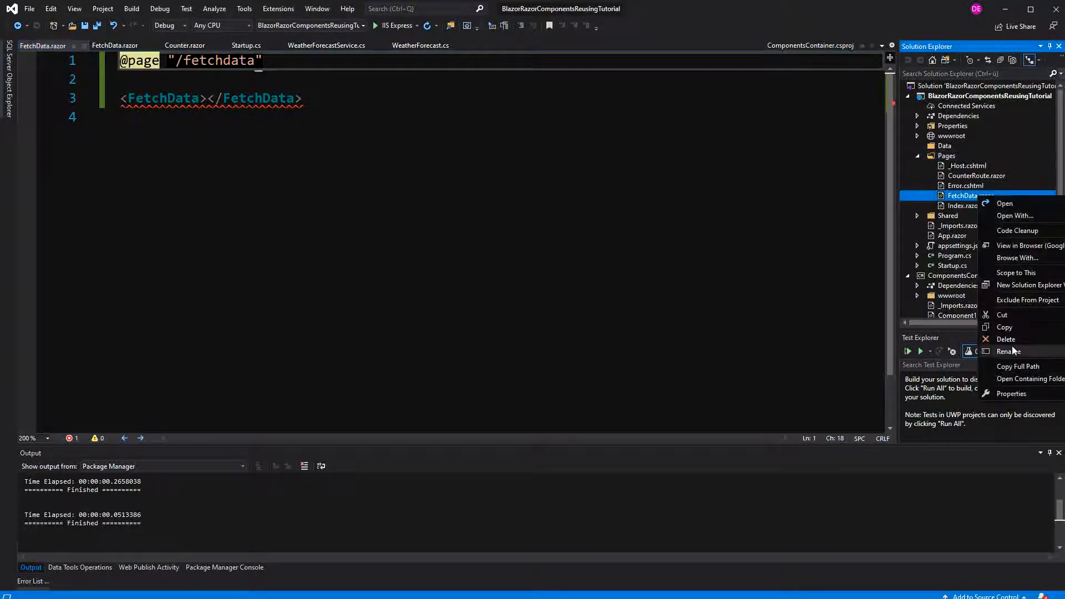
{"action": "left_click", "coordinate": [1010, 352]}
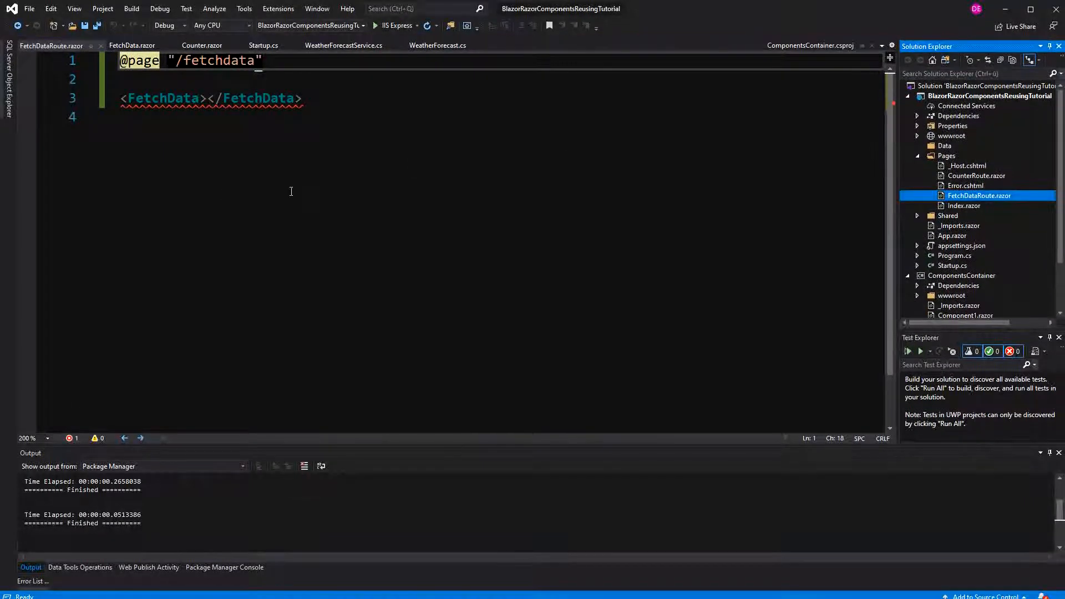
{"action": "left_click", "coordinate": [140, 117]}
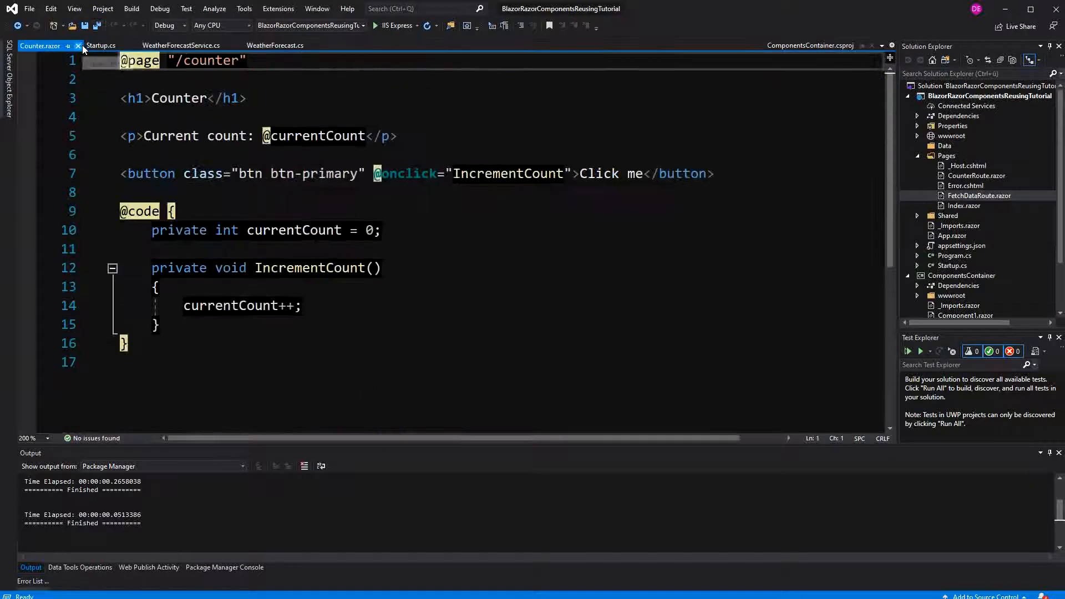
Step: Create an ASP.NET Core Web Application named RazorApp using the Razor Pages Web Application template
{"action": "left_click", "coordinate": [101, 45]}
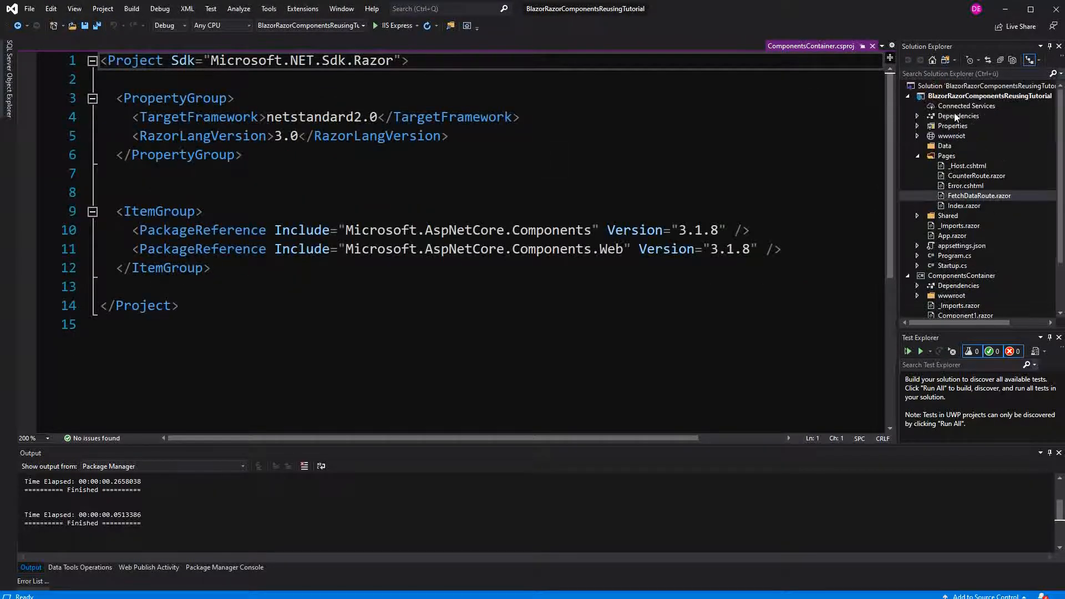
{"action": "right_click", "coordinate": [985, 86]}
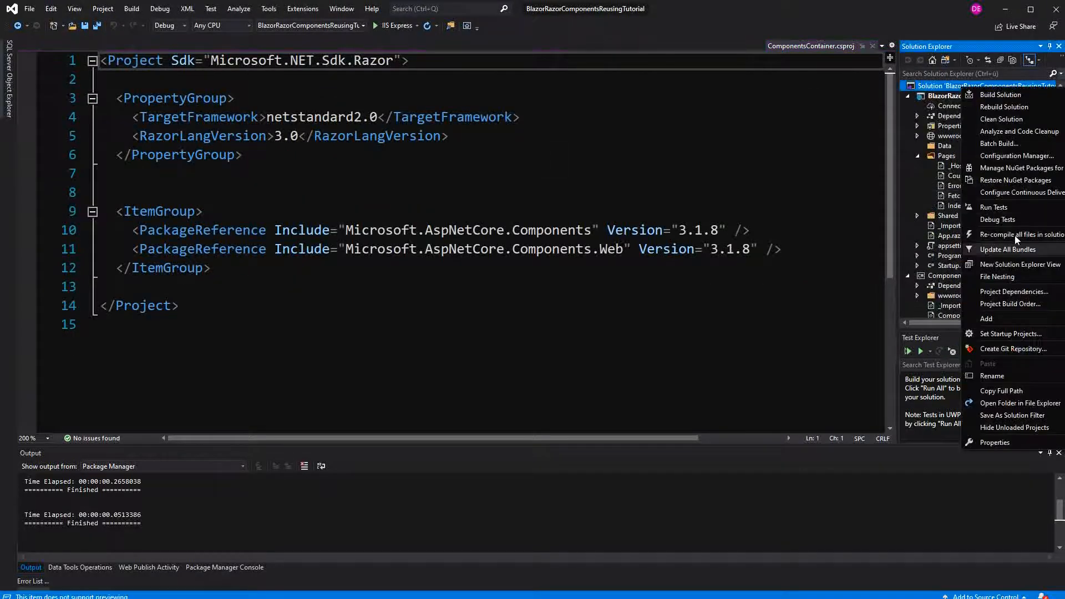
{"action": "mouse_move", "coordinate": [985, 318]}
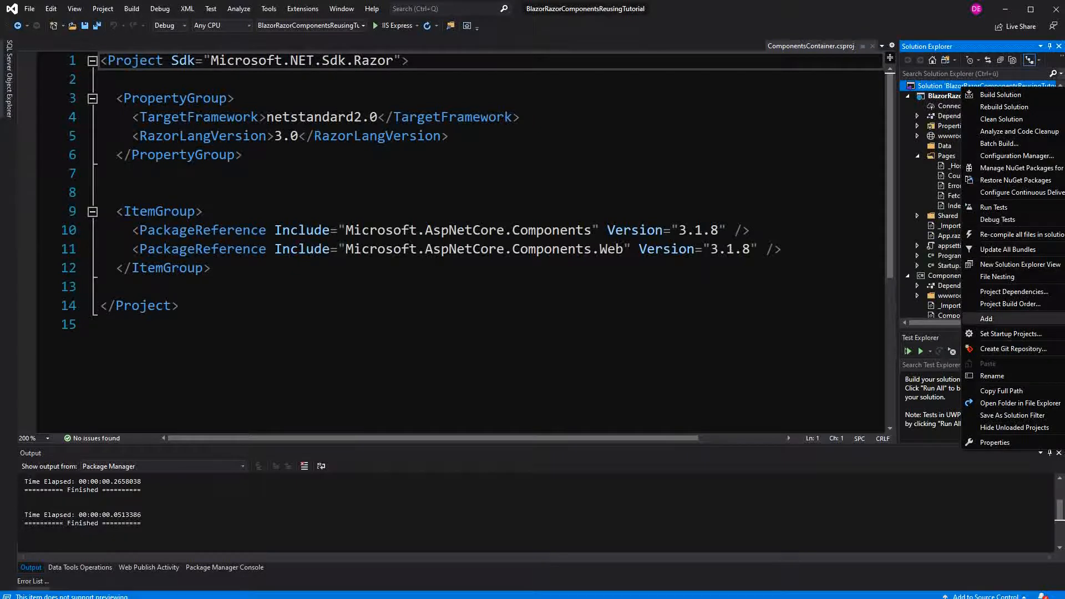
{"action": "left_click", "coordinate": [985, 318]}
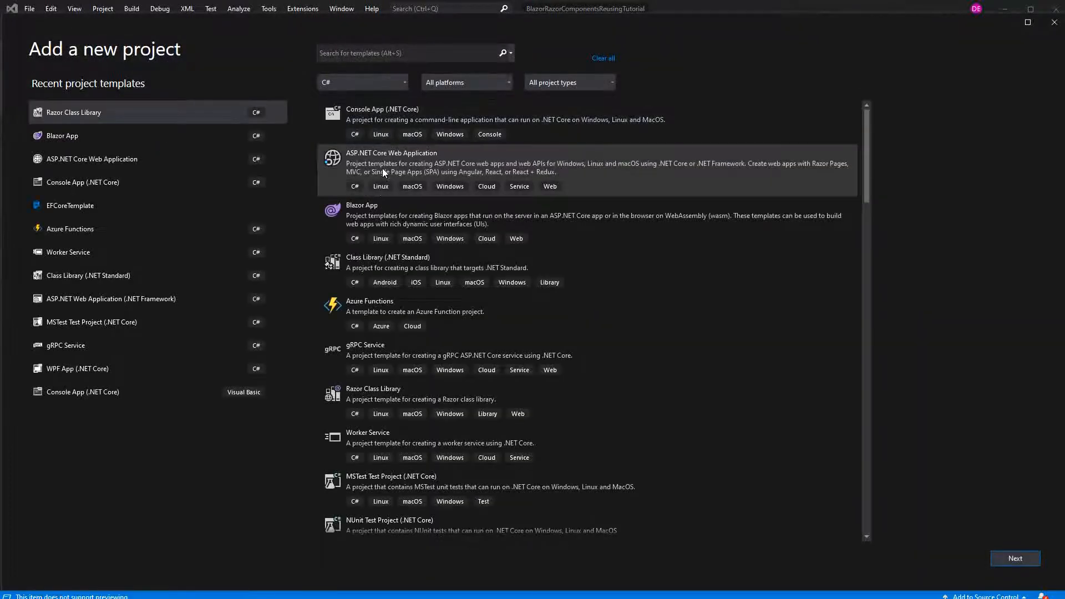
{"action": "left_click", "coordinate": [1014, 558]}
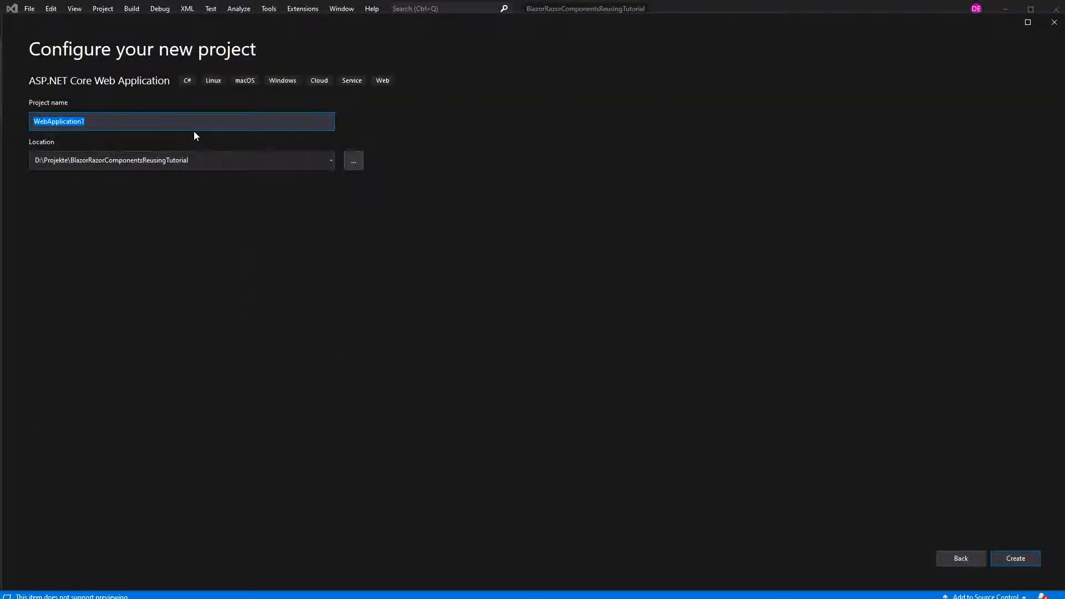
{"action": "type", "text": "Razor"}
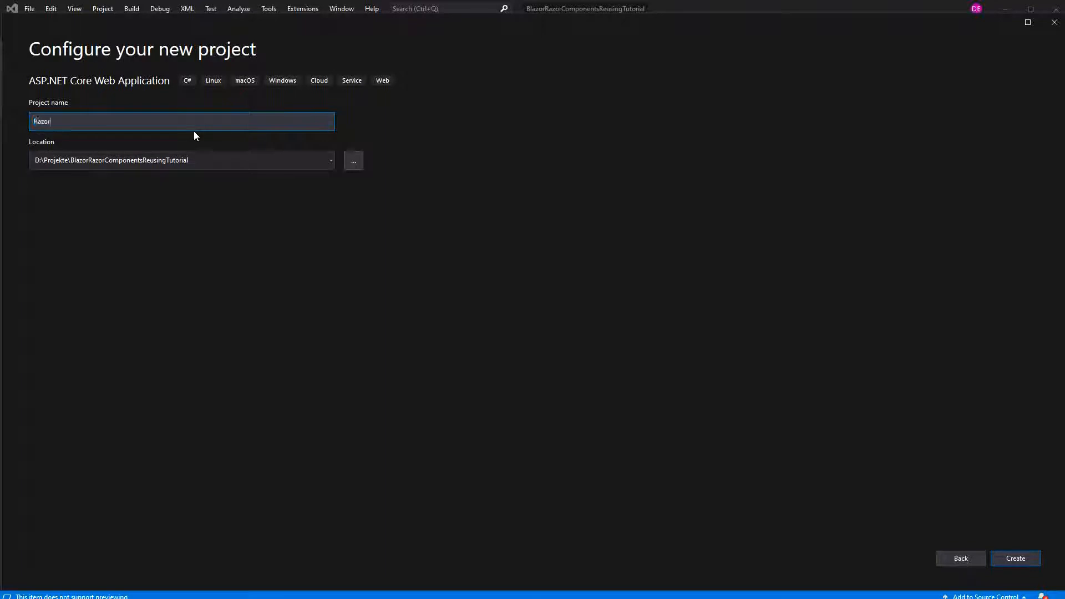
{"action": "type", "text": "App"}
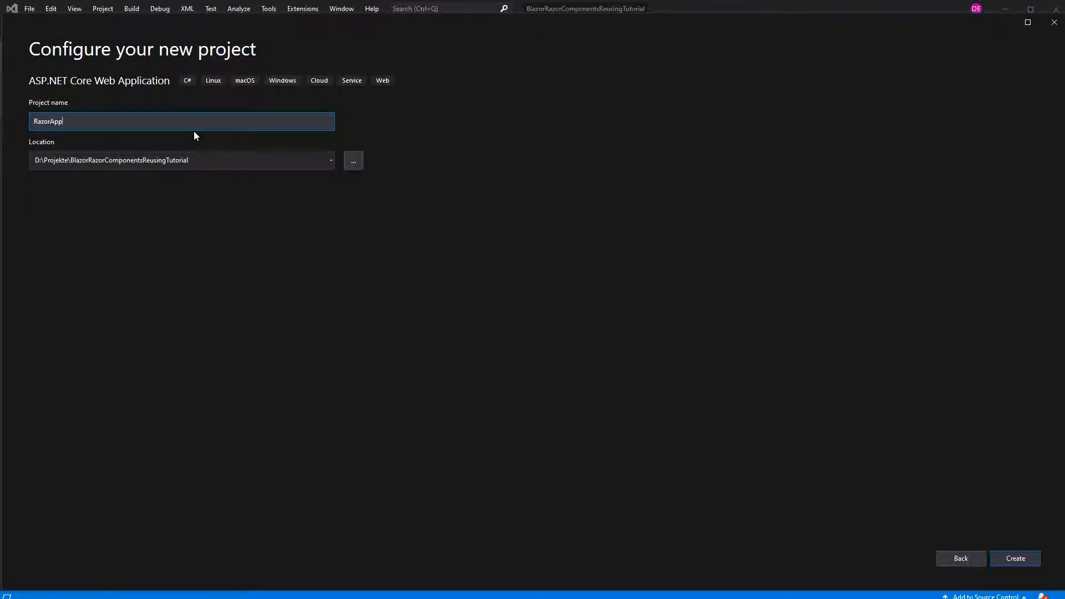
{"action": "left_click", "coordinate": [1013, 558]}
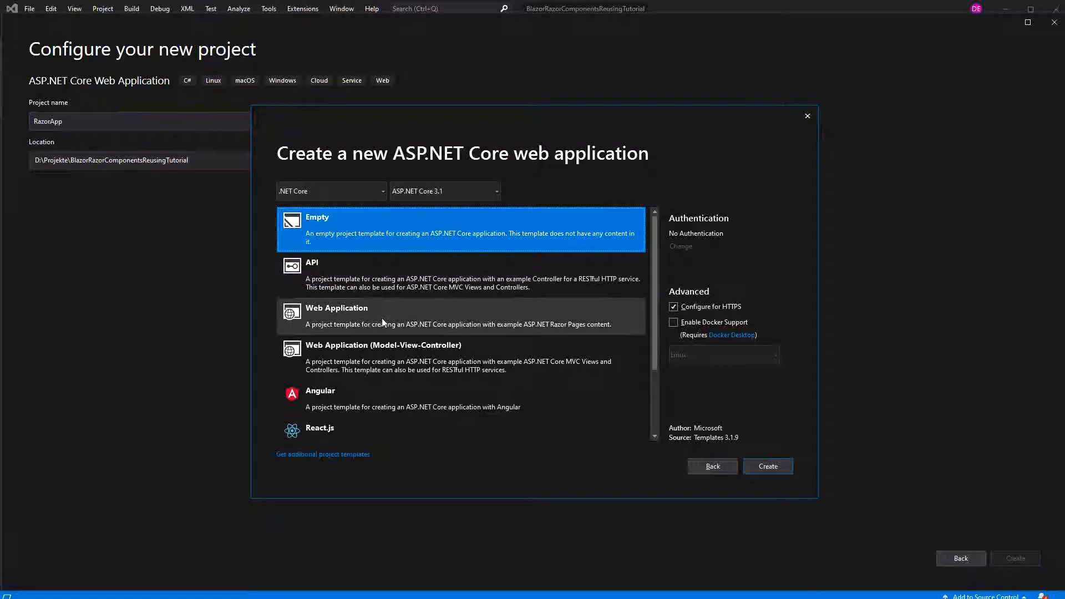
{"action": "left_click", "coordinate": [462, 315]}
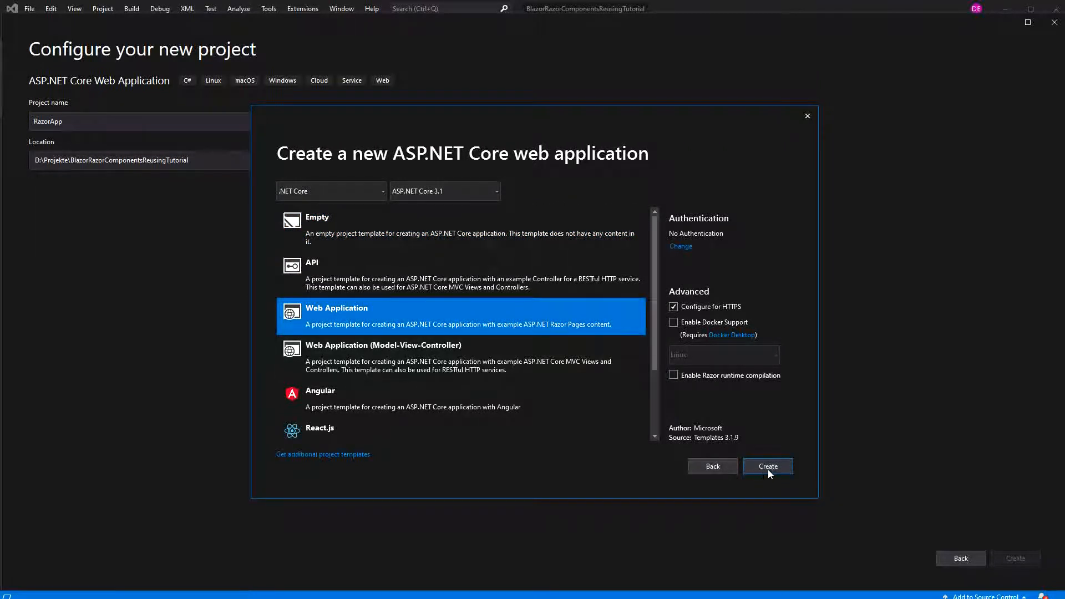
{"action": "left_click", "coordinate": [766, 467]}
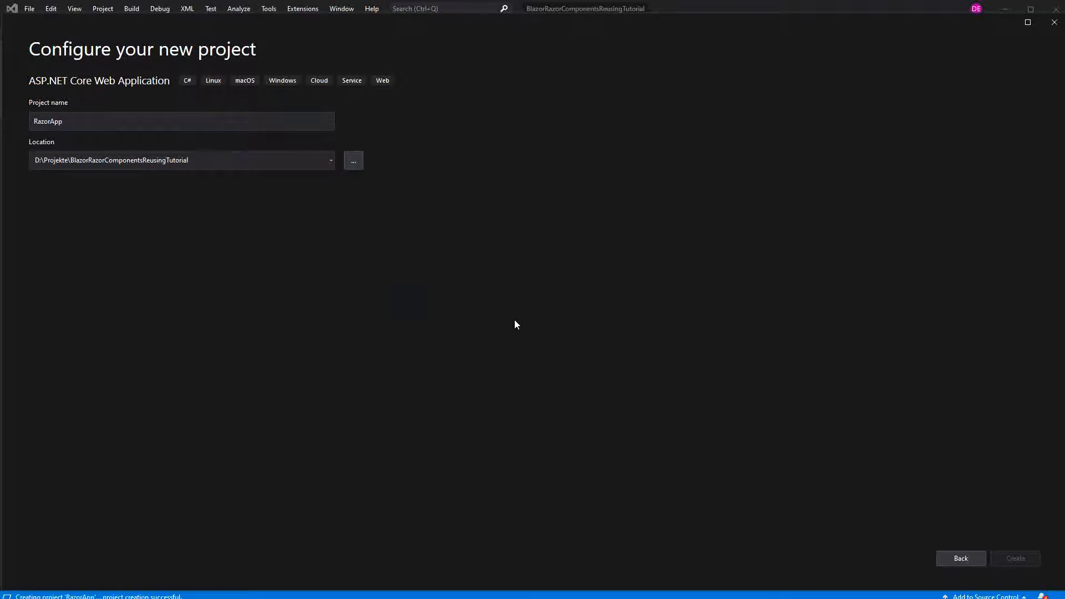
{"action": "left_click", "coordinate": [1015, 557]}
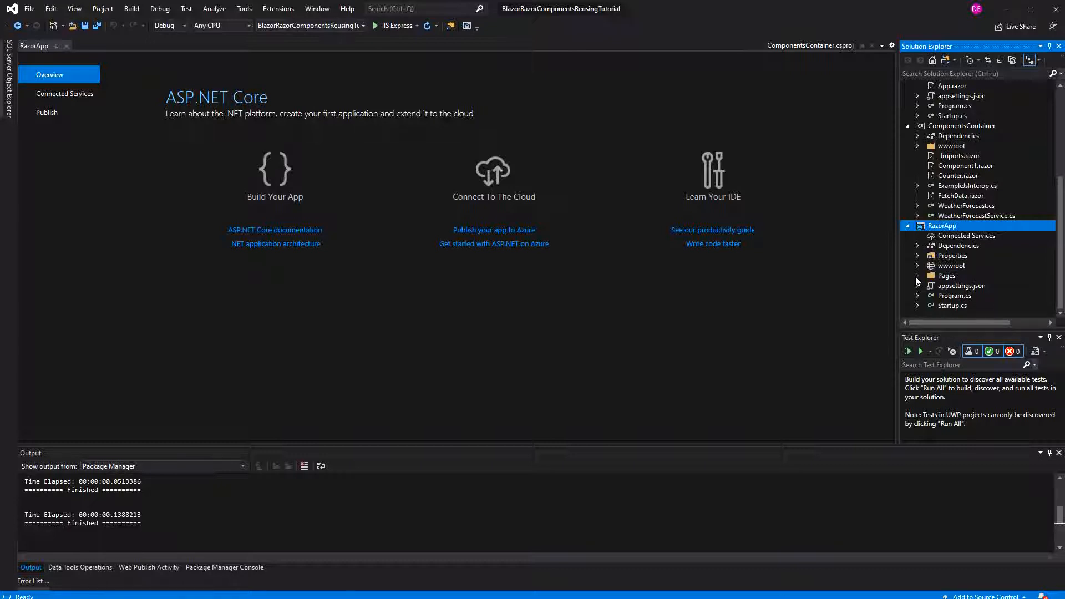
Step: Open RazorApp's Index.cshtml and add a <component type="typeof(Counter)"> tag below the welcome markup
{"action": "left_click", "coordinate": [916, 276]}
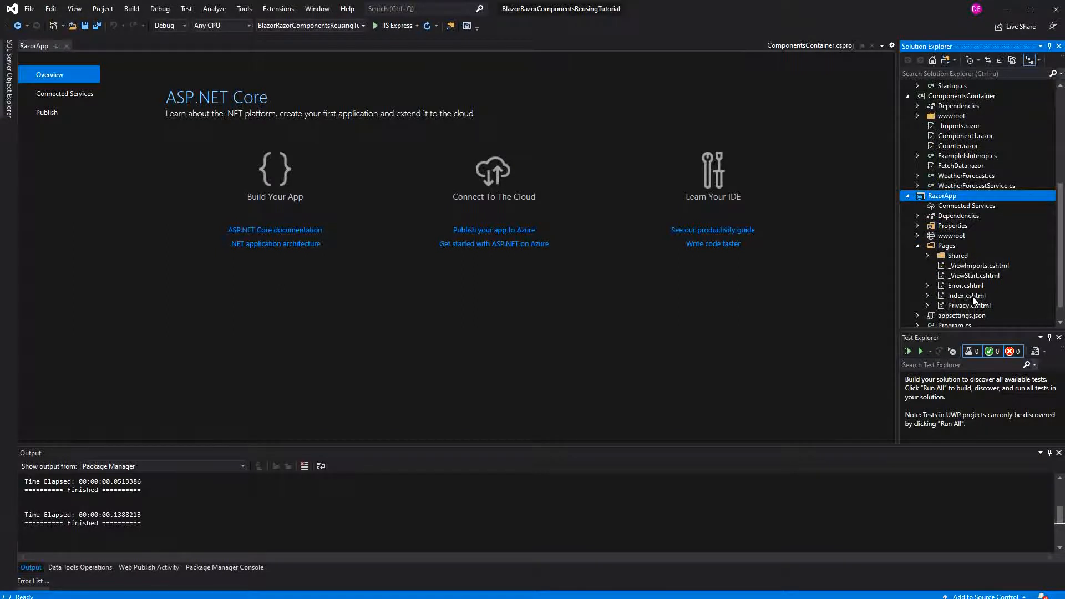
{"action": "double_click", "coordinate": [965, 295]}
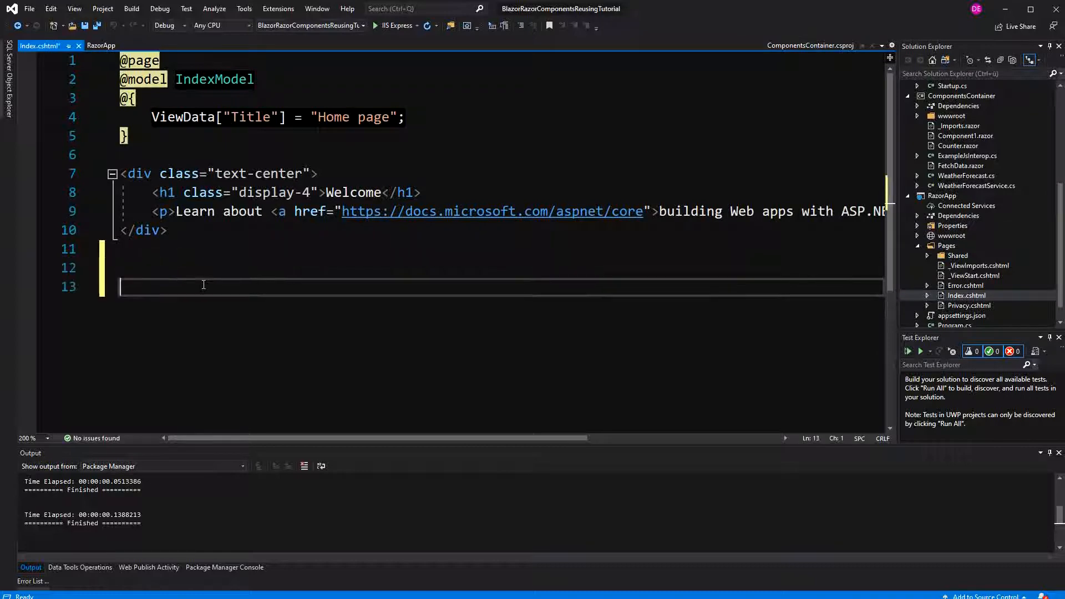
{"action": "type", "text": "<component ></component>"}
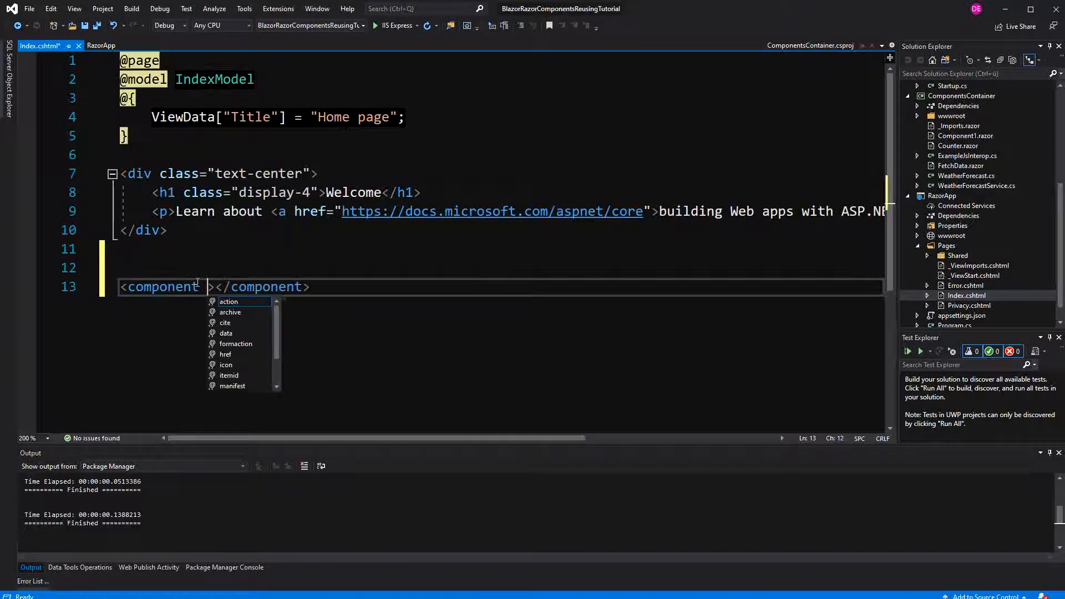
{"action": "type", "text": "type=\""}
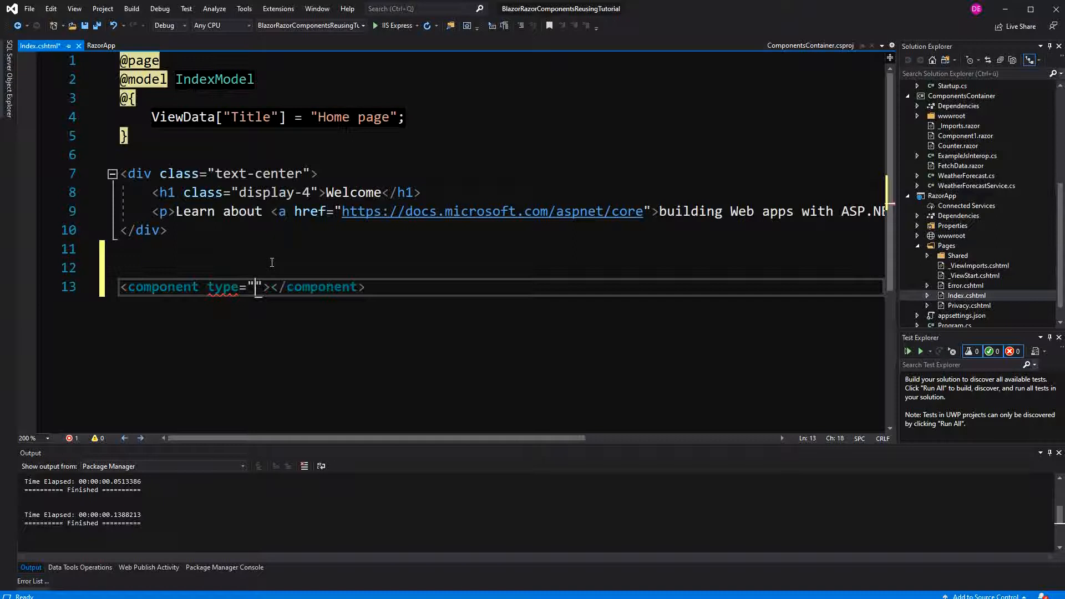
{"action": "type", "text": "typeof("}
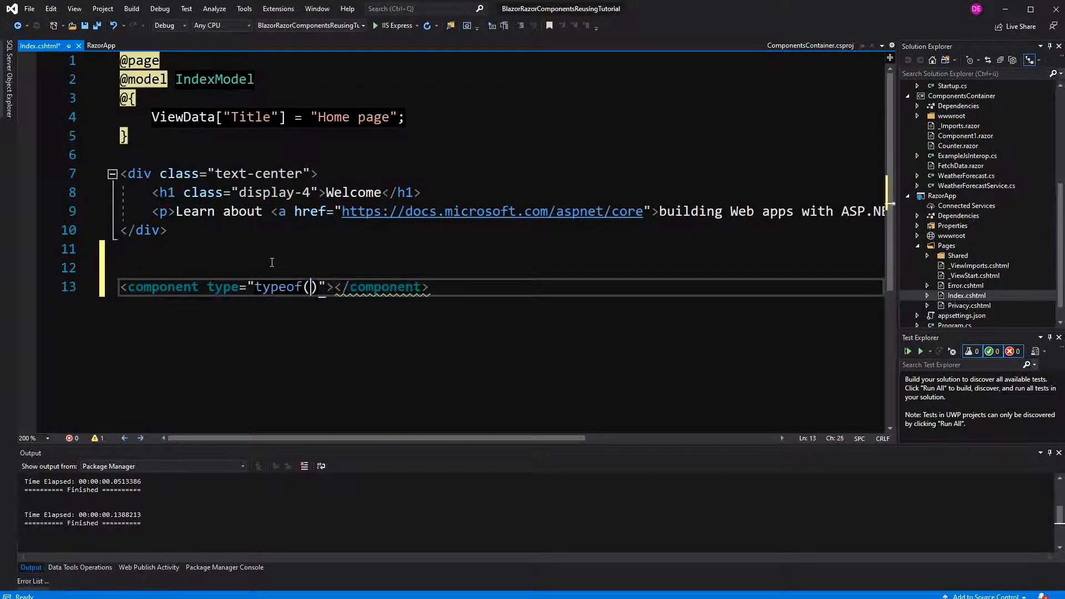
{"action": "type", "text": "Counter"}
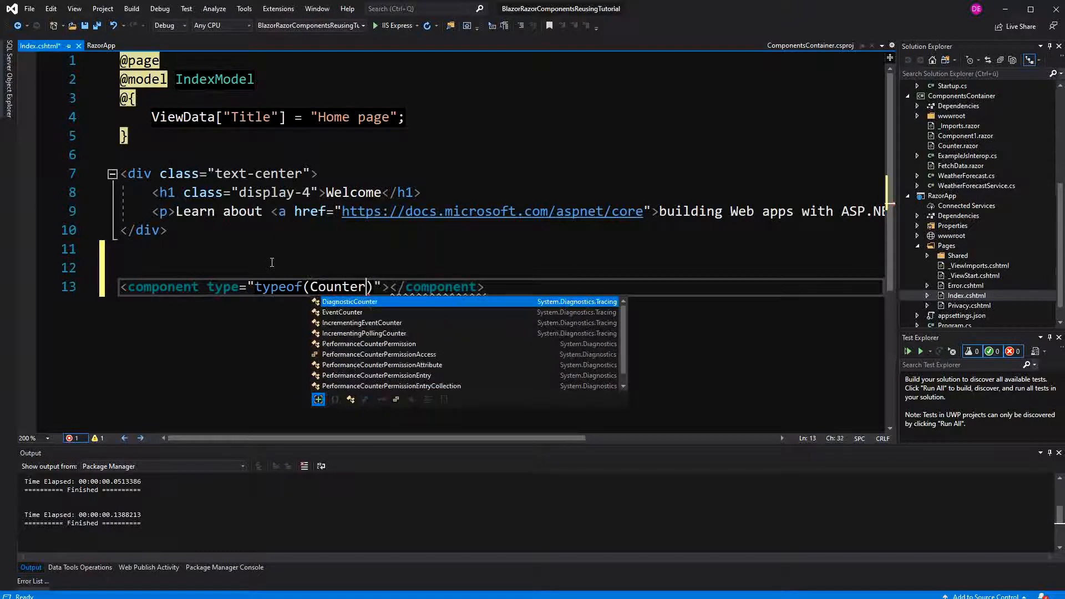
{"action": "key", "text": "Escape"}
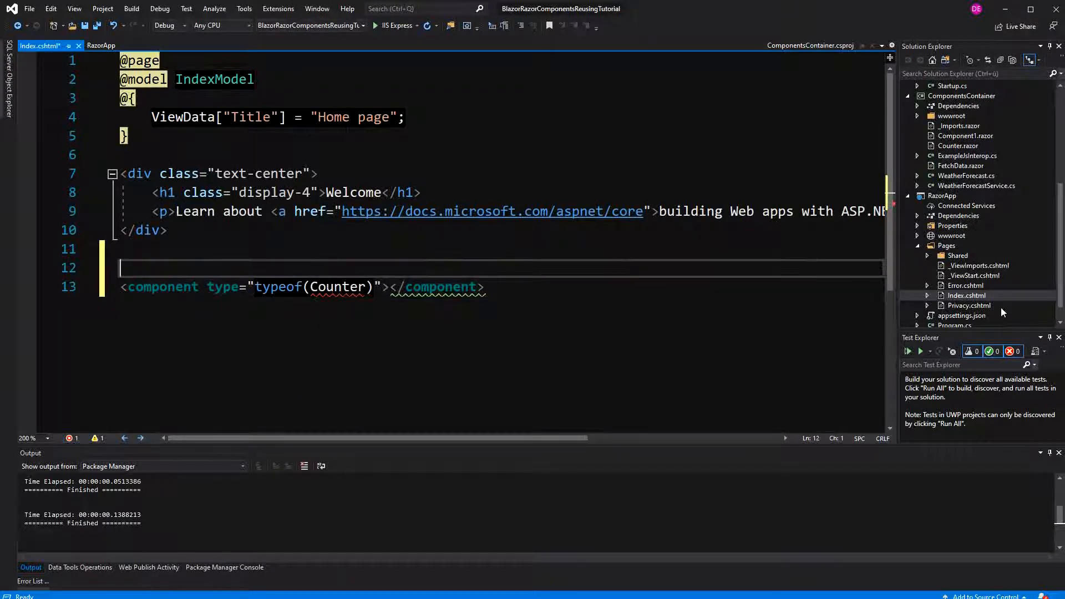
{"action": "mouse_move", "coordinate": [1002, 266]}
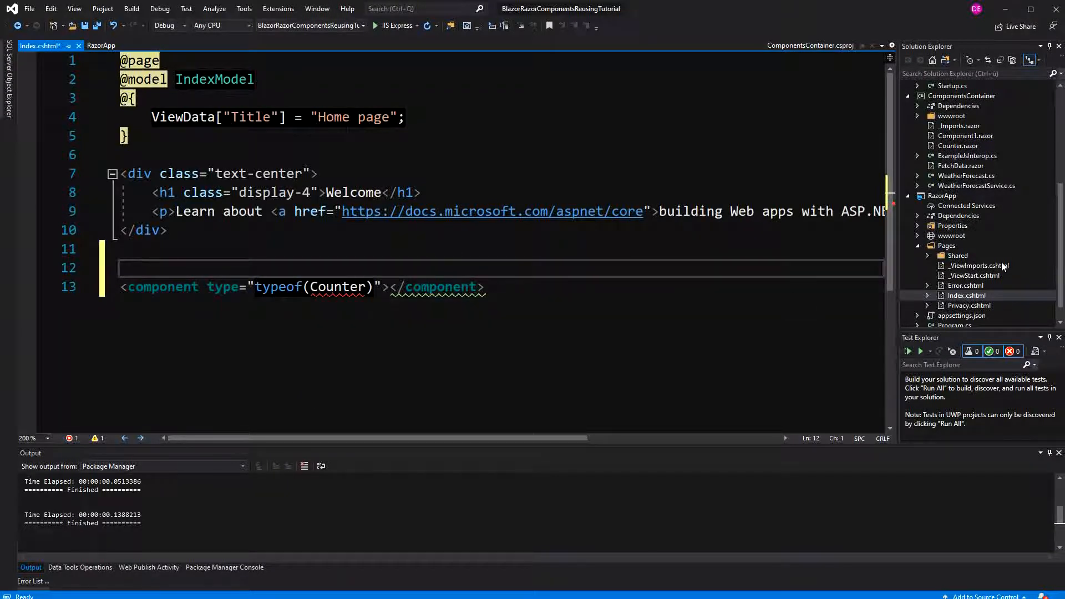
{"action": "right_click", "coordinate": [958, 216]}
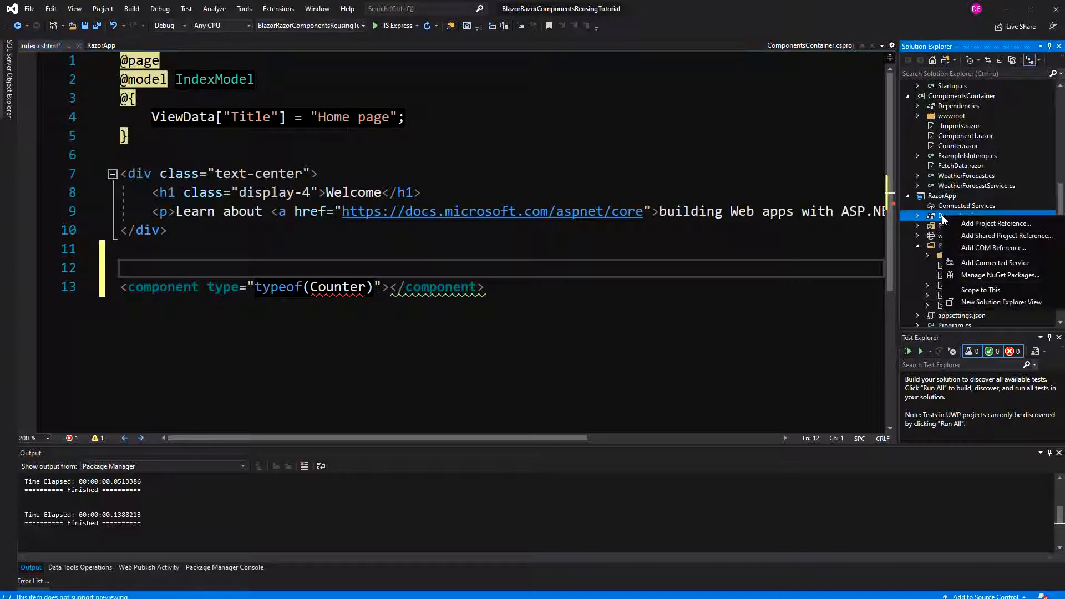
Step: Add a project reference from RazorApp to the ComponentsContainer project
{"action": "left_click", "coordinate": [996, 223]}
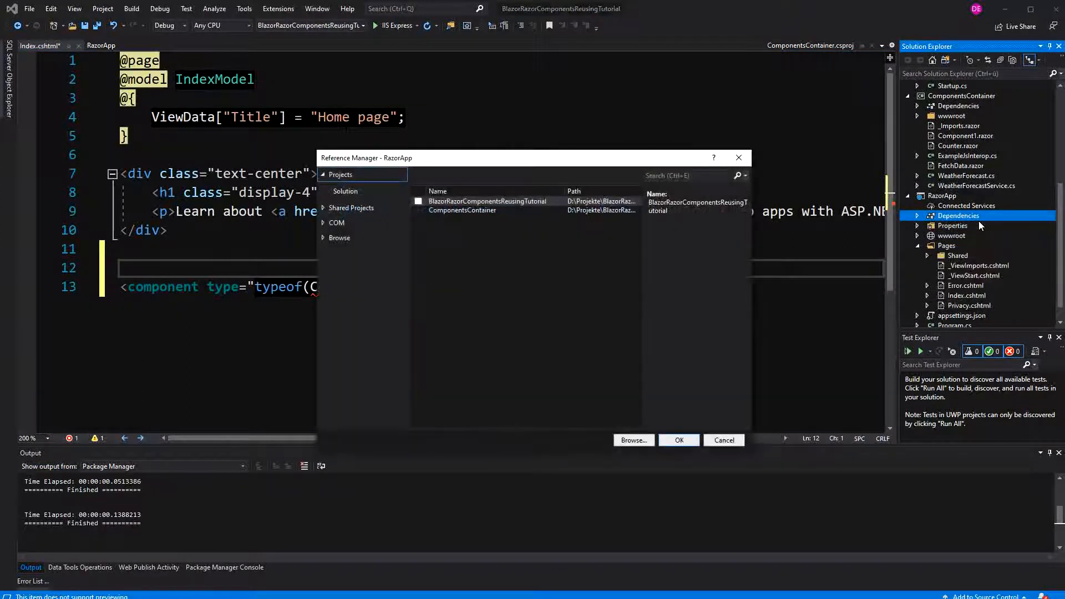
{"action": "left_click", "coordinate": [418, 210]}
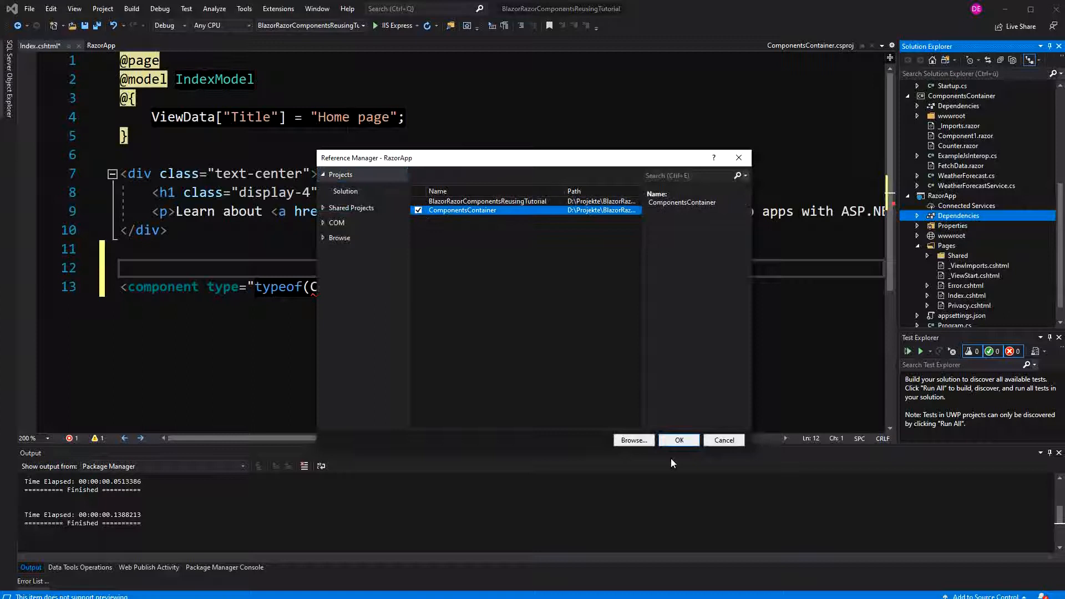
{"action": "left_click", "coordinate": [678, 440]}
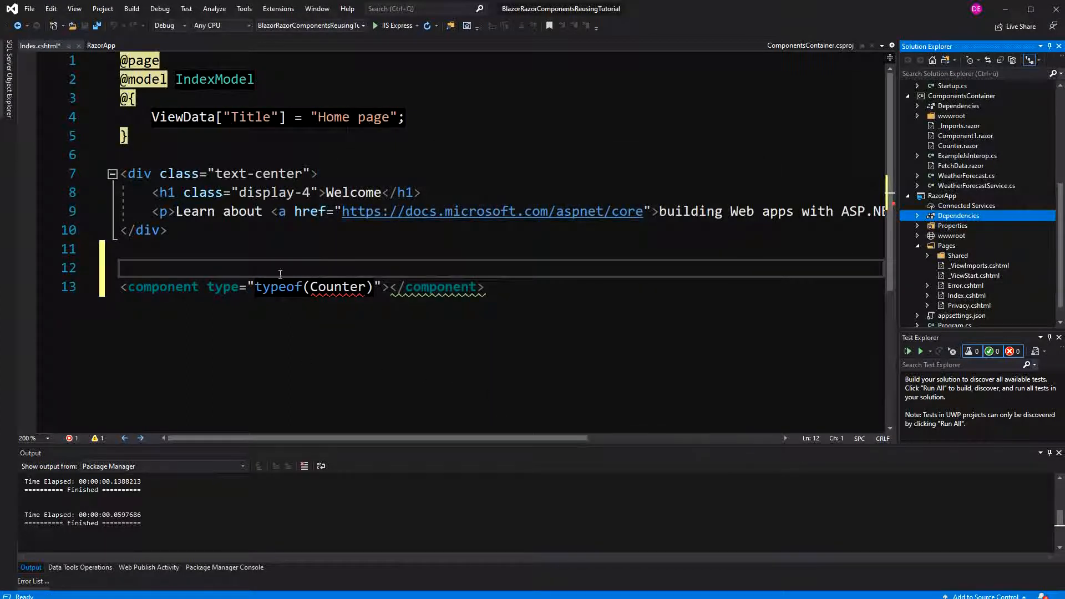
{"action": "scroll", "scroll_direction": "down", "scroll_amount": 3}
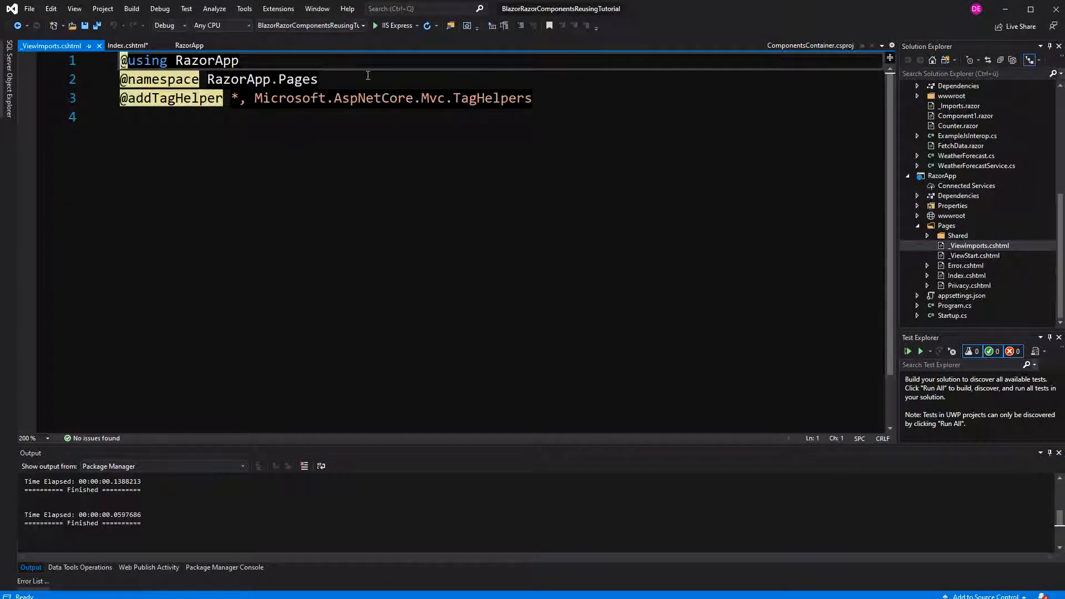
{"action": "type", "text": "@us"}
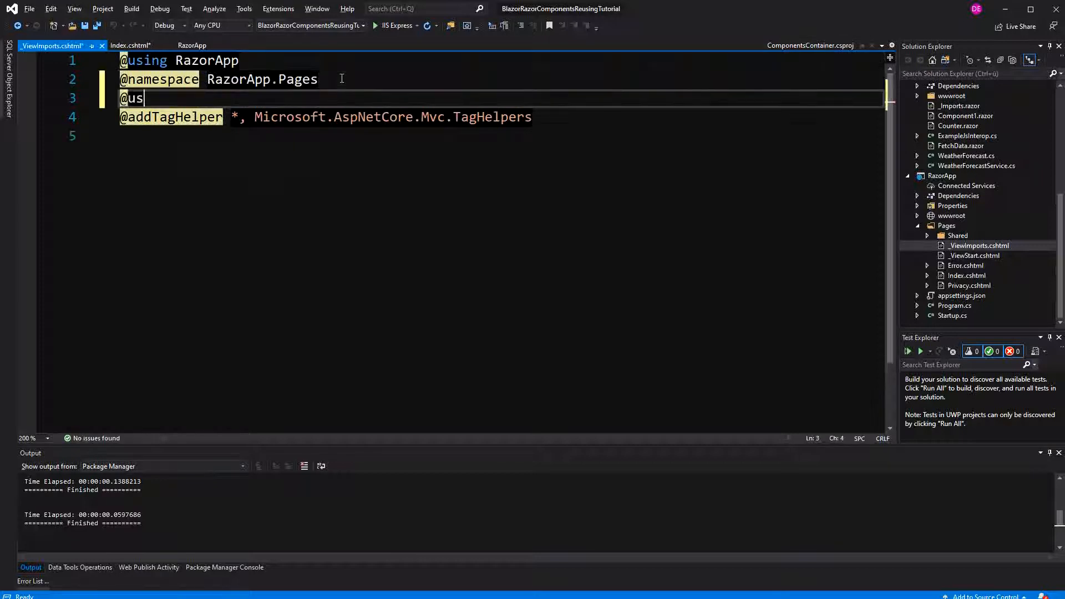
{"action": "type", "text": "ing"}
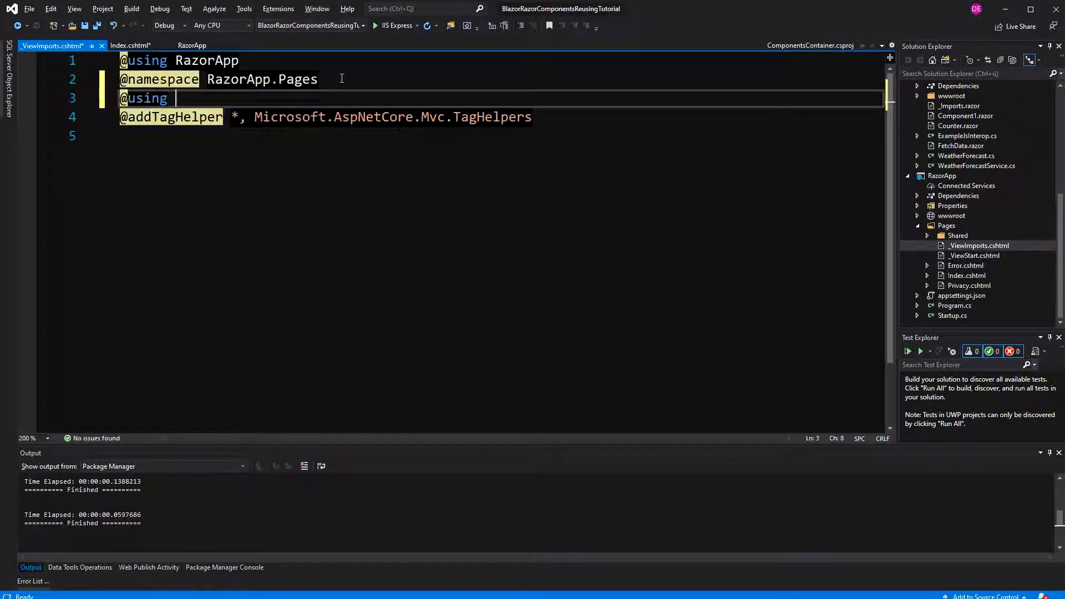
{"action": "type", "text": "ComponentsContainer"}
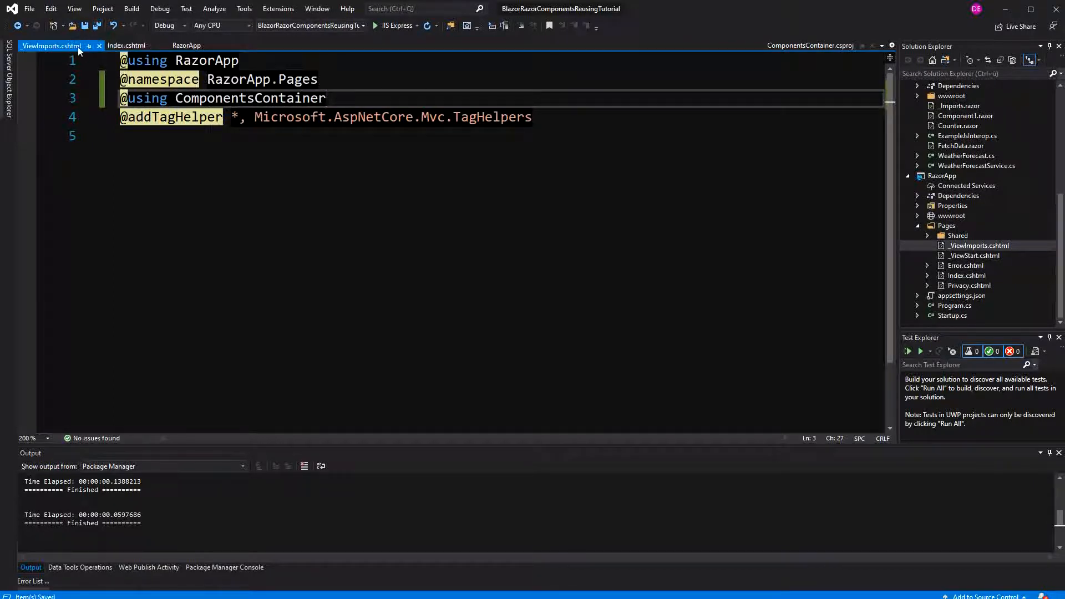
{"action": "left_click", "coordinate": [126, 45]}
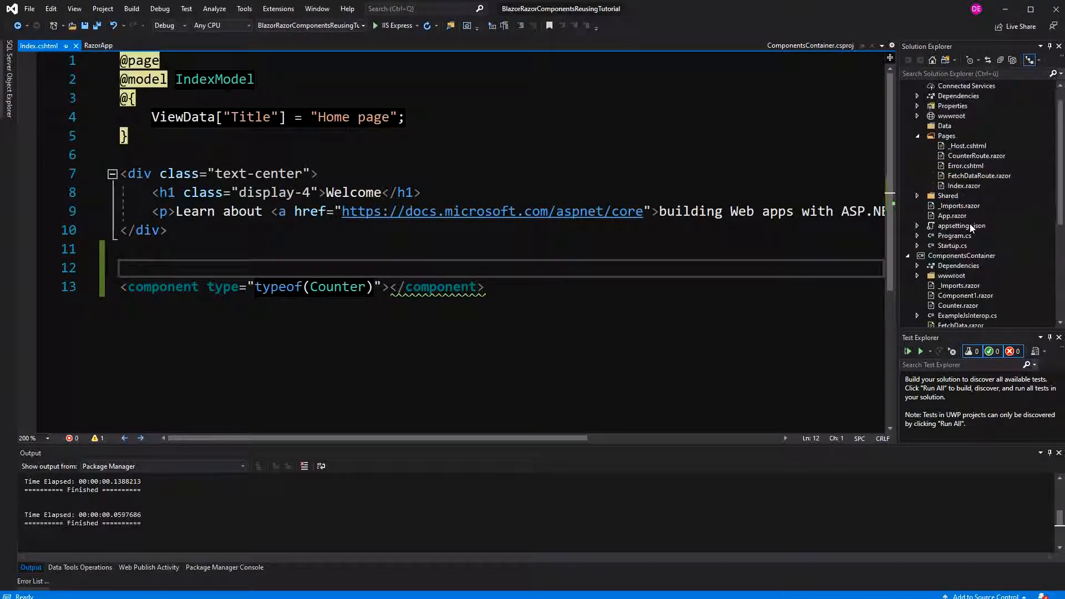
{"action": "mouse_move", "coordinate": [970, 236]}
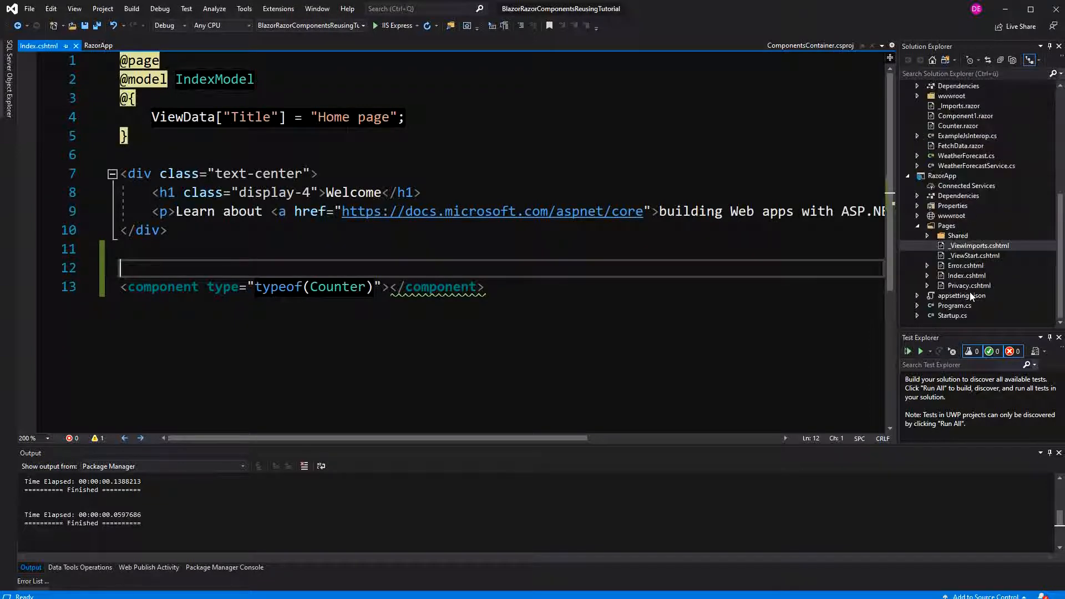
Step: Give the Counter component render-mode="ServerPrerendered"
{"action": "scroll", "scroll_direction": "down", "scroll_amount": 3}
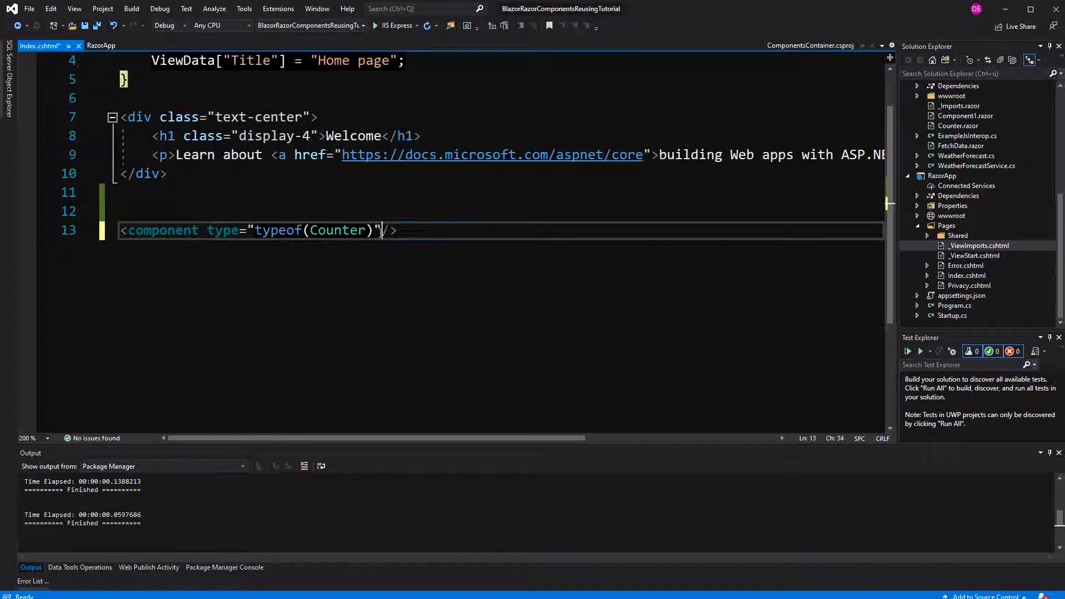
{"action": "type", "text": "render-mode=\""}
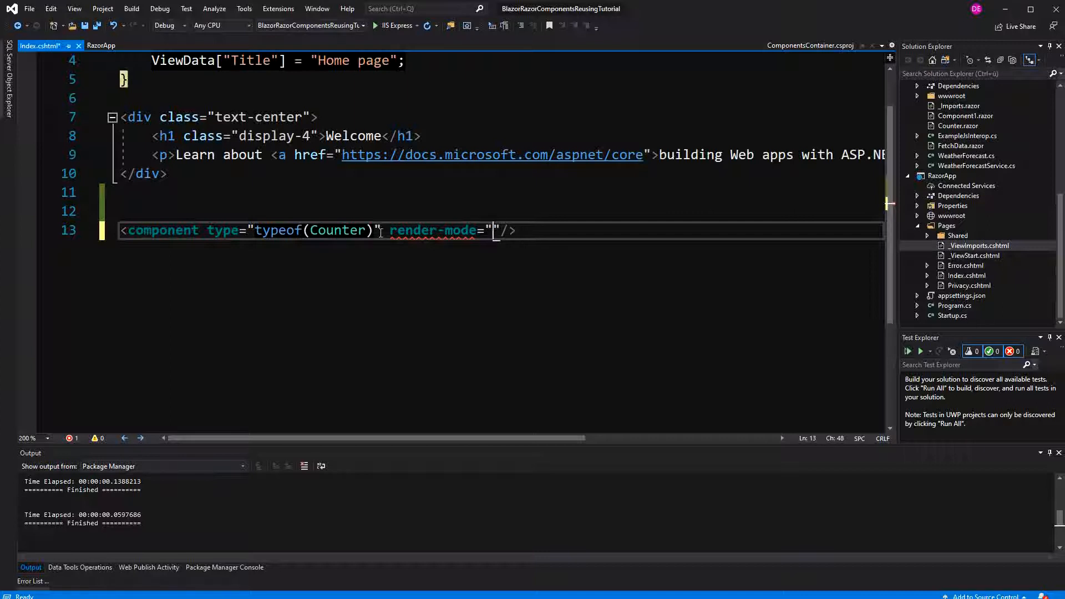
{"action": "type", "text": "S"}
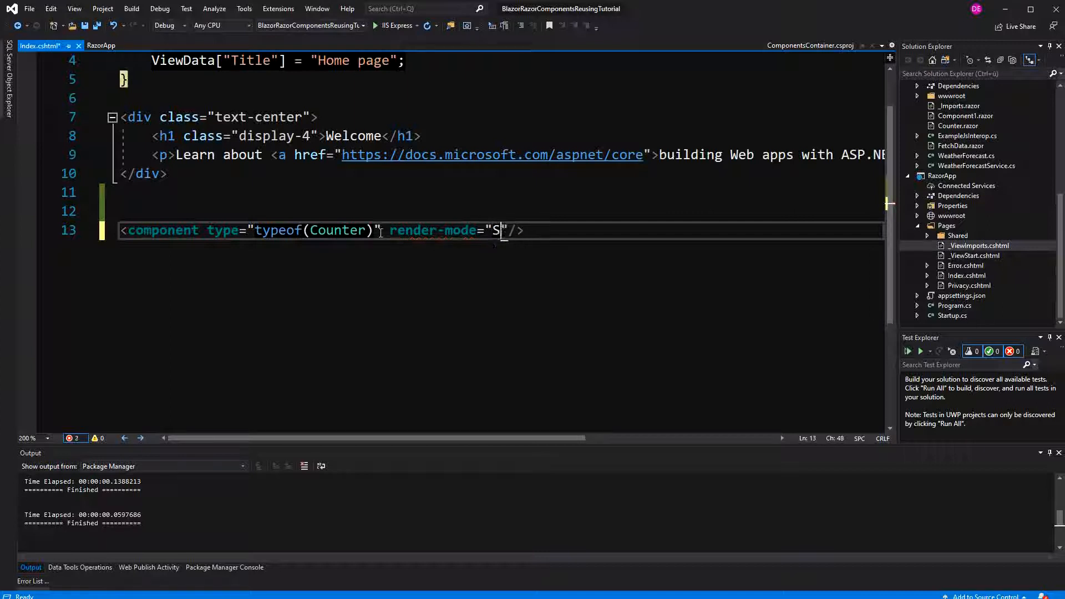
{"action": "type", "text": "erverPrerendered"}
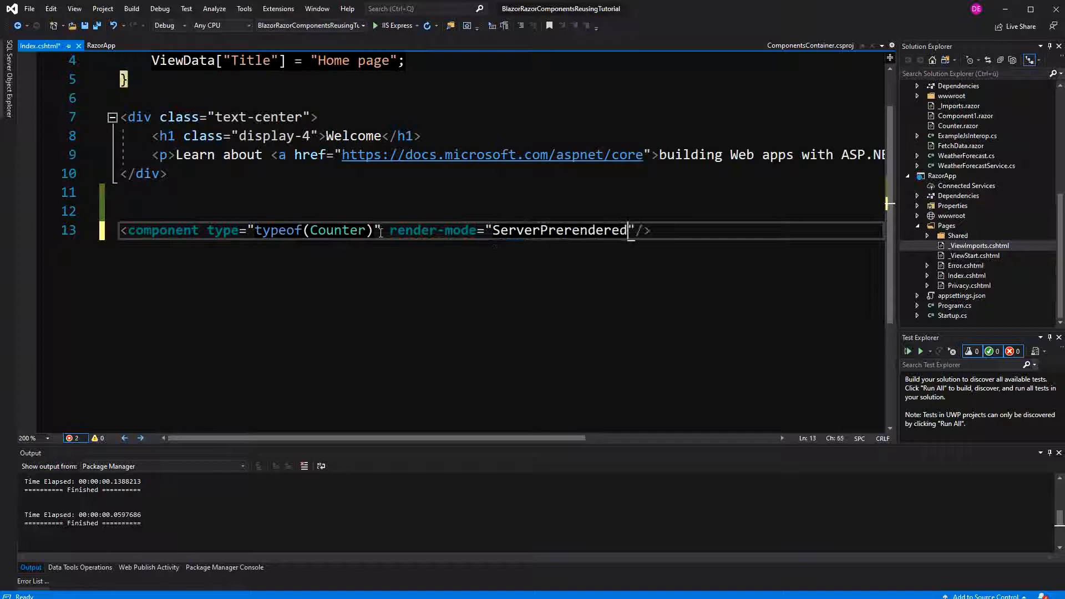
Step: Duplicate the Counter line as a FetchData component with render-mode="Static"
{"action": "key", "text": "Home"}
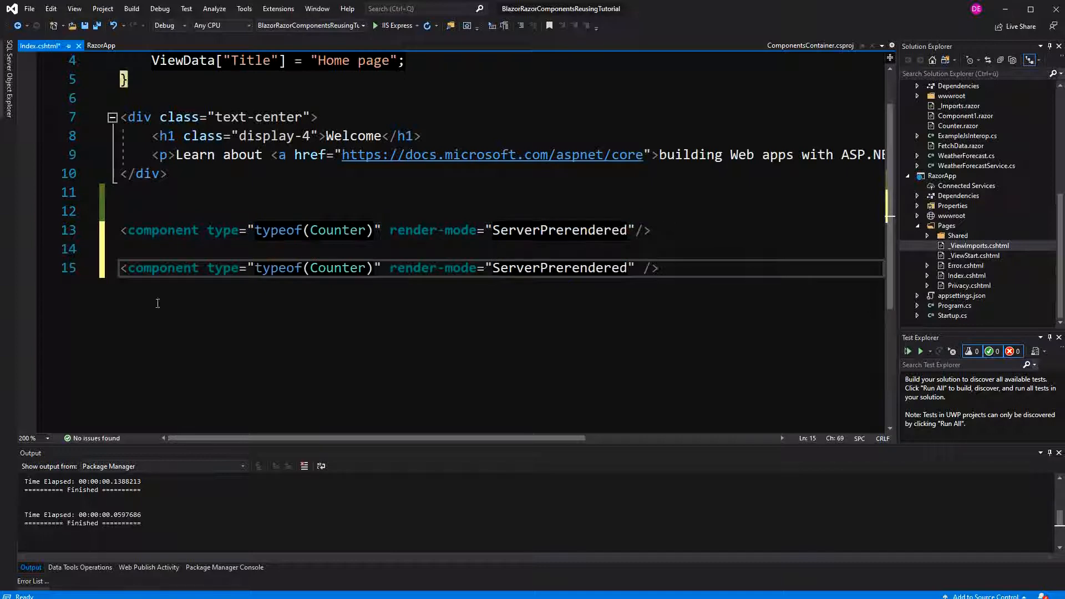
{"action": "type", "text": "FetchData"}
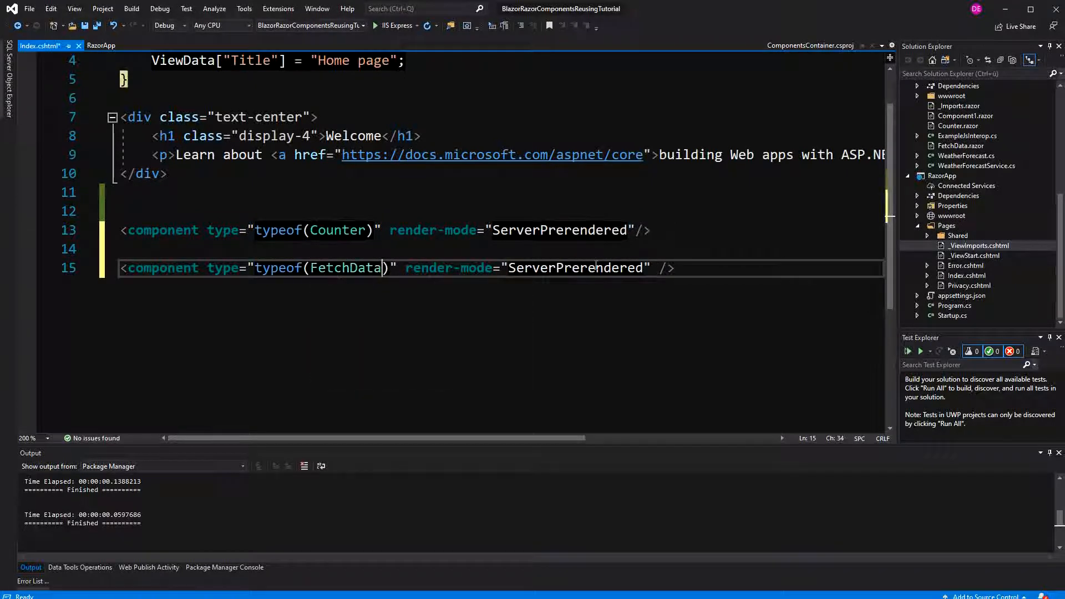
{"action": "type", "text": "Static"}
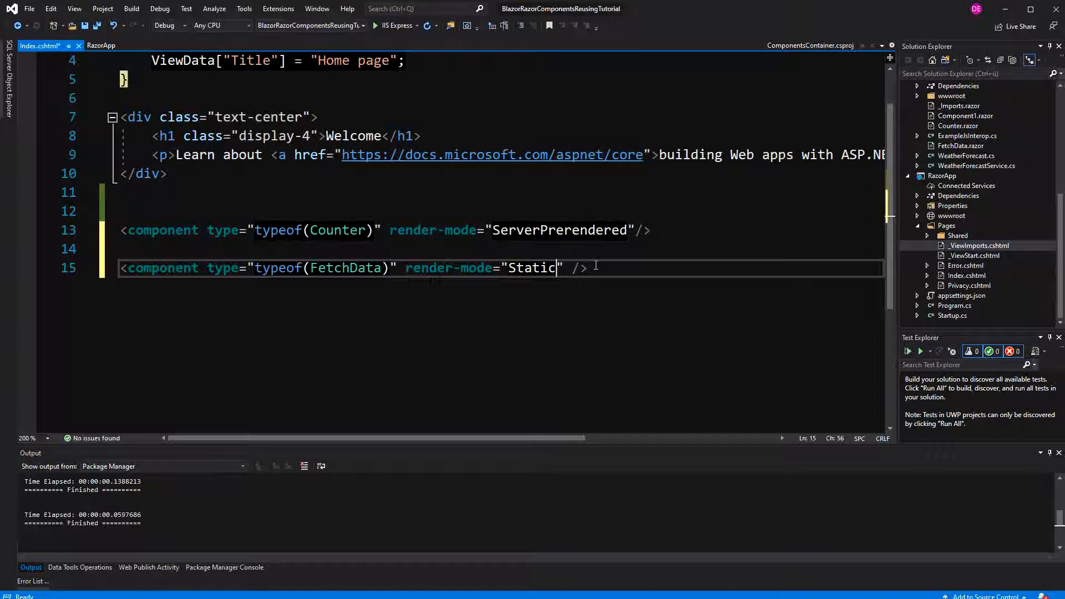
{"action": "mouse_move", "coordinate": [466, 249]}
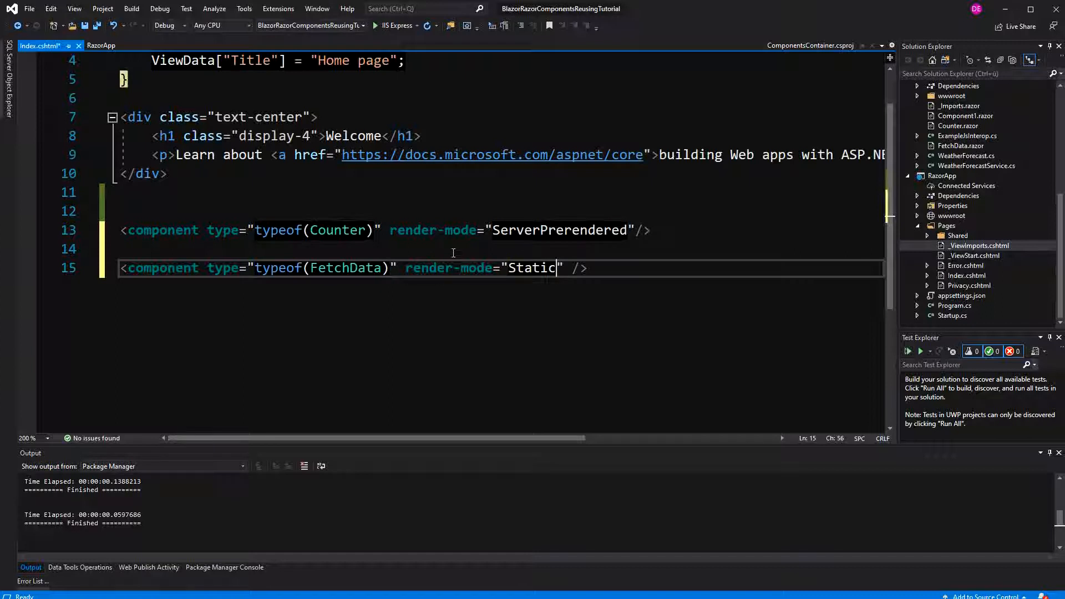
{"action": "mouse_move", "coordinate": [454, 252]}
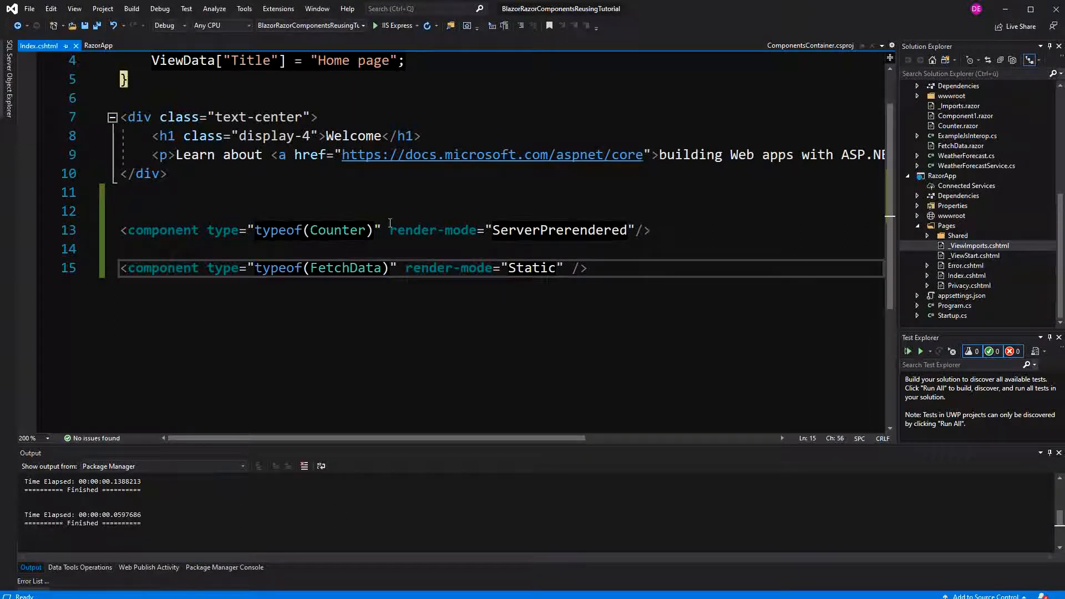
{"action": "scroll", "scroll_direction": "up", "scroll_amount": 3}
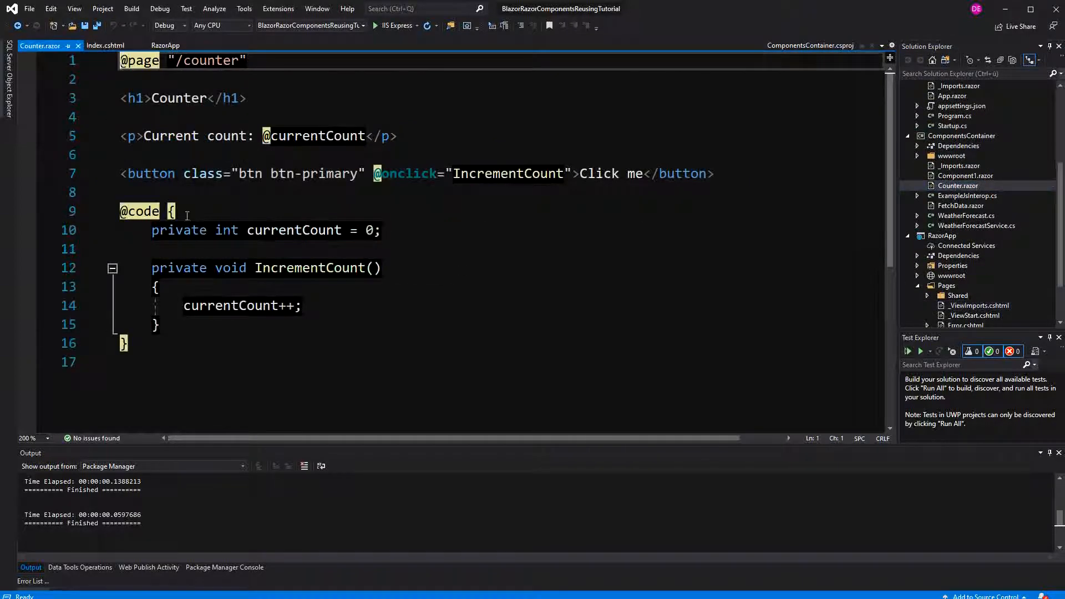
Step: Make Counter.razor's currentCount a public [Parameter] property with { get; set; } and save
{"action": "type", "text": "[Parameter"}
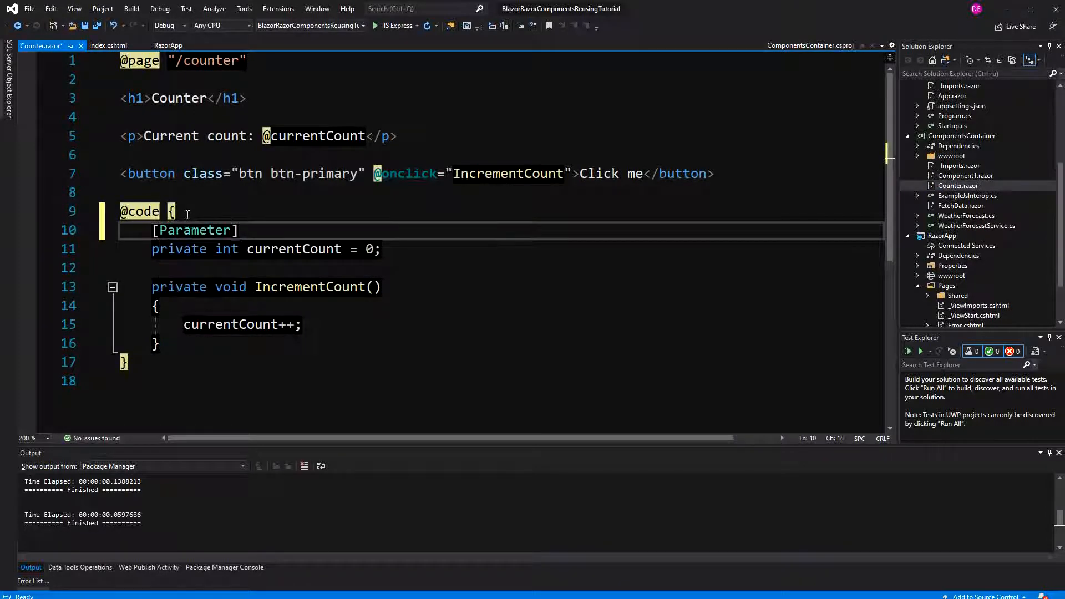
{"action": "double_click", "coordinate": [179, 248]}
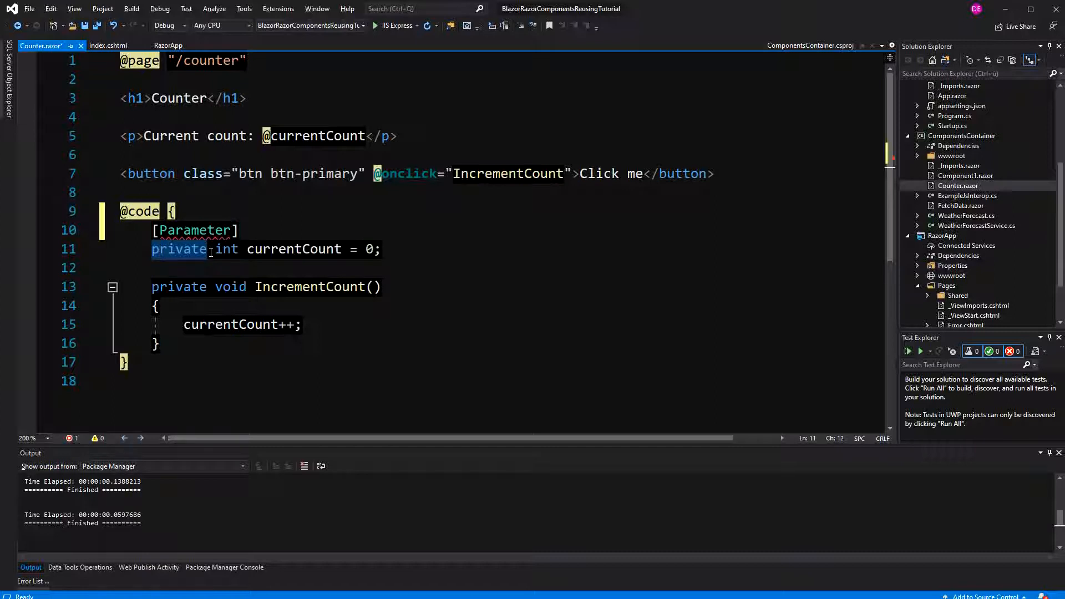
{"action": "type", "text": "public"}
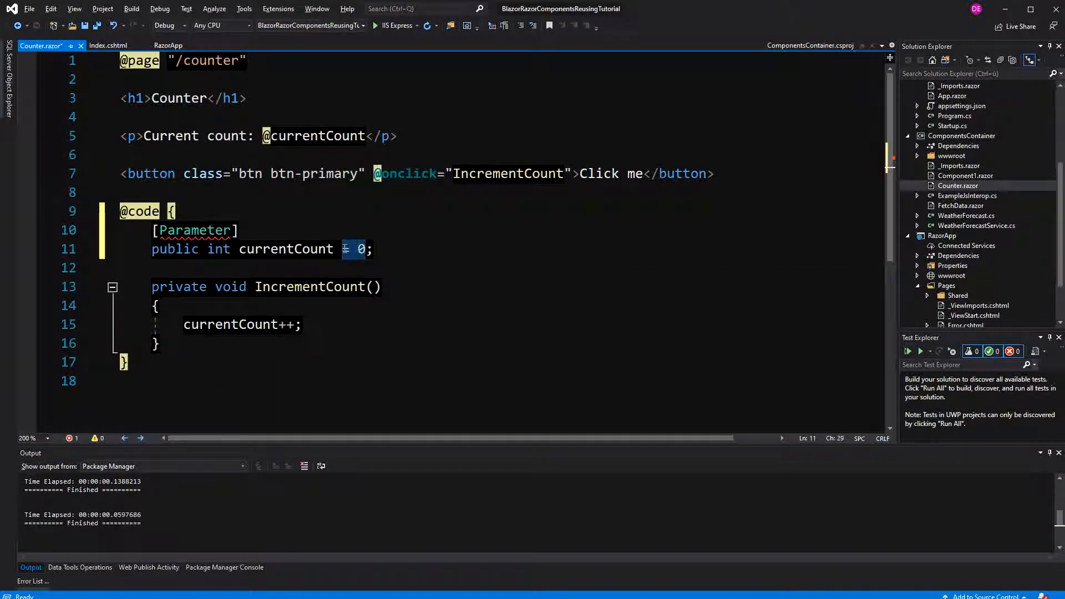
{"action": "type", "text": "{get;"}
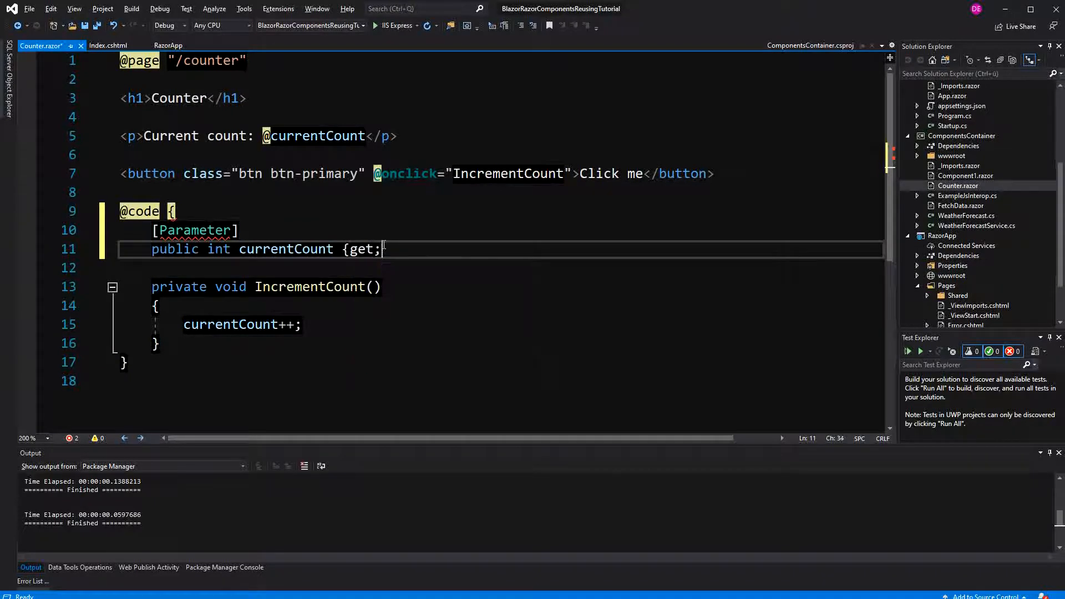
{"action": "type", "text": "set"}
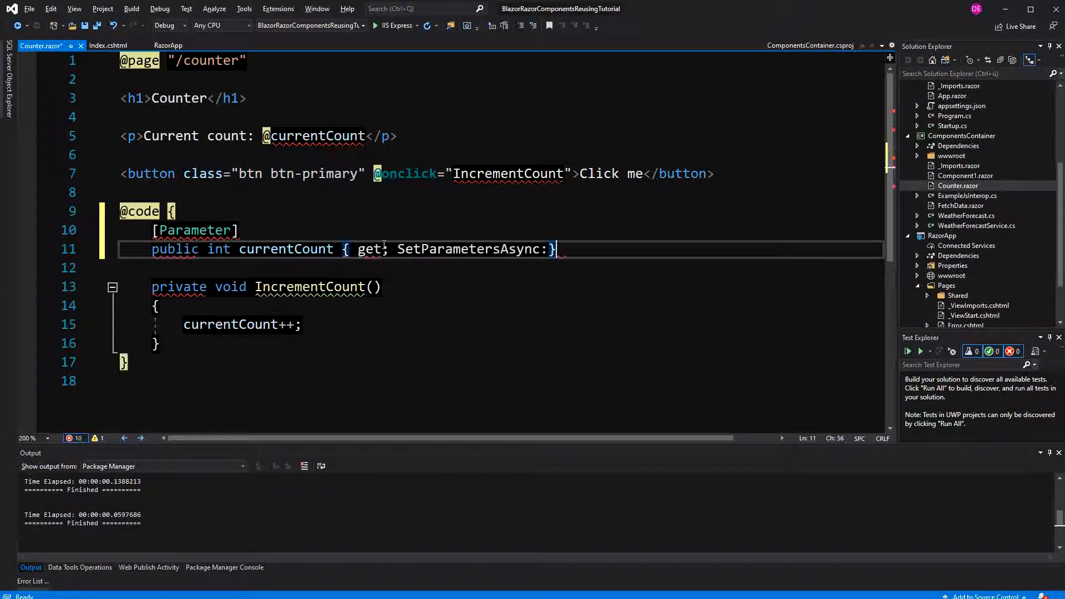
{"action": "type", "text": "set;"}
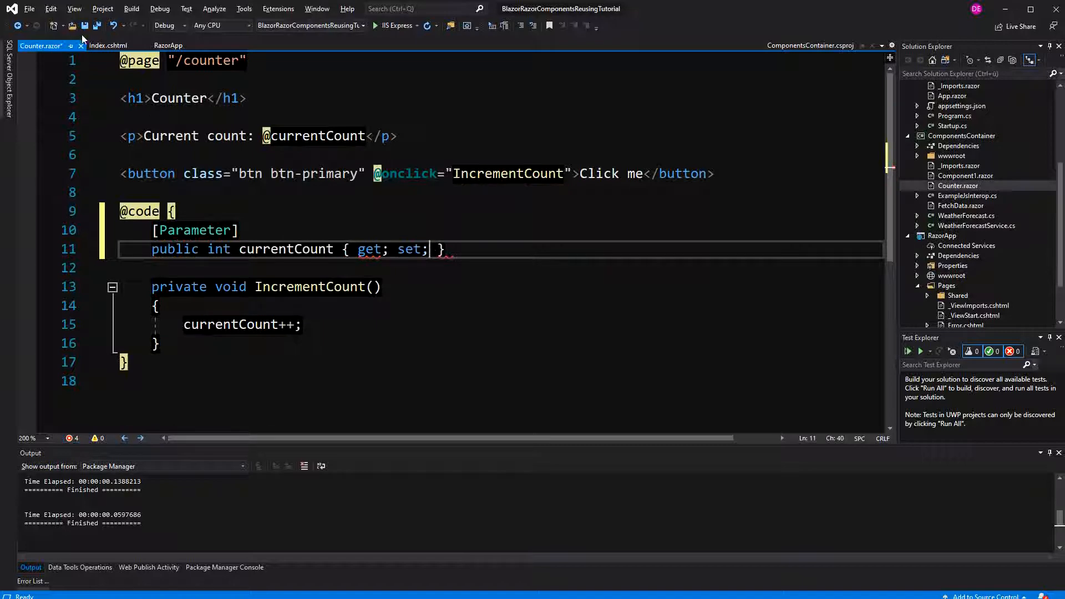
{"action": "key", "text": "ctrl+s"}
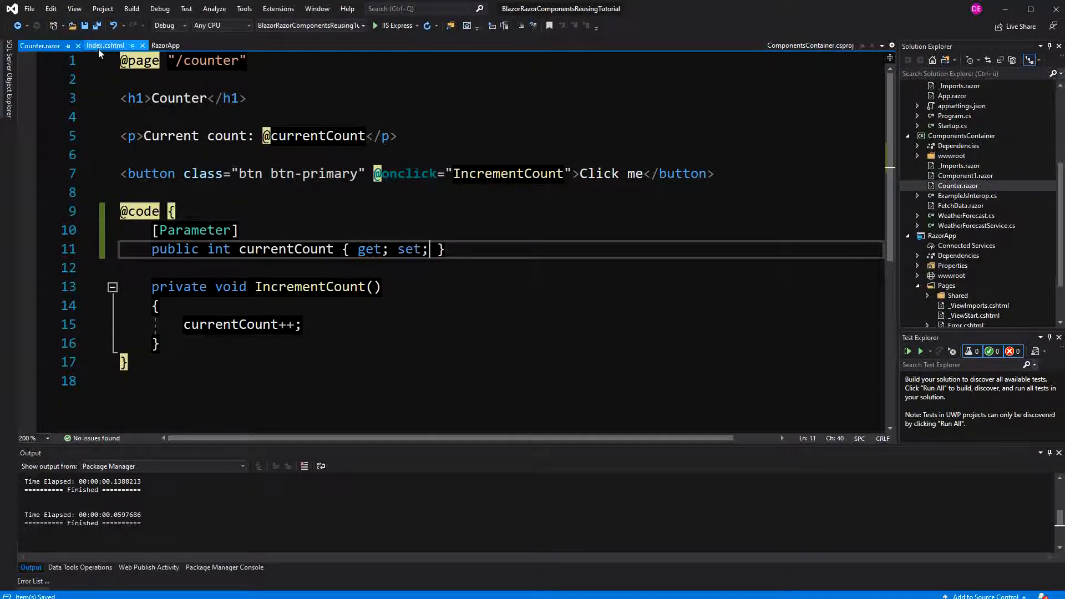
Step: Add param-currentCount="90" to the Counter component tag in Index.cshtml
{"action": "left_click", "coordinate": [105, 45]}
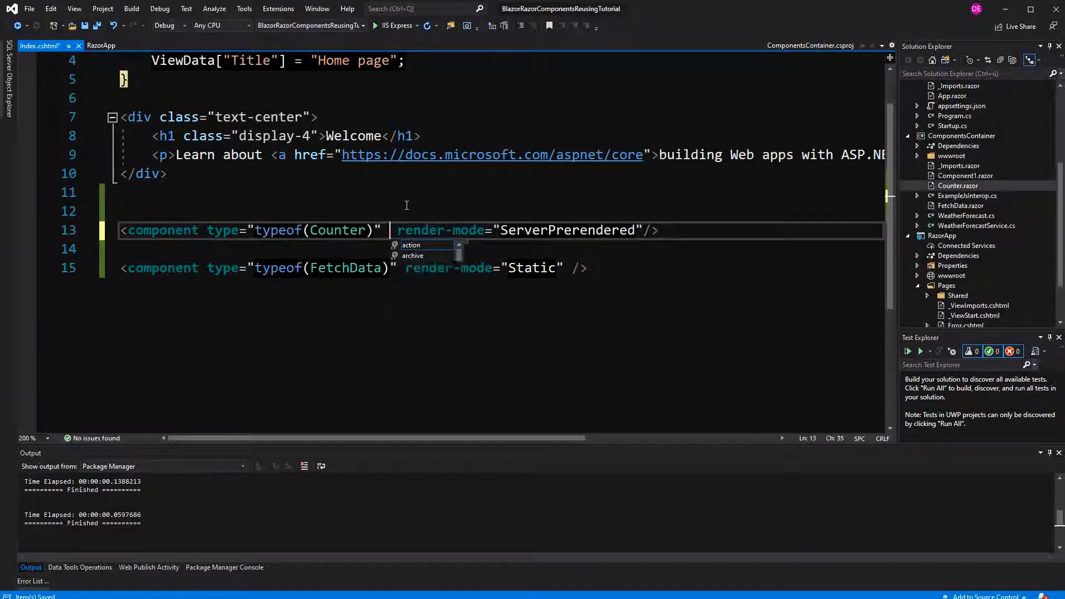
{"action": "type", "text": "param-"}
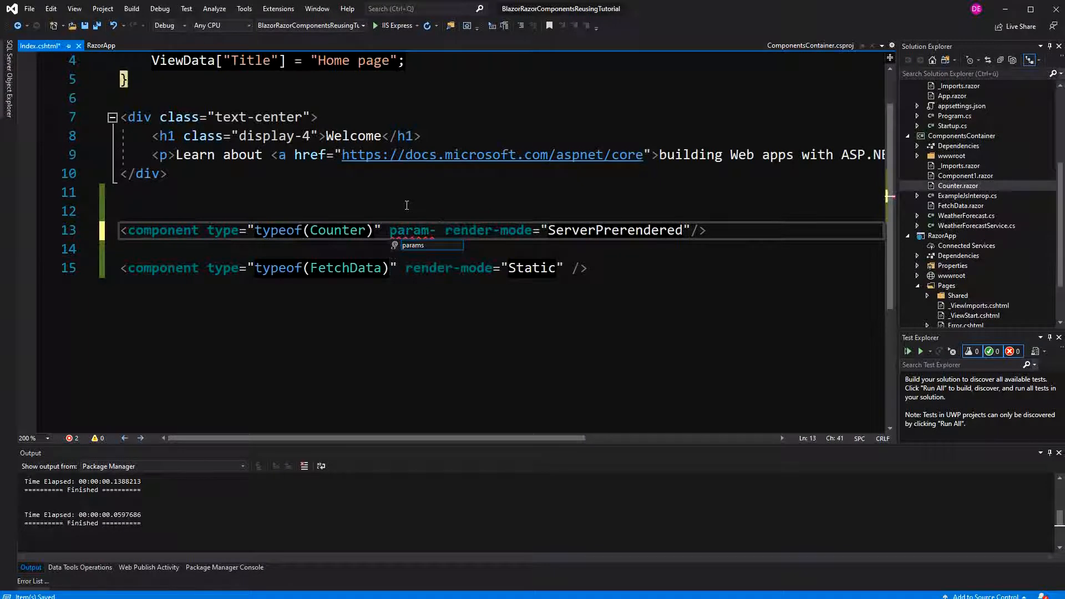
{"action": "mouse_move", "coordinate": [413, 245]}
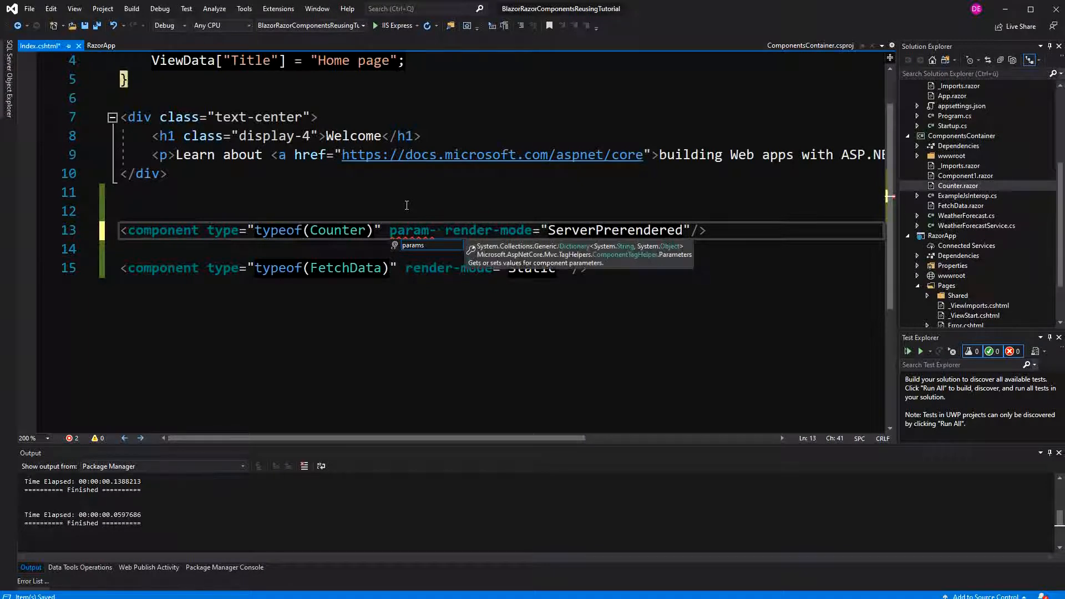
{"action": "type", "text": "currentCoun"}
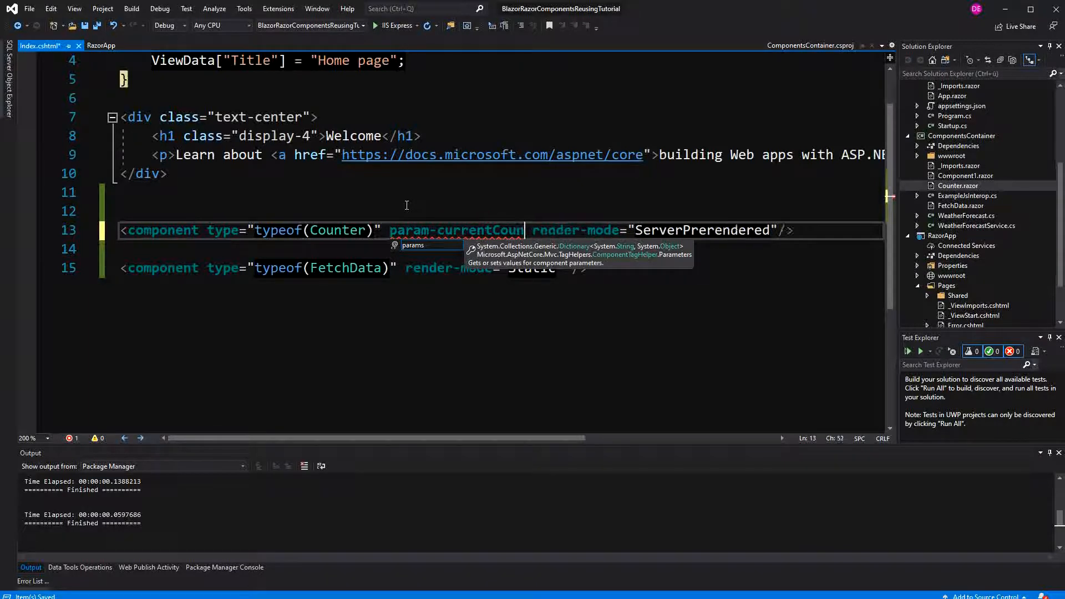
{"action": "type", "text": "=\""}
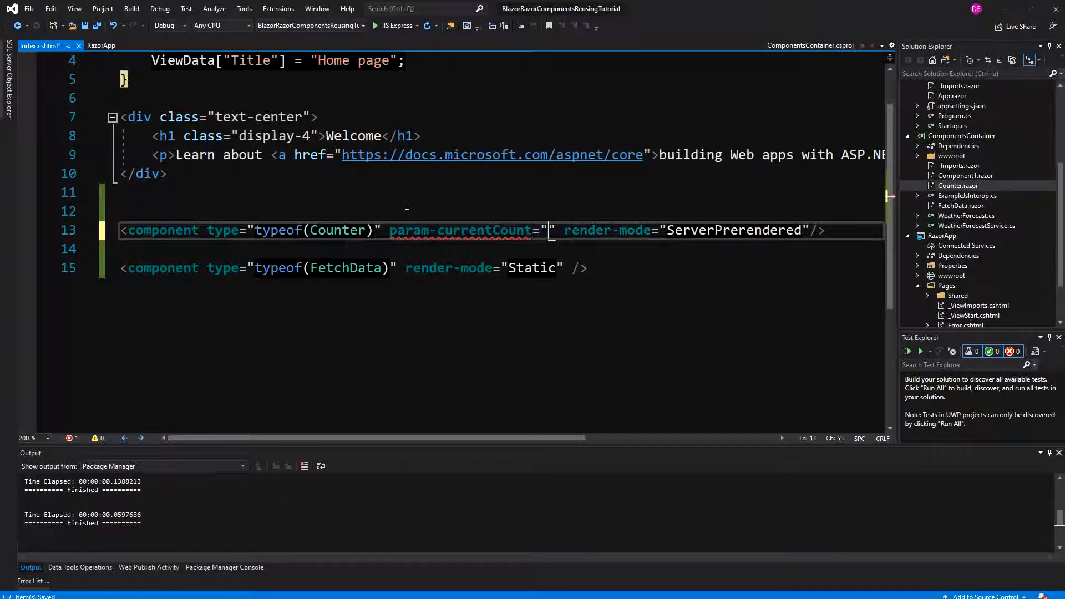
{"action": "type", "text": "90"}
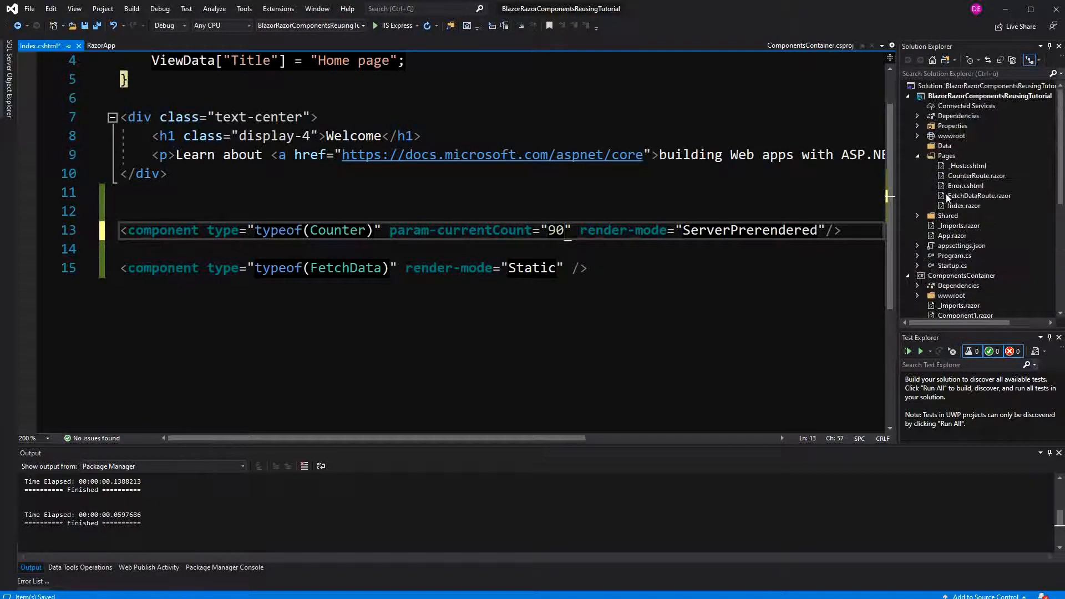
Step: Set BlazorRazorComponentsReusingTutorial and RazorApp both to Start as multiple startup projects
{"action": "right_click", "coordinate": [989, 85]}
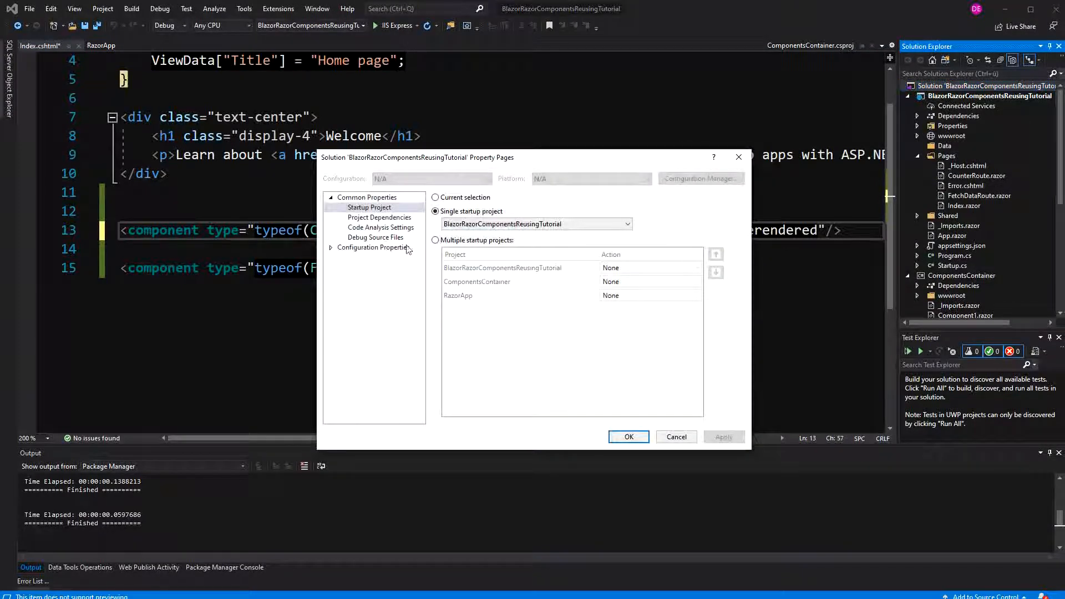
{"action": "left_click", "coordinate": [435, 240]}
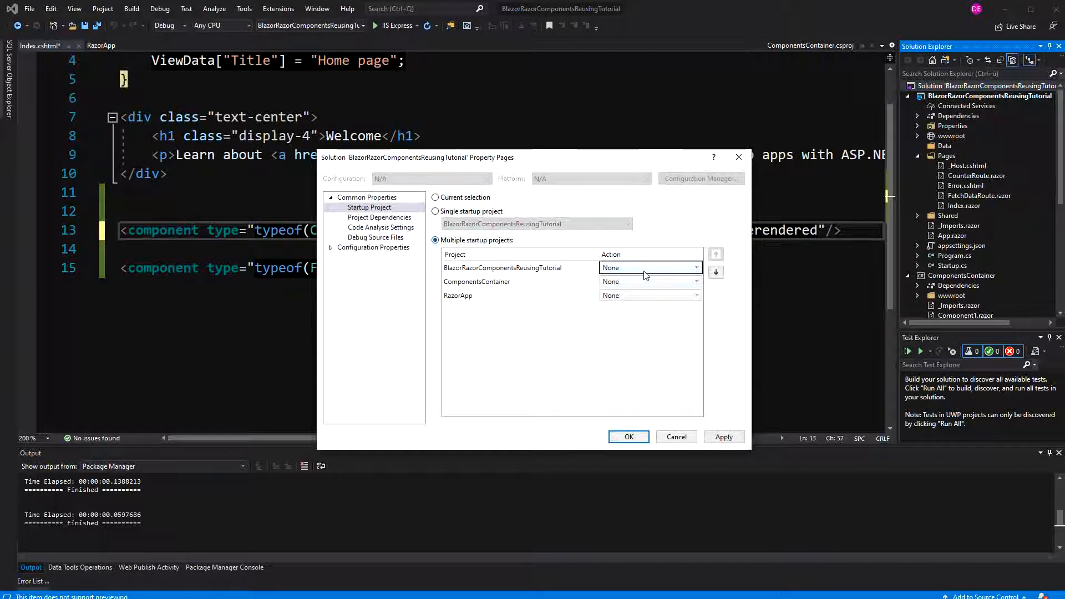
{"action": "left_click", "coordinate": [695, 281]}
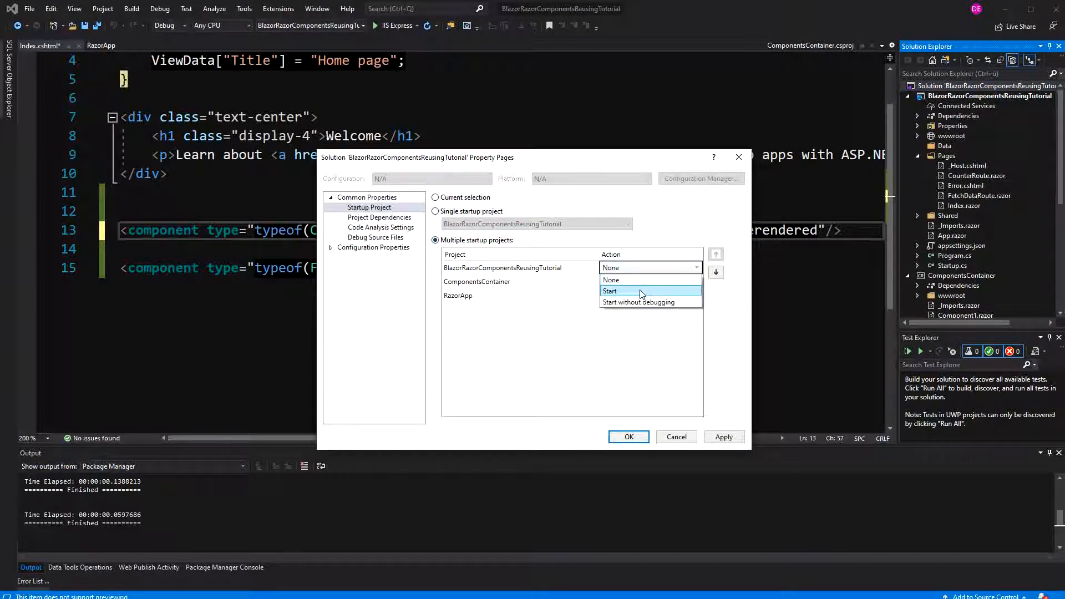
{"action": "left_click", "coordinate": [609, 290]}
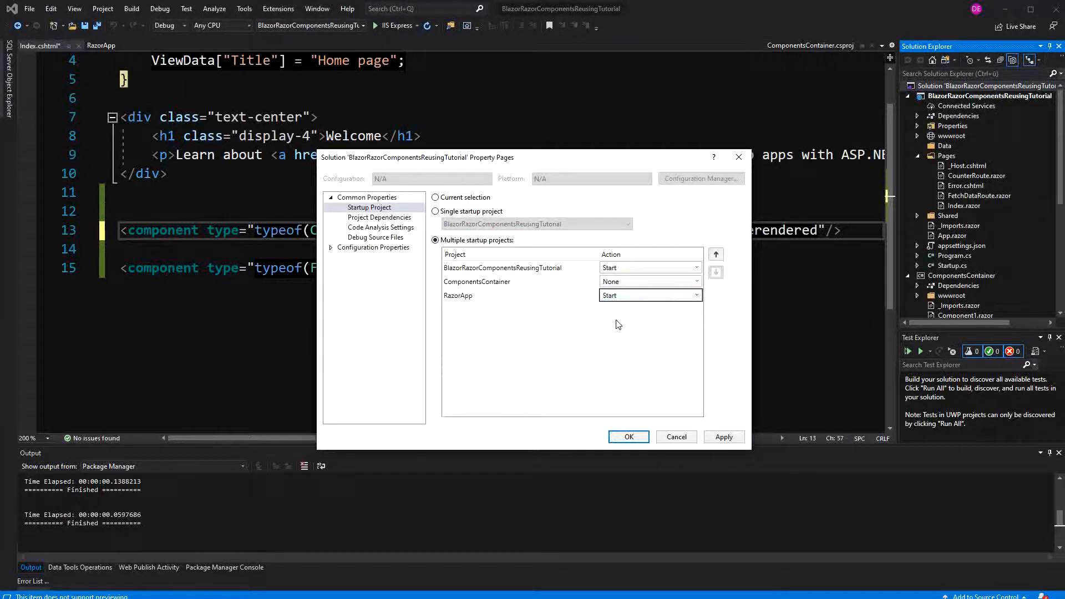
{"action": "left_click", "coordinate": [627, 436]}
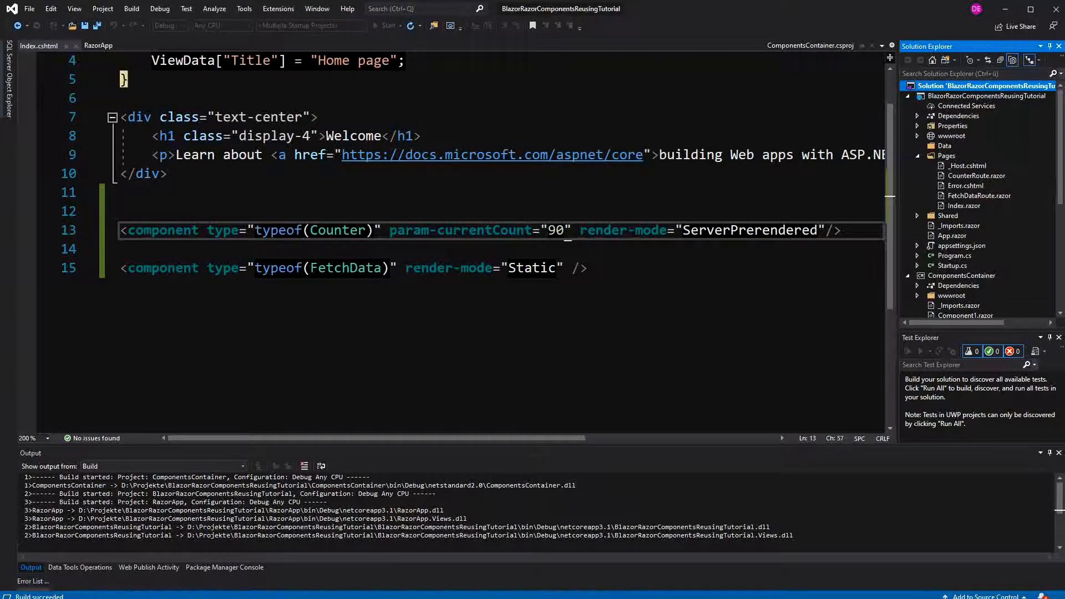
Step: Close the unloaded Chrome window on localhost:44328, ending the debug session
{"action": "left_click", "coordinate": [386, 25]}
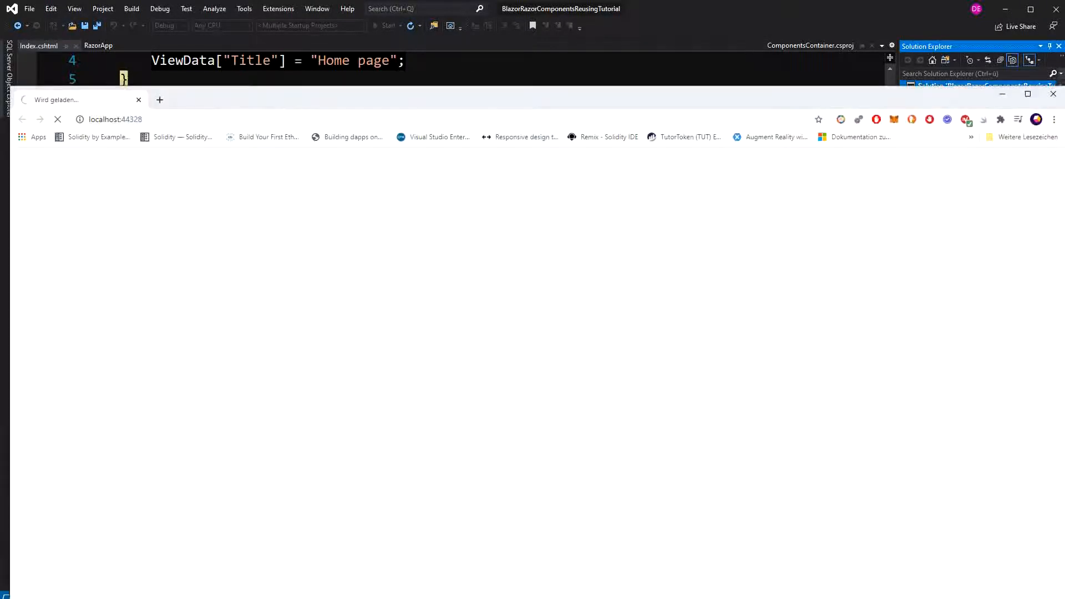
{"action": "left_click", "coordinate": [386, 25]}
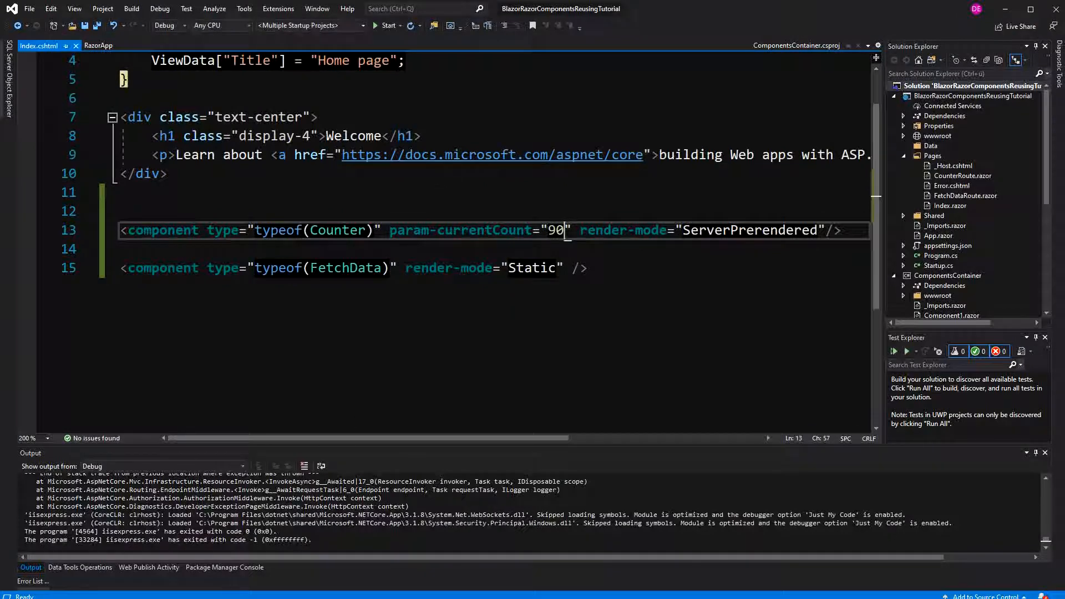
{"action": "scroll", "scroll_direction": "up", "scroll_amount": 3}
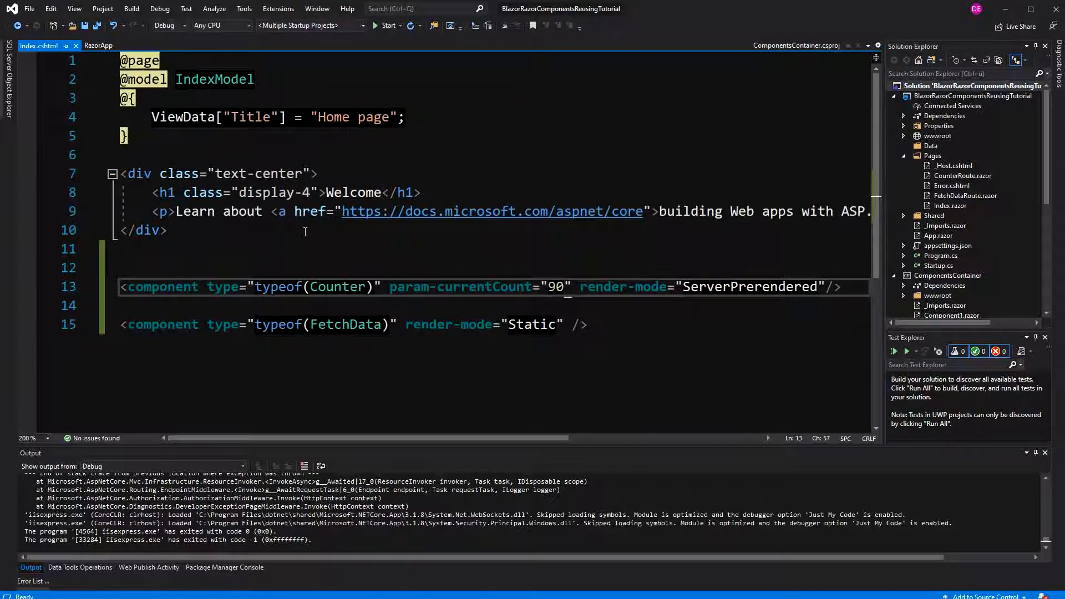
{"action": "mouse_move", "coordinate": [715, 266]}
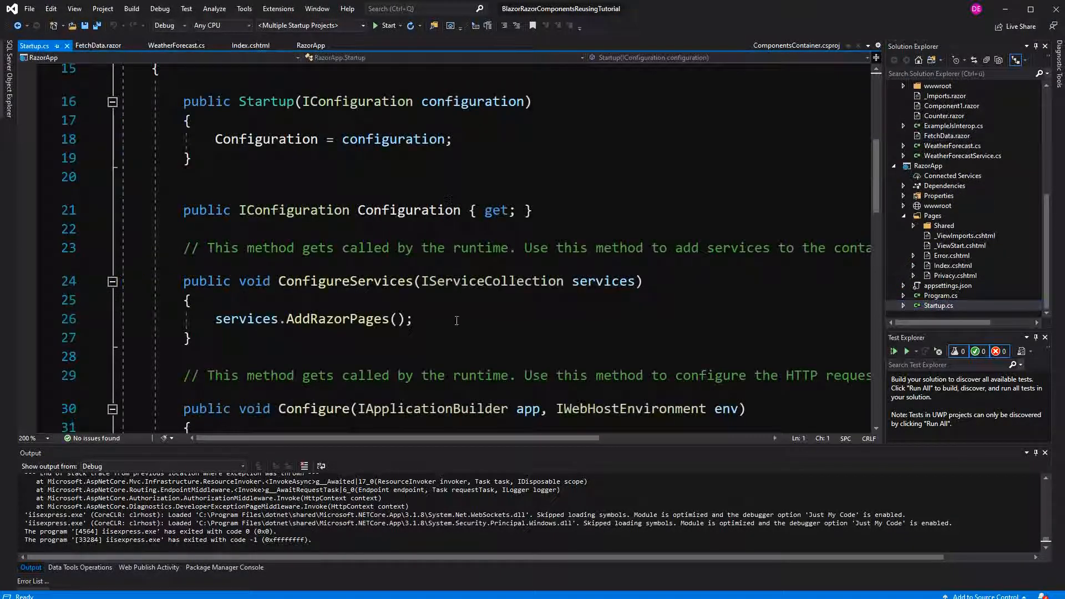
Step: Add services.AddSingleton<WeatherForecastService>() to RazorApp's ConfigureServices and run the solution again
{"action": "type", "text": "services"}
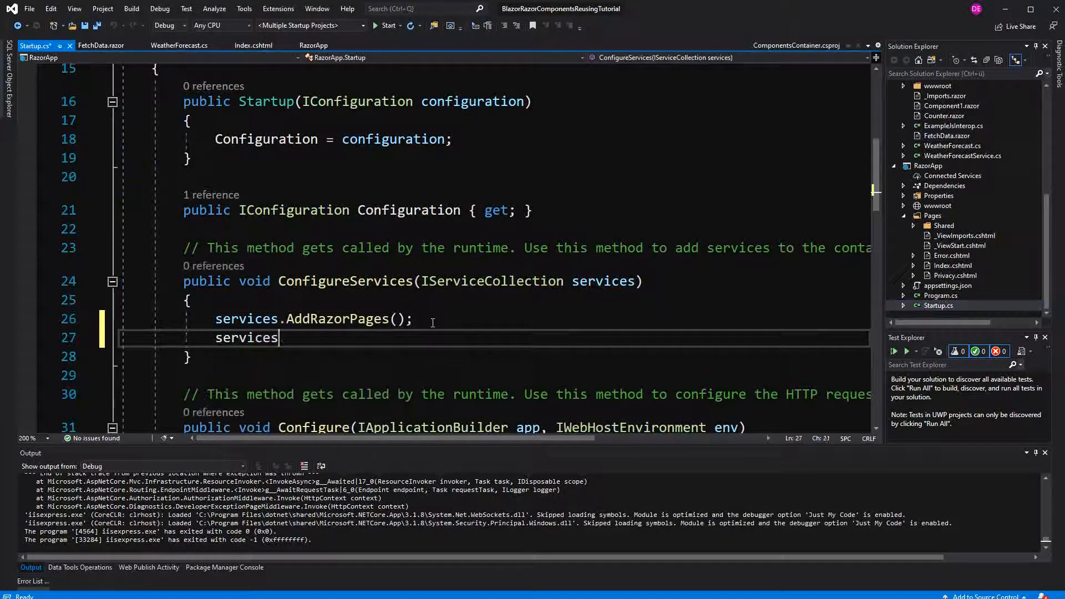
{"action": "type", "text": ".AddSingleton<WeatherForecastService>();"}
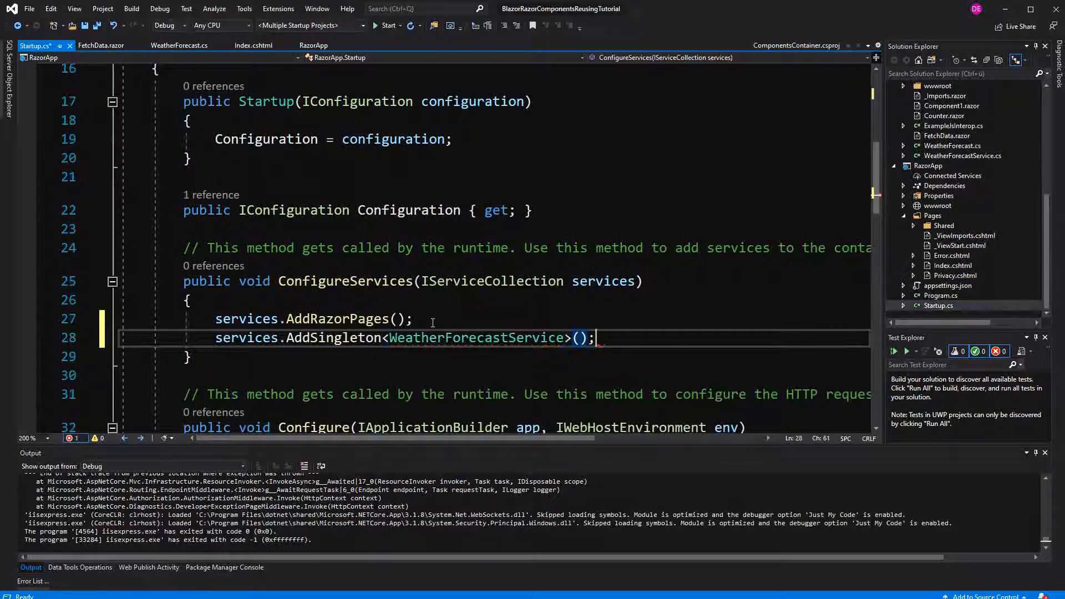
{"action": "mouse_move", "coordinate": [490, 220]}
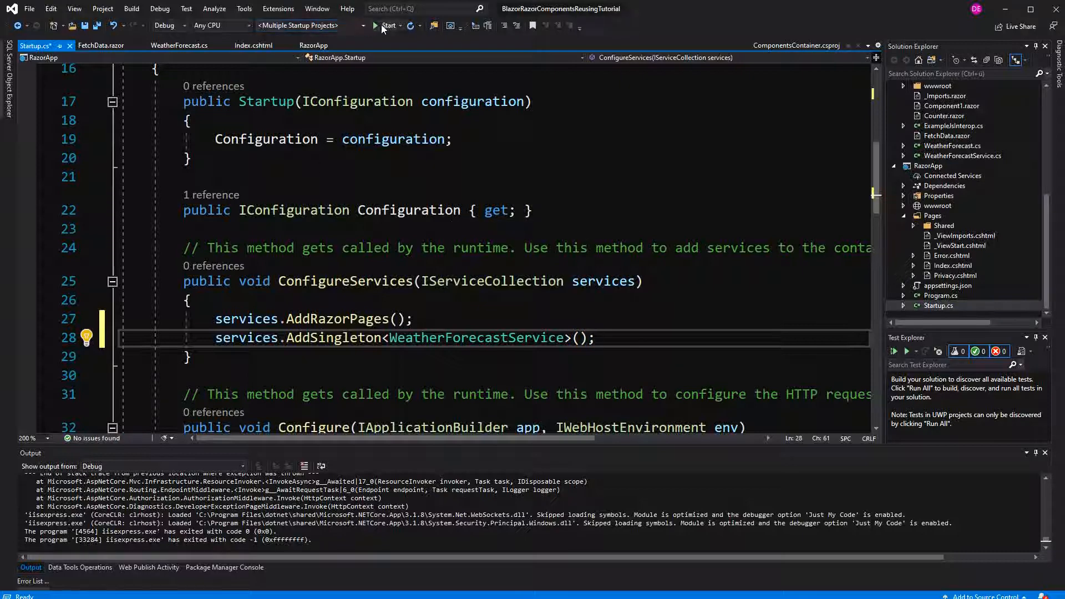
{"action": "left_click", "coordinate": [386, 26]}
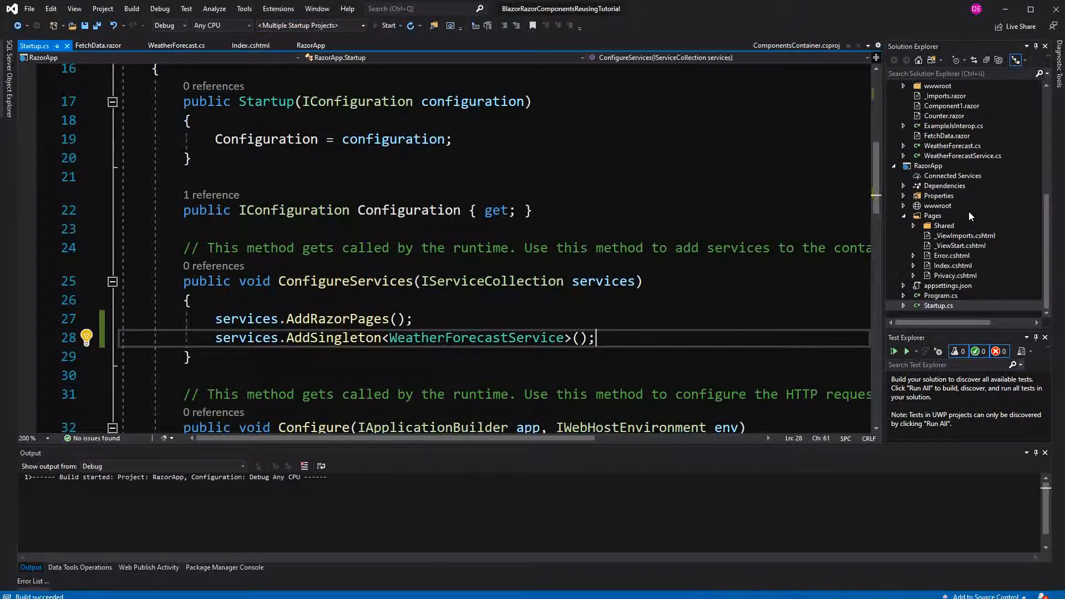
{"action": "left_click", "coordinate": [387, 25]}
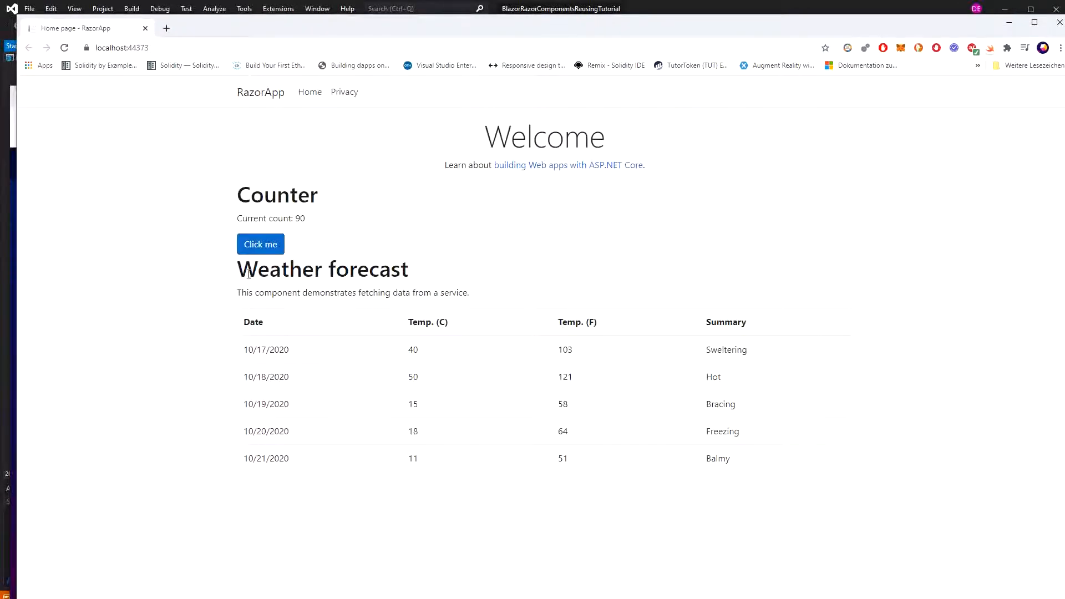
{"action": "mouse_move", "coordinate": [418, 224]}
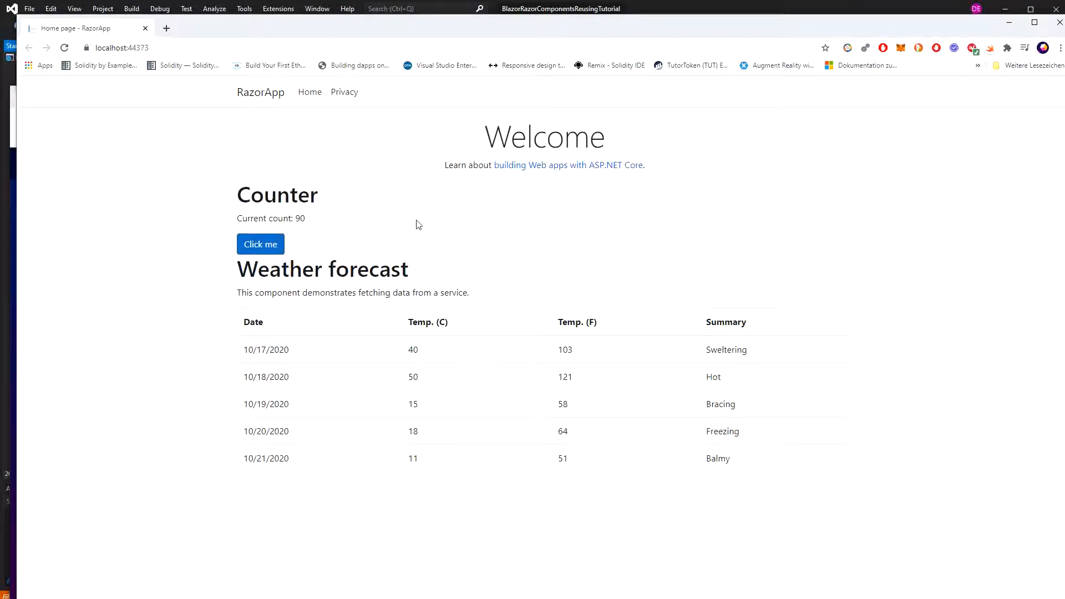
{"action": "mouse_move", "coordinate": [408, 214]}
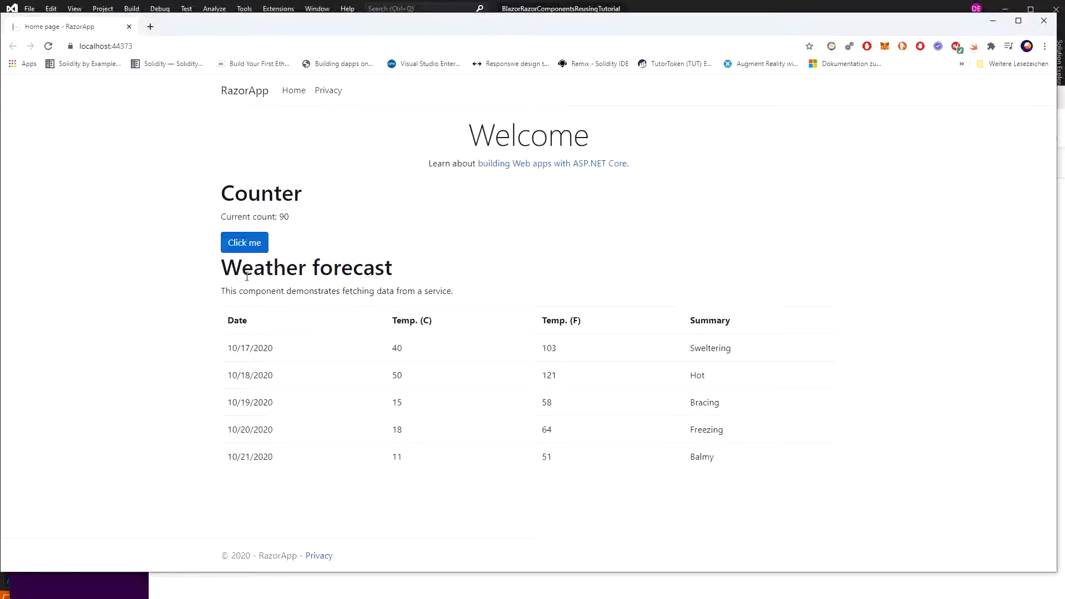
{"action": "mouse_move", "coordinate": [244, 242]}
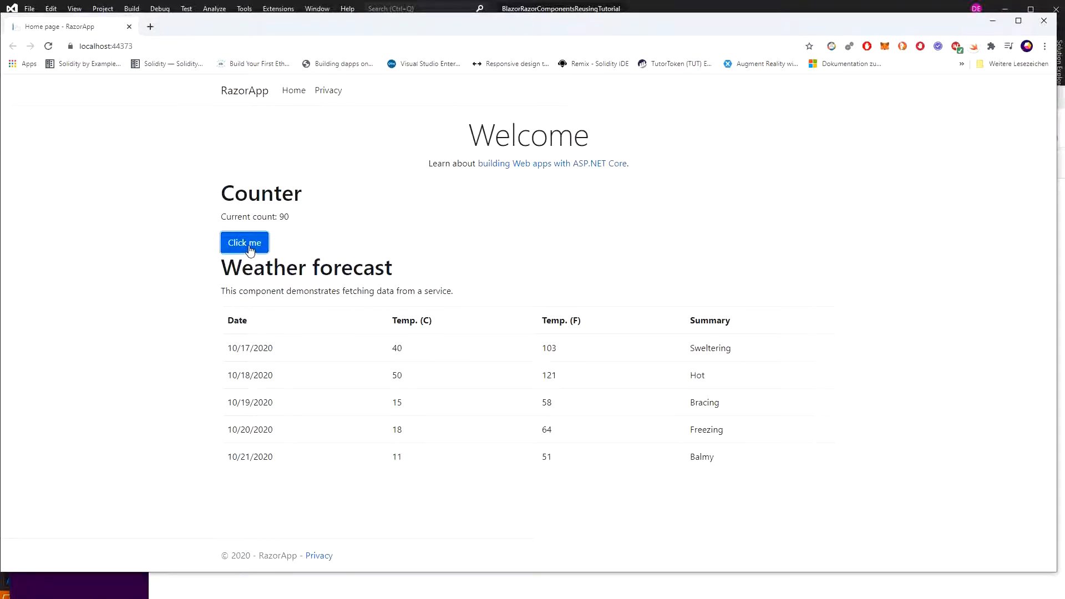
{"action": "mouse_move", "coordinate": [303, 244]}
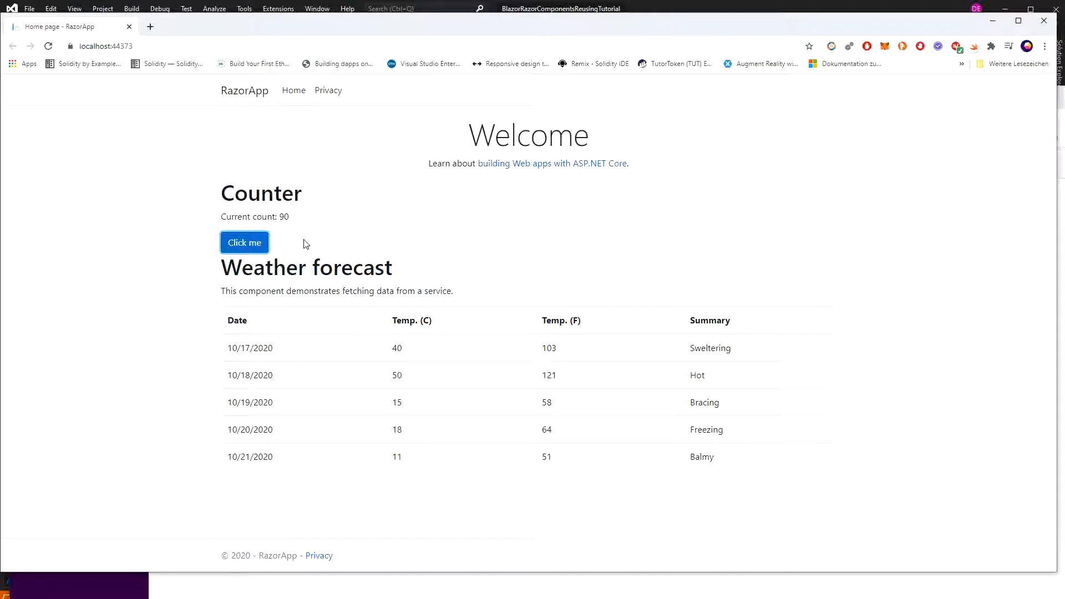
{"action": "mouse_move", "coordinate": [331, 236]}
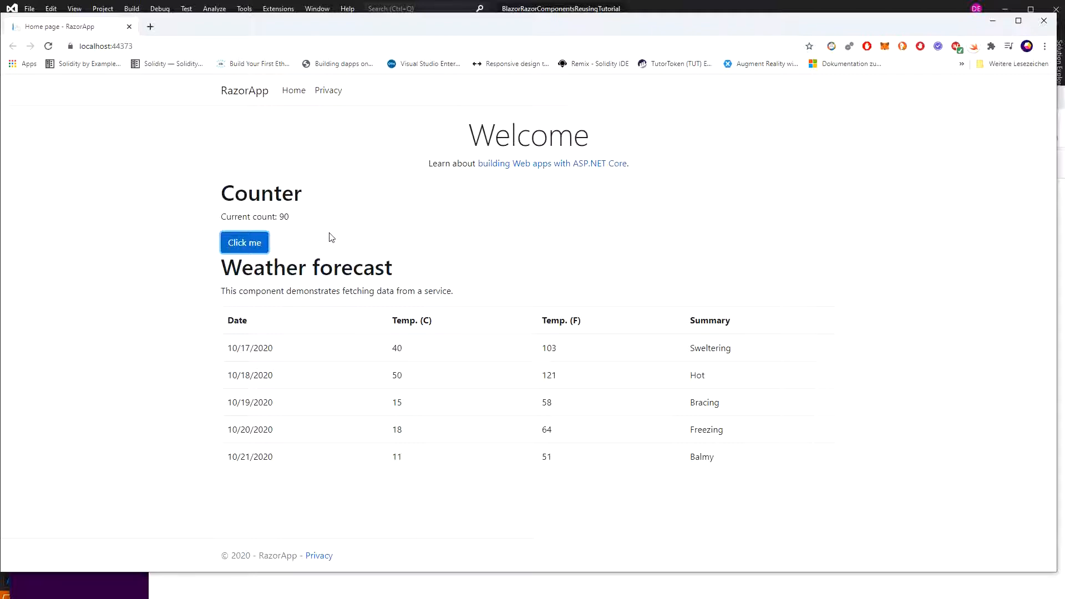
{"action": "mouse_move", "coordinate": [332, 212]}
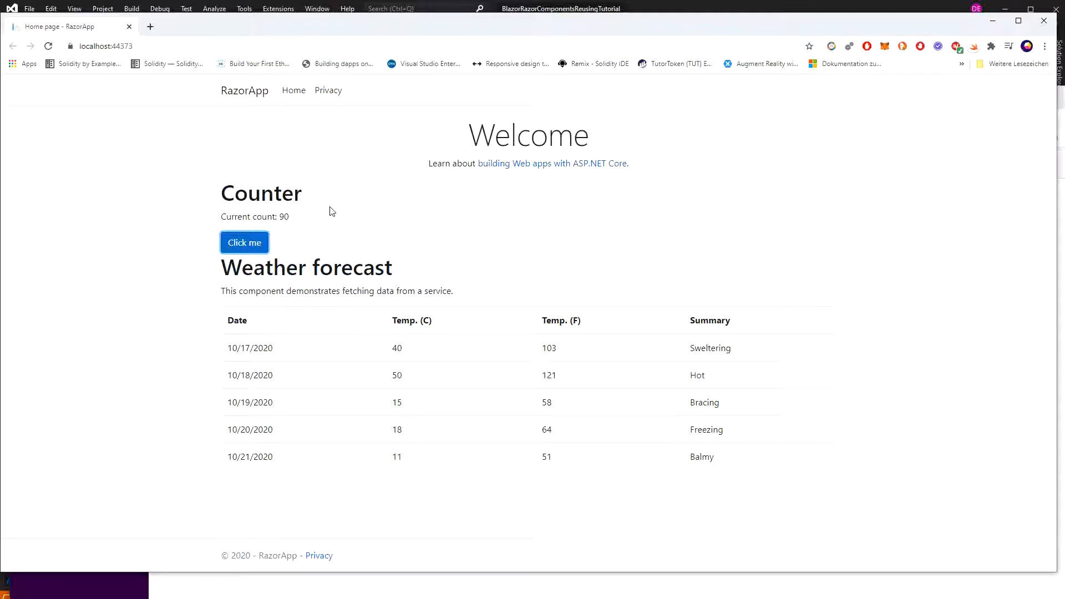
{"action": "mouse_move", "coordinate": [364, 329]}
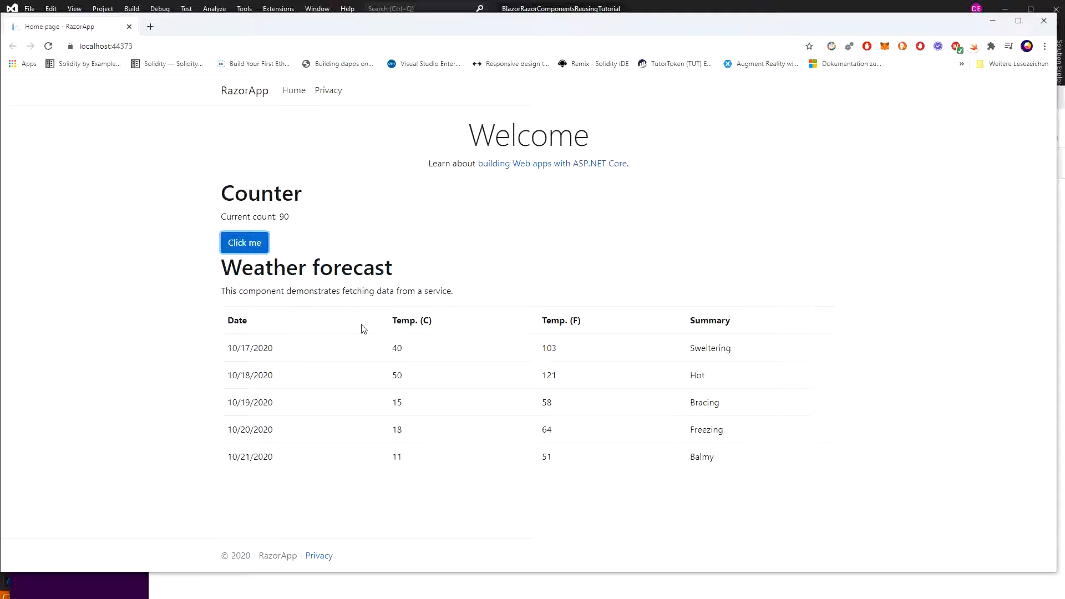
{"action": "mouse_move", "coordinate": [143, 178]}
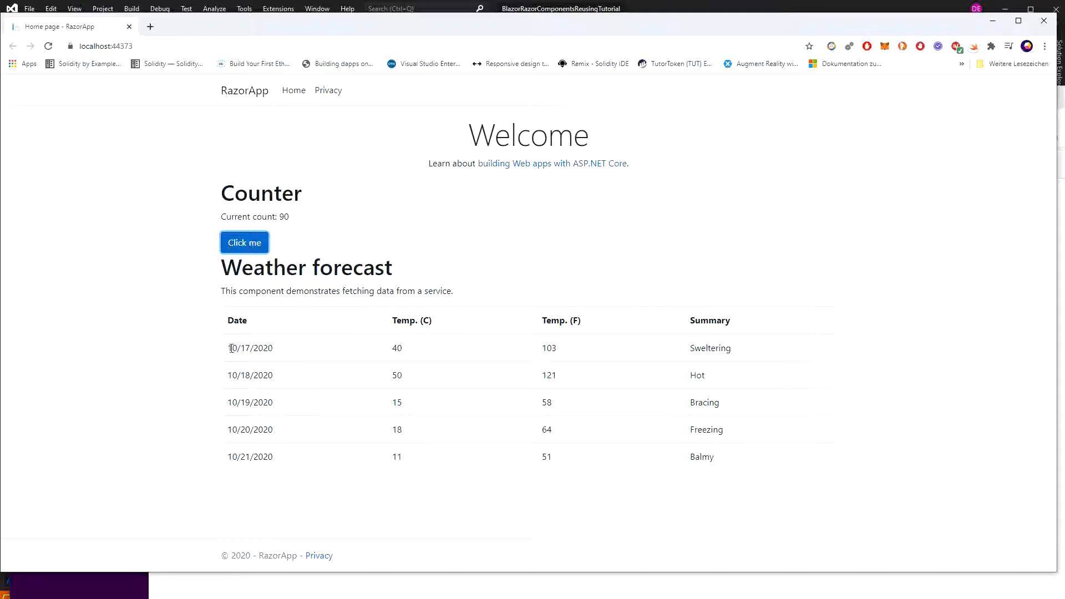
{"action": "mouse_move", "coordinate": [73, 31]}
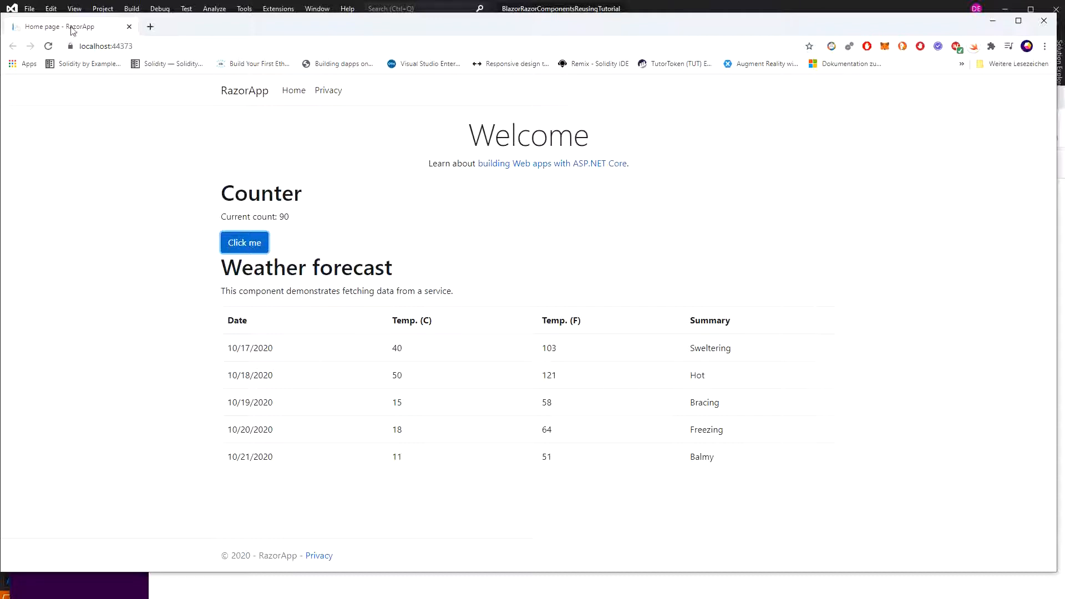
Step: Reload the RazorApp page three times for new forecast values, then open DevTools with F12
{"action": "left_click", "coordinate": [48, 46]}
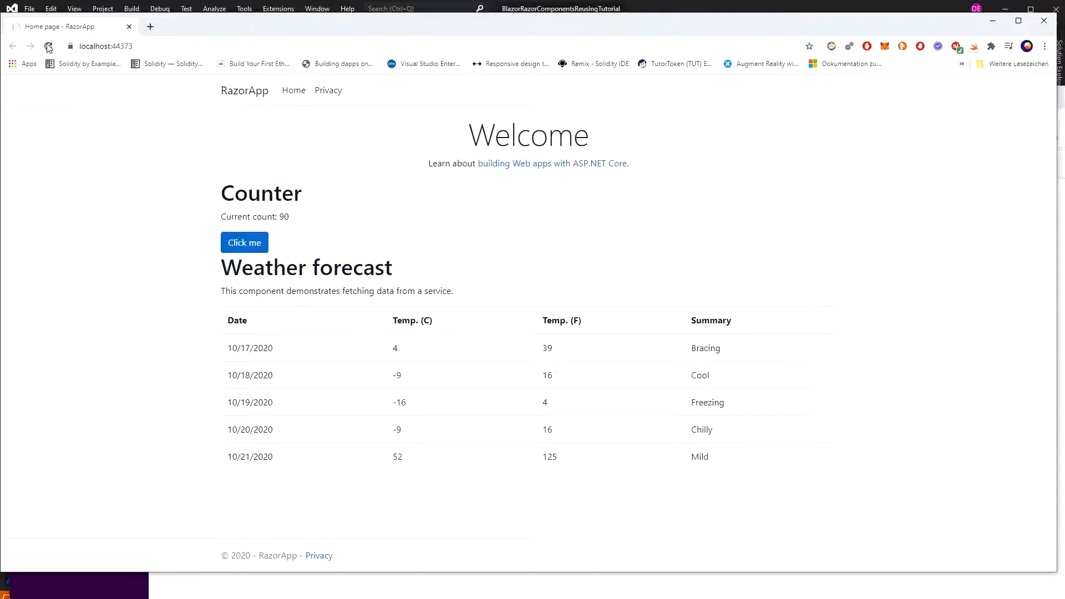
{"action": "left_click", "coordinate": [49, 46]}
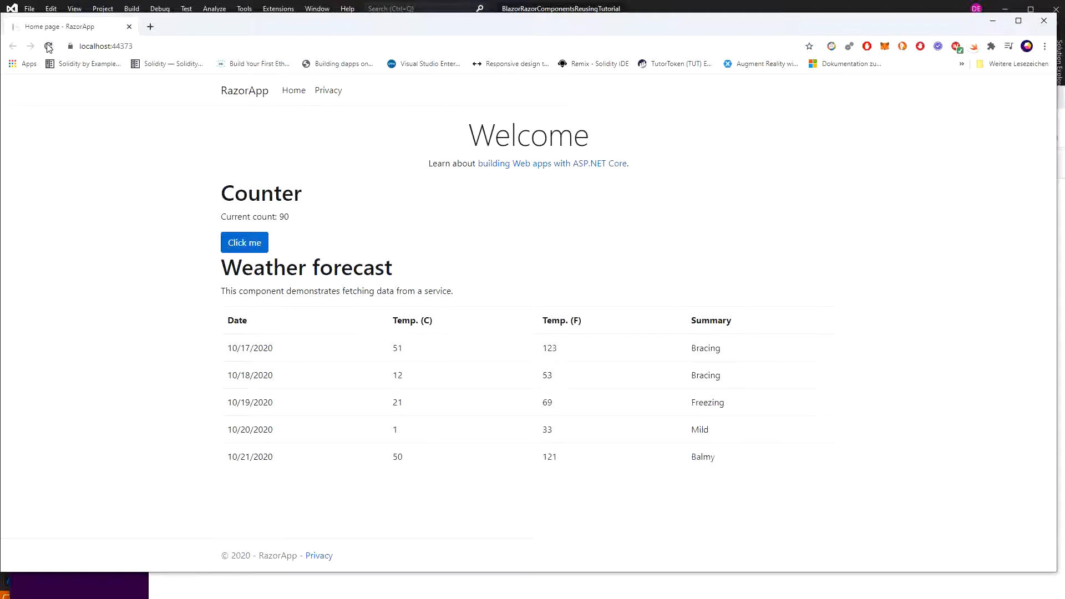
{"action": "left_click", "coordinate": [48, 45]}
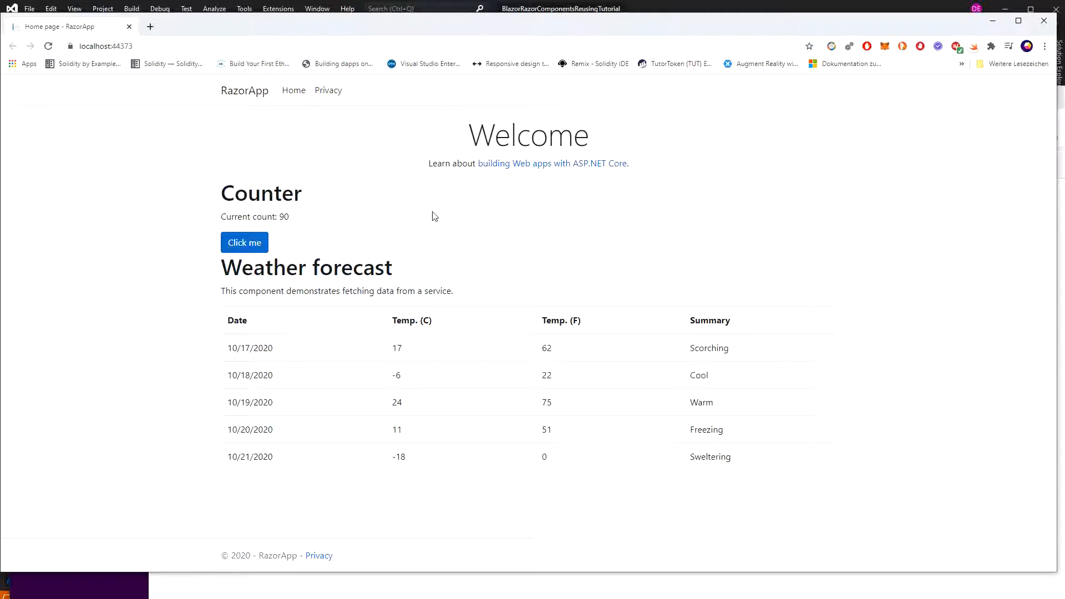
{"action": "key", "text": "F12"}
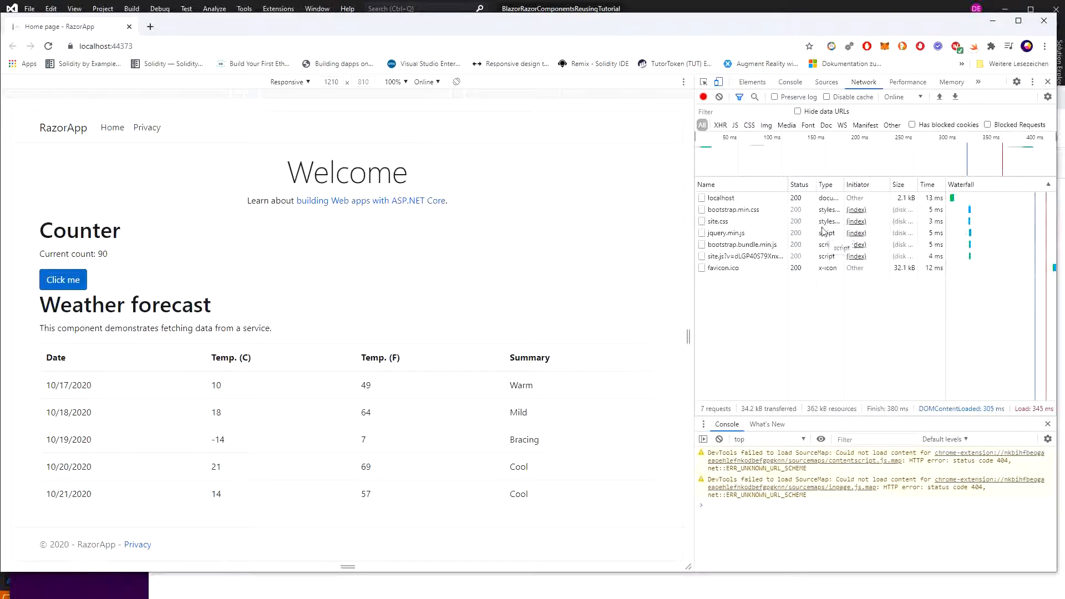
Step: Inspect the localhost request, then load Home and Privacy, inspecting the Privacy page request
{"action": "left_click", "coordinate": [721, 198]}
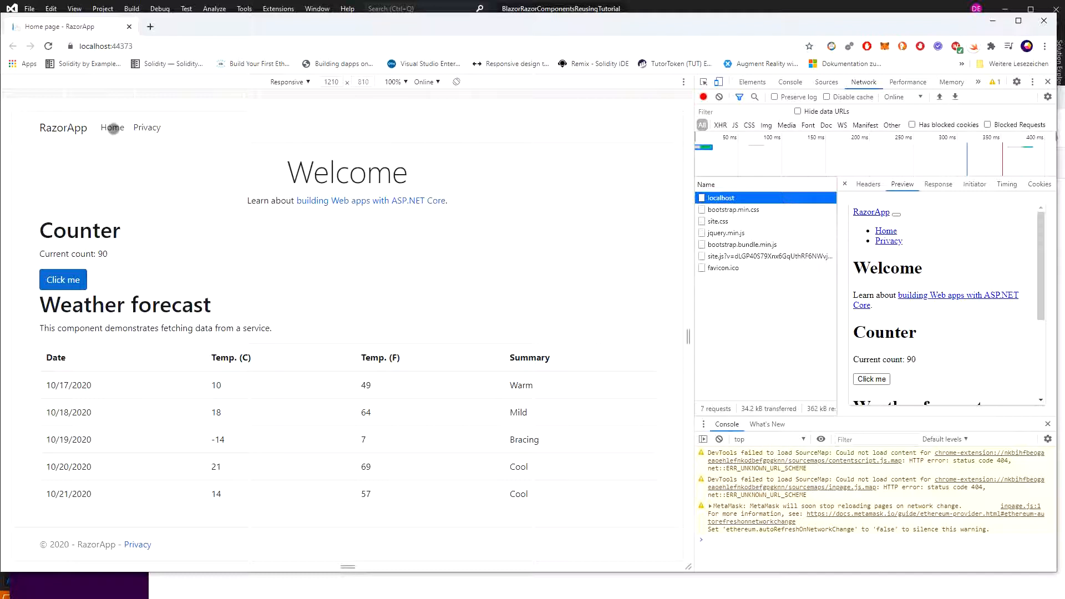
{"action": "left_click", "coordinate": [48, 45]}
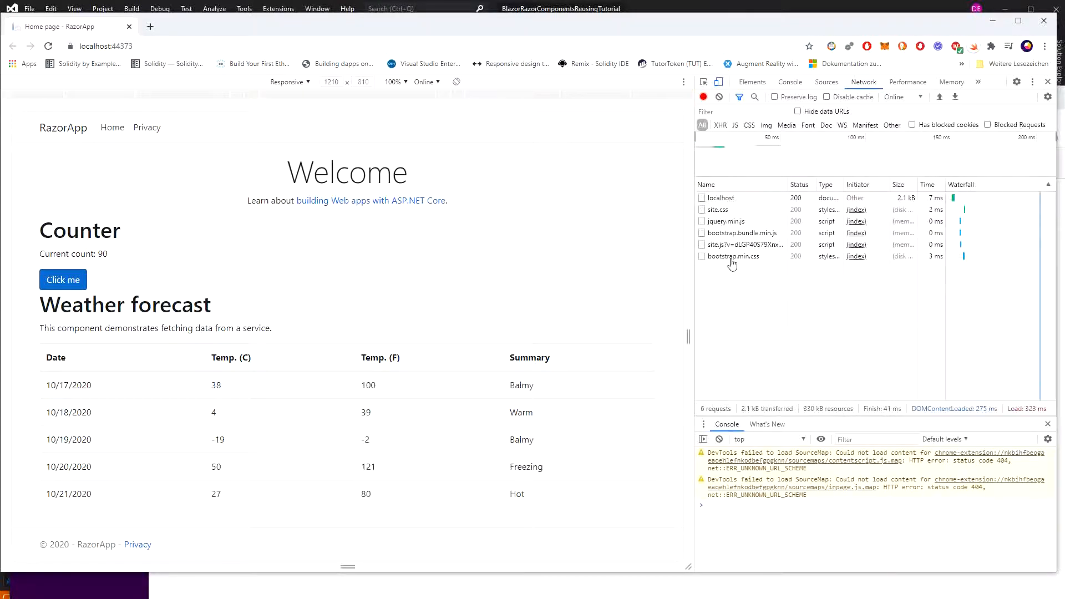
{"action": "left_click", "coordinate": [721, 197]}
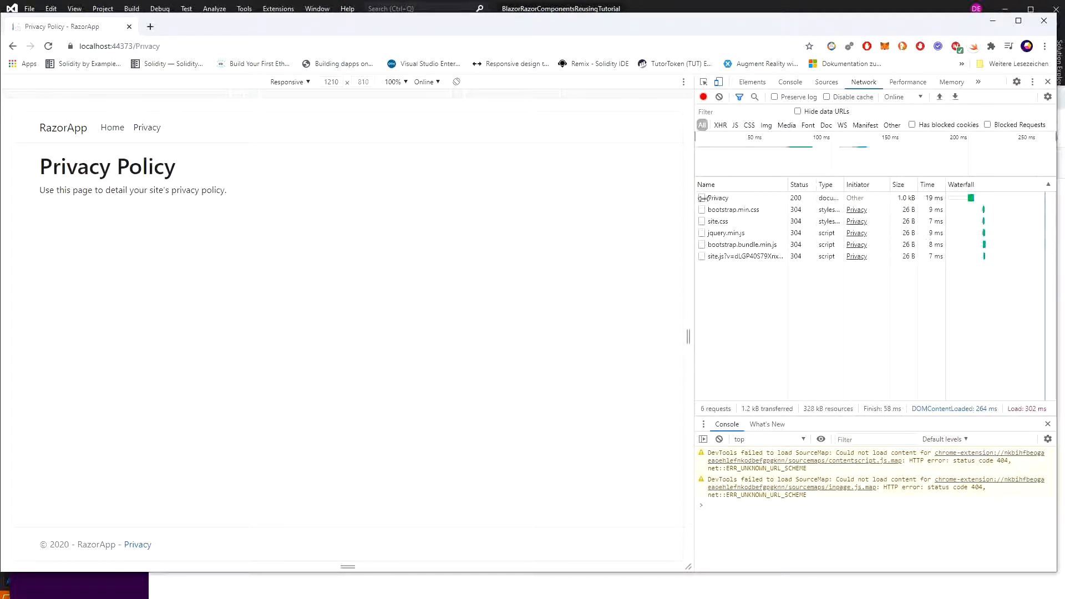
{"action": "left_click", "coordinate": [717, 197]}
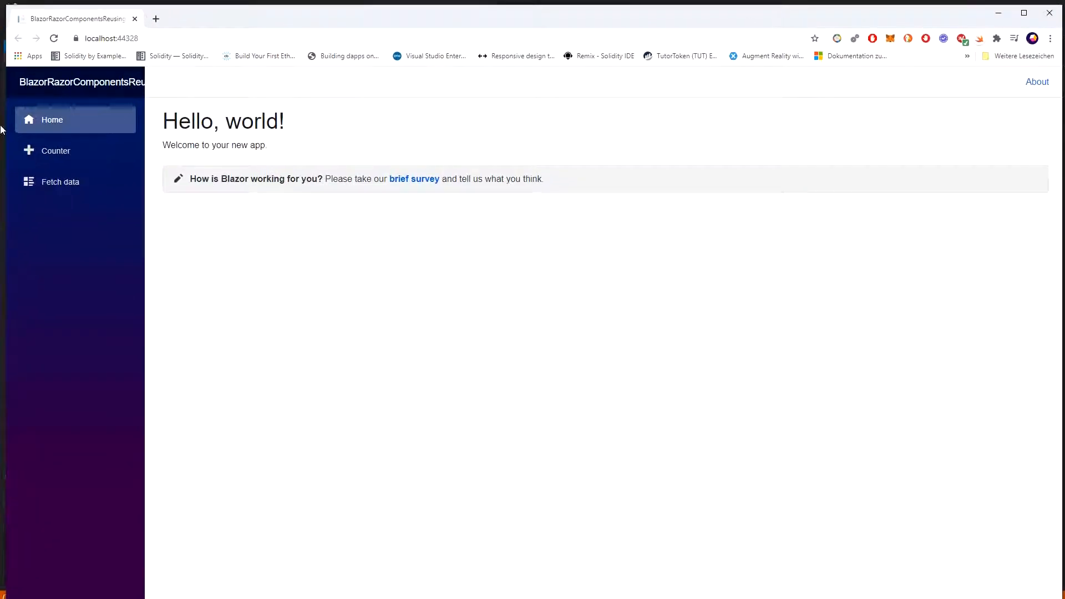
Step: Via Counter back to Home, reload with DevTools open and inspect the localhost document request
{"action": "left_click", "coordinate": [56, 150]}
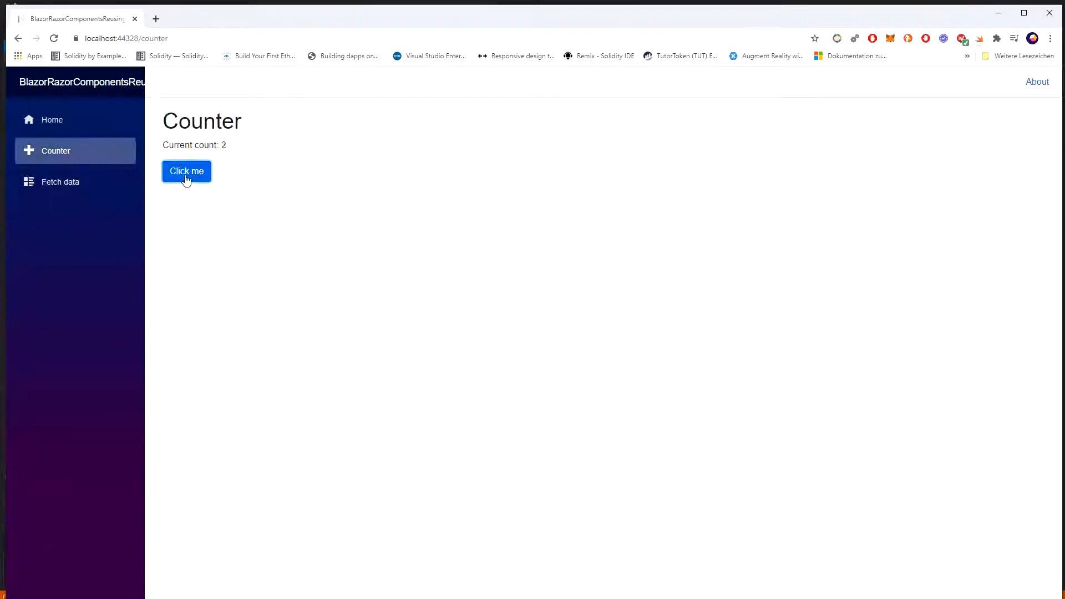
{"action": "left_click", "coordinate": [52, 120]}
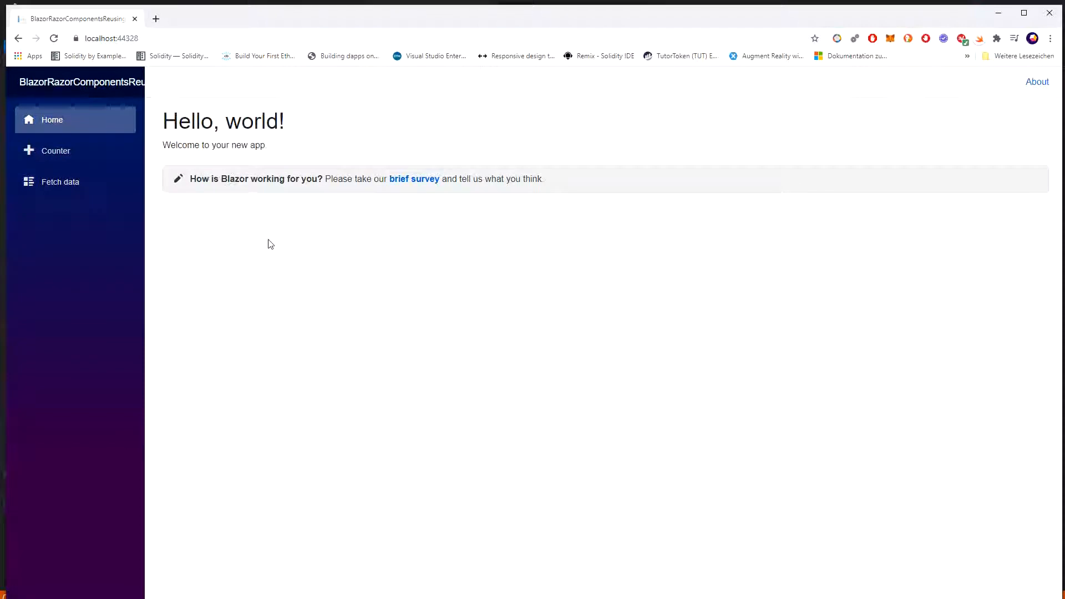
{"action": "key", "text": "F12"}
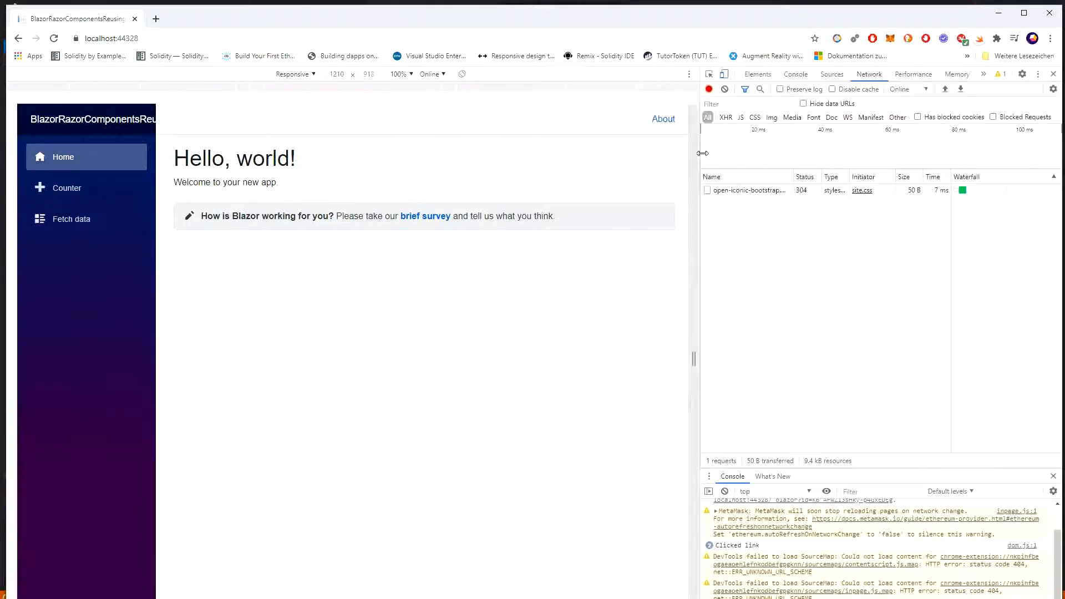
{"action": "mouse_move", "coordinate": [54, 38]}
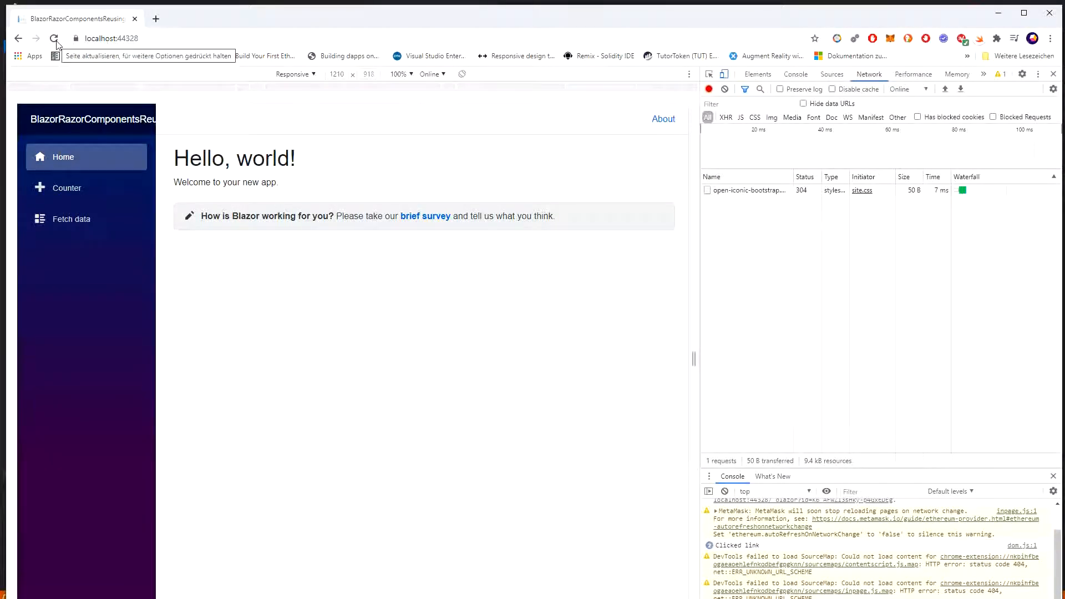
{"action": "left_click", "coordinate": [54, 38]}
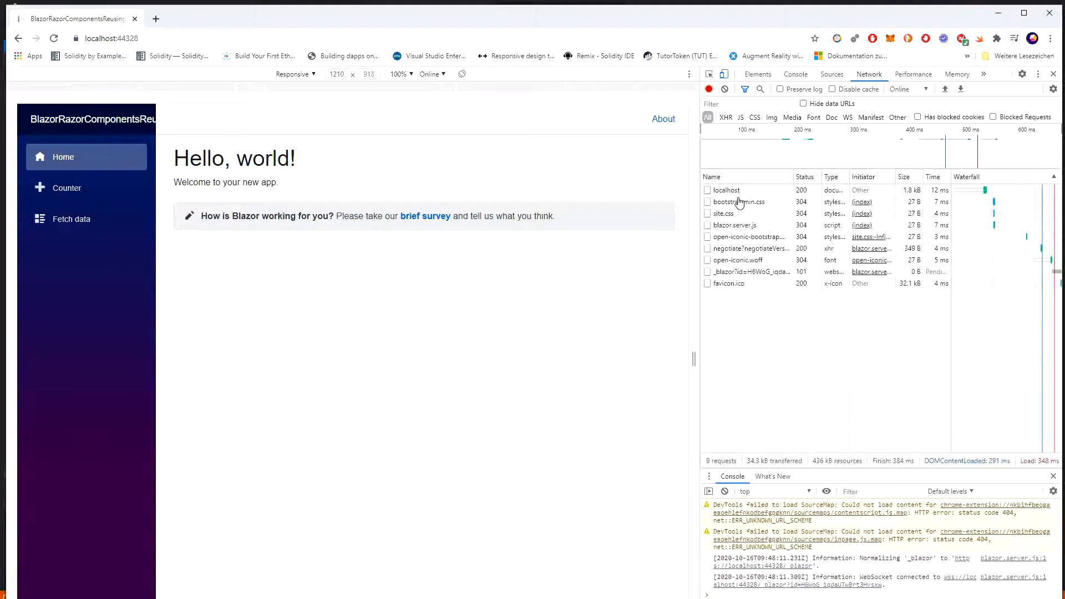
{"action": "left_click", "coordinate": [729, 191]}
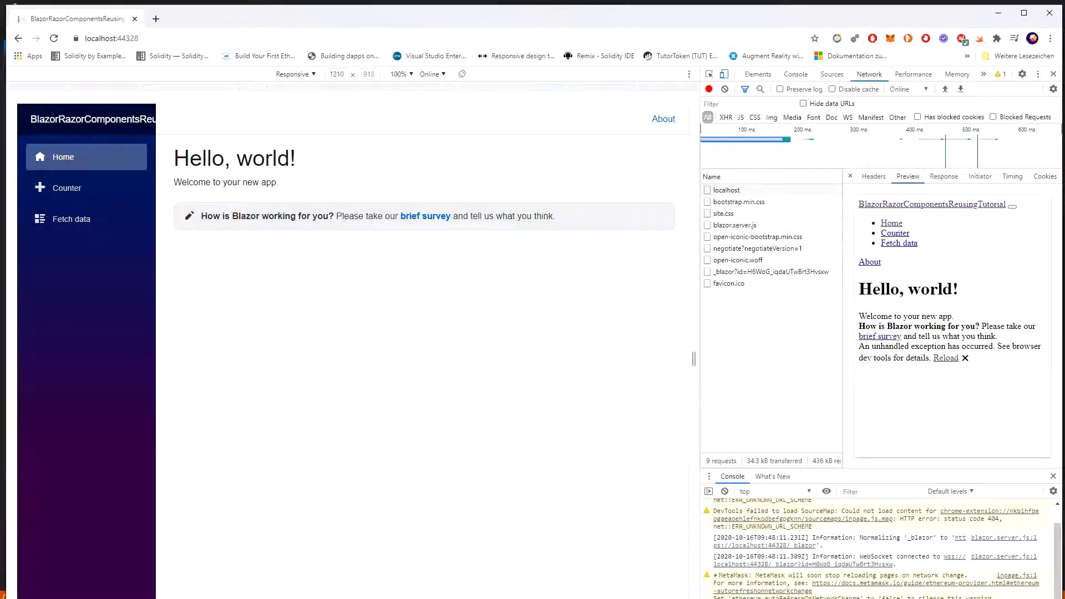
{"action": "mouse_move", "coordinate": [965, 253]}
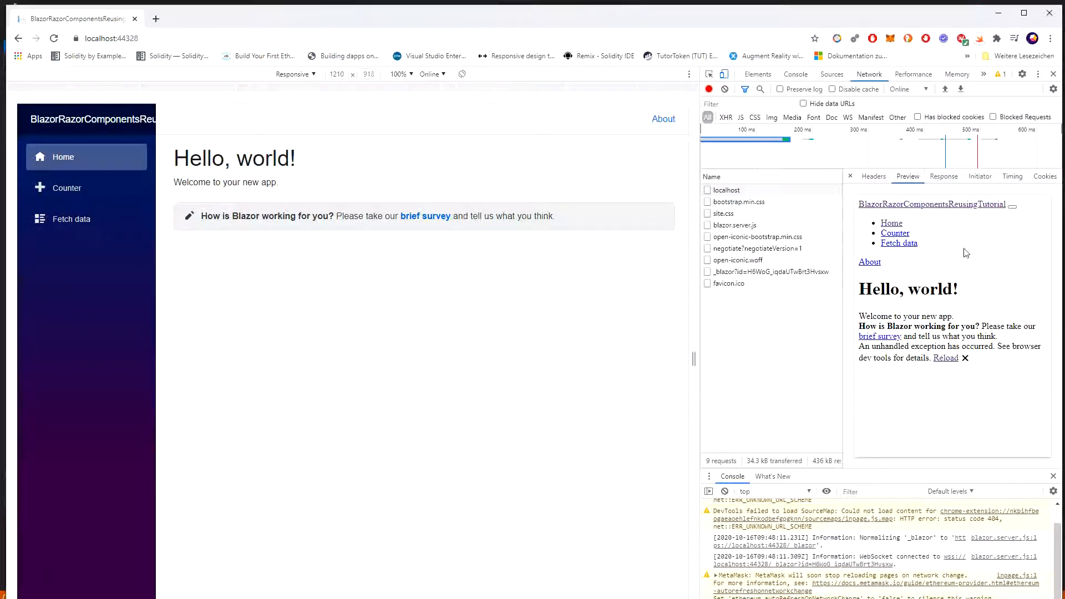
Step: Close the request details and switch between the Counter and Home pages
{"action": "left_click", "coordinate": [68, 188]}
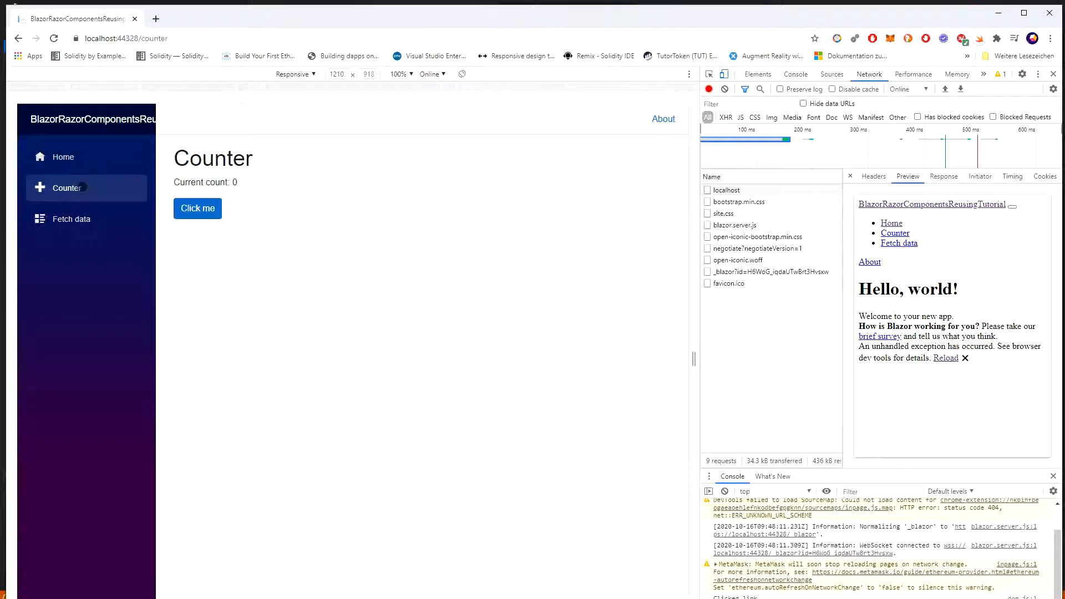
{"action": "mouse_move", "coordinate": [733, 224]}
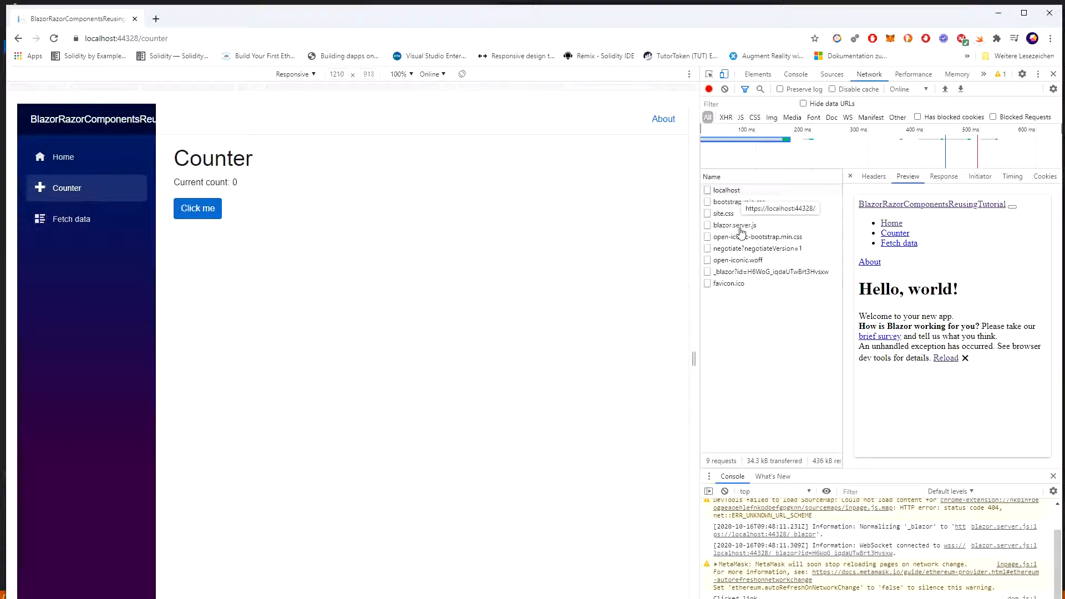
{"action": "mouse_move", "coordinate": [102, 224]}
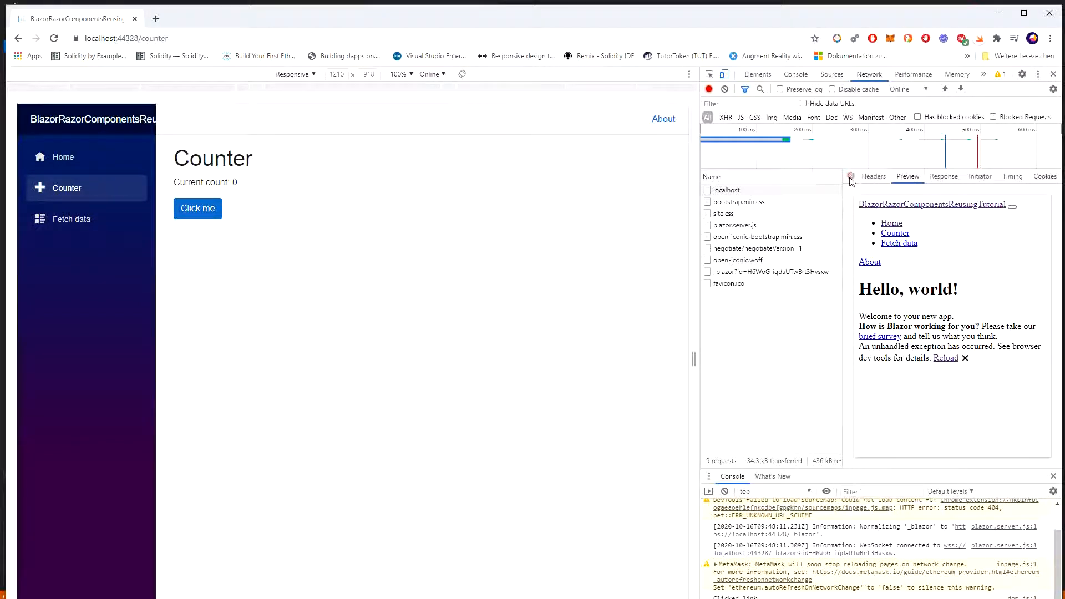
{"action": "left_click", "coordinate": [71, 219]}
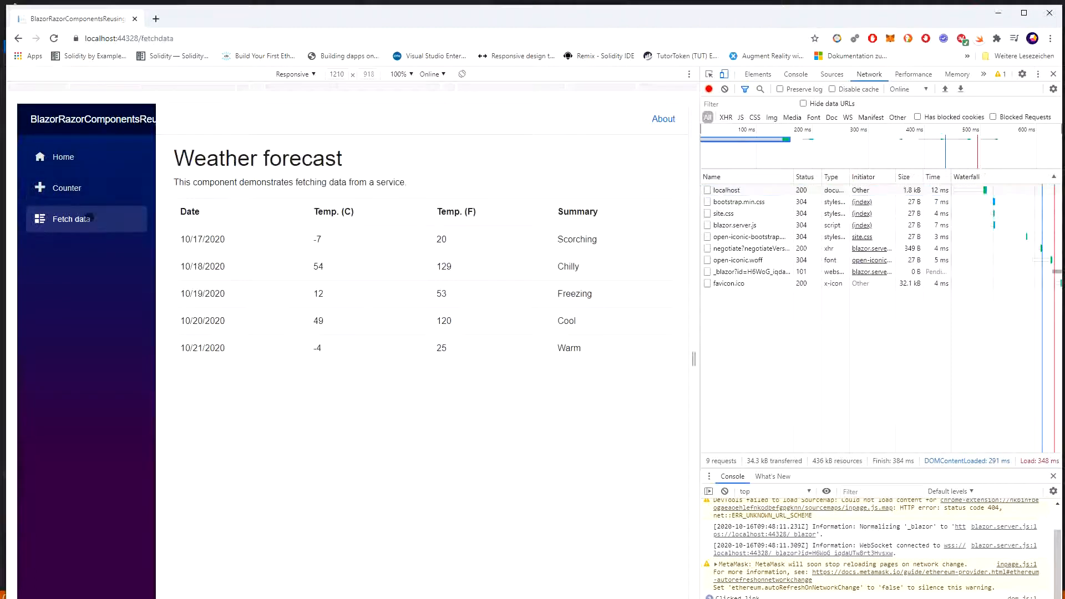
{"action": "left_click", "coordinate": [67, 188]}
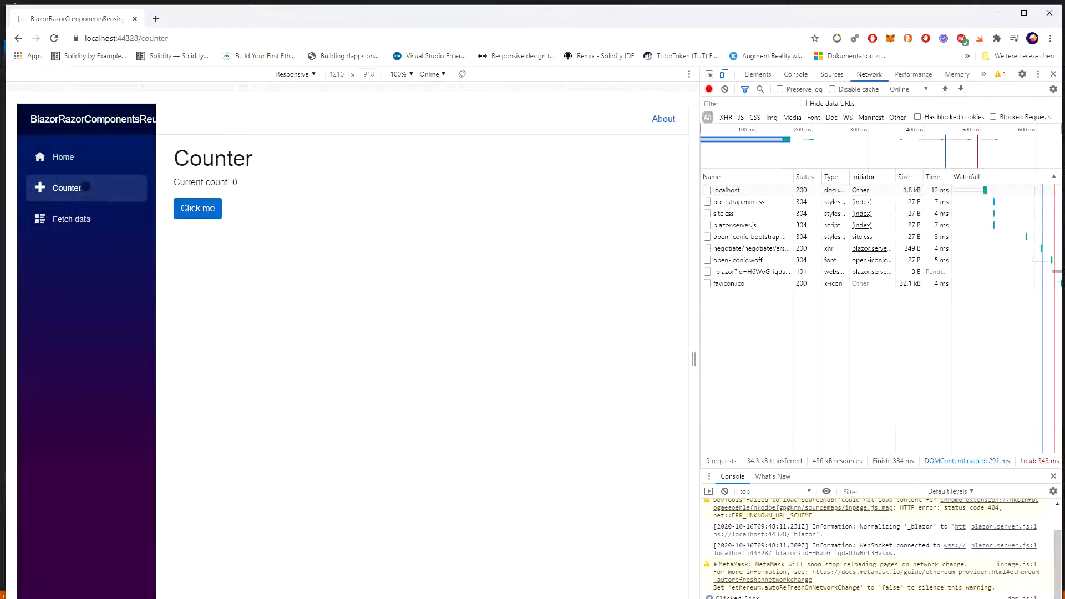
{"action": "left_click", "coordinate": [63, 157]}
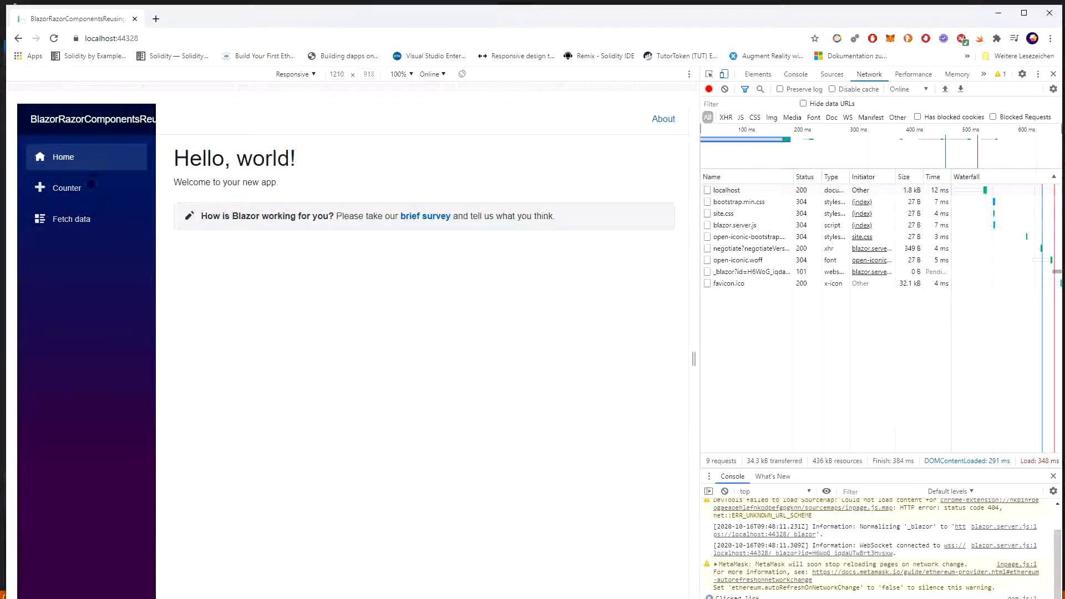
{"action": "left_click", "coordinate": [67, 188]}
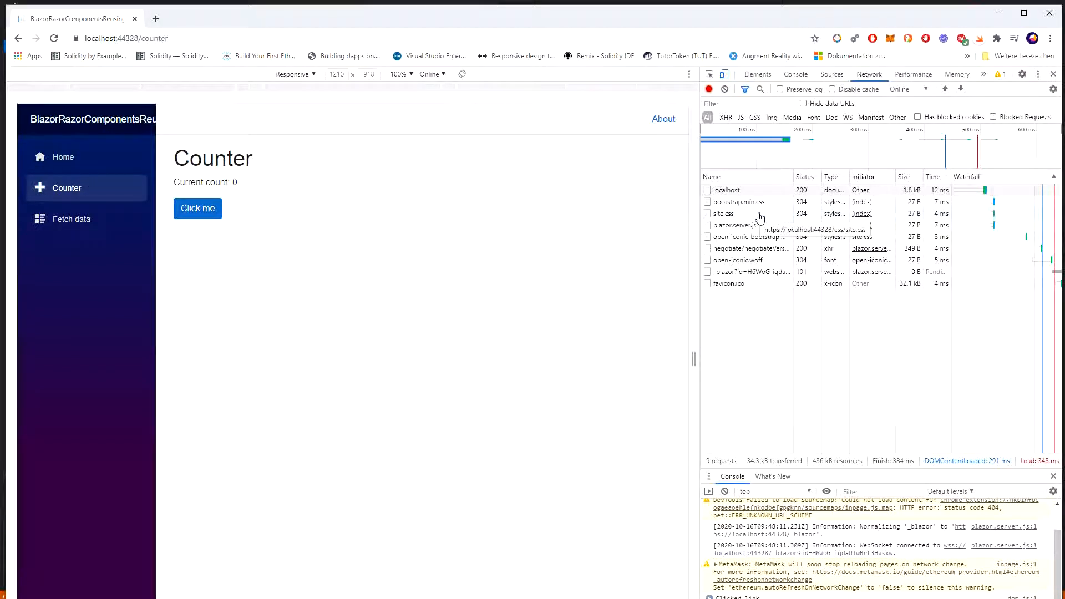
Step: View the _blazor websocket messages, visit Fetch data, and inspect the 3.8 kB binary message
{"action": "left_click", "coordinate": [747, 272]}
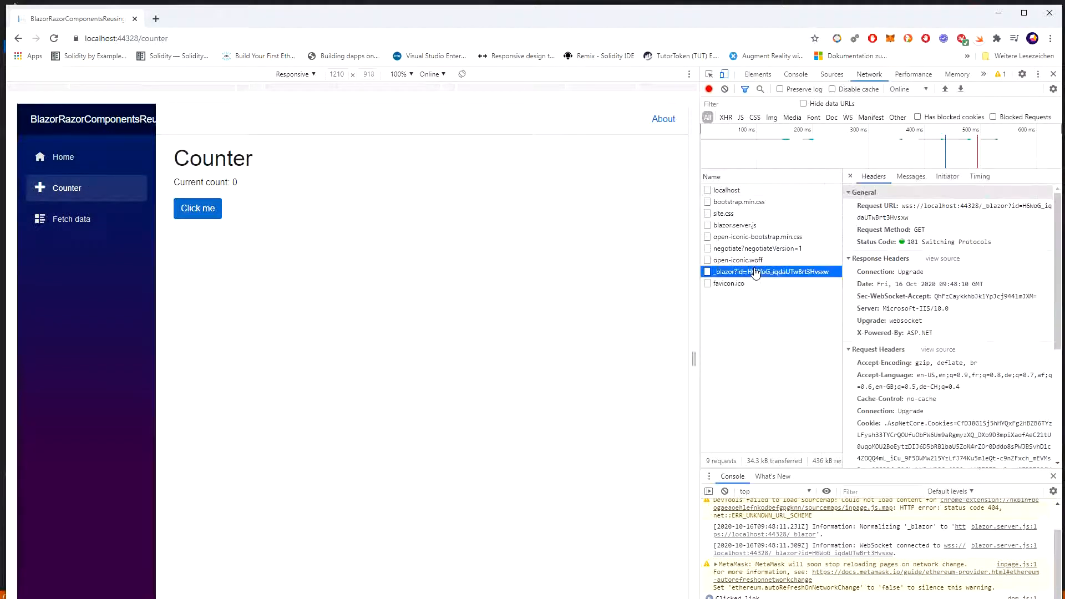
{"action": "left_click", "coordinate": [910, 176]}
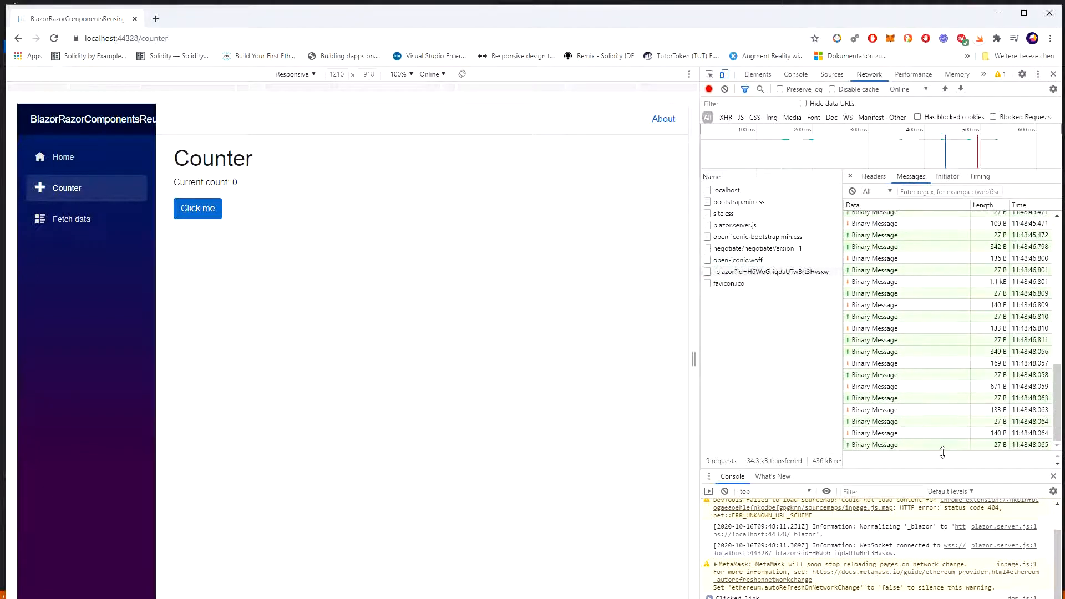
{"action": "left_click", "coordinate": [69, 218]}
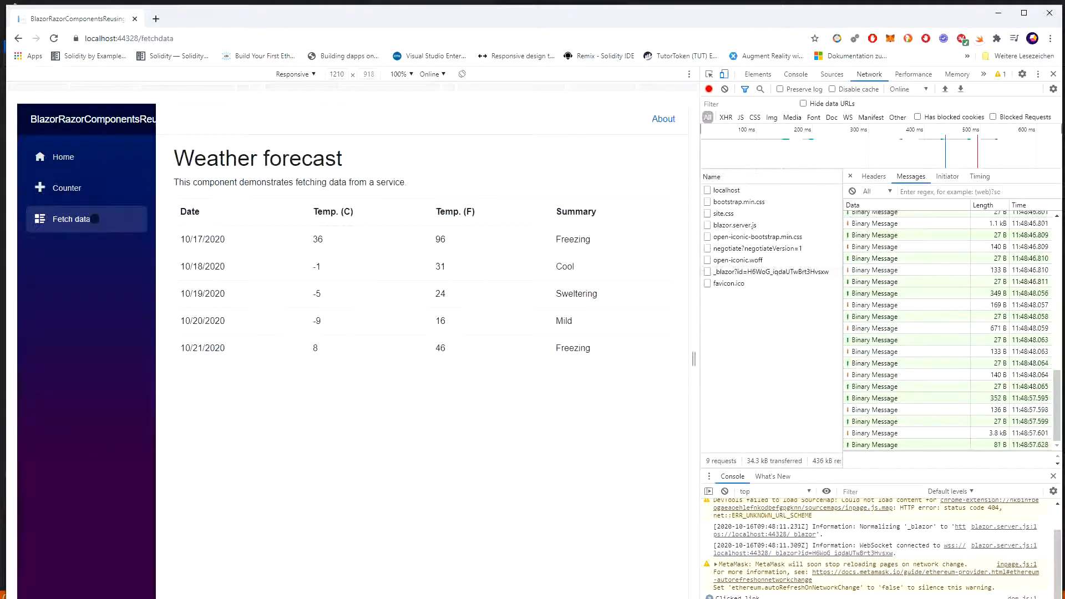
{"action": "scroll", "scroll_direction": "down", "scroll_amount": 3}
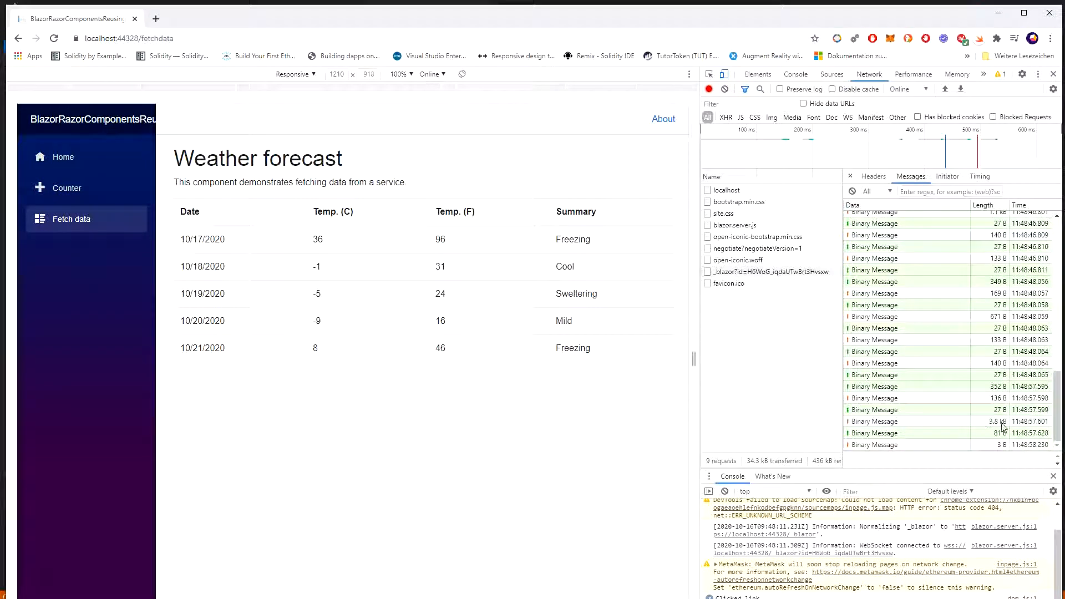
{"action": "left_click", "coordinate": [876, 432]}
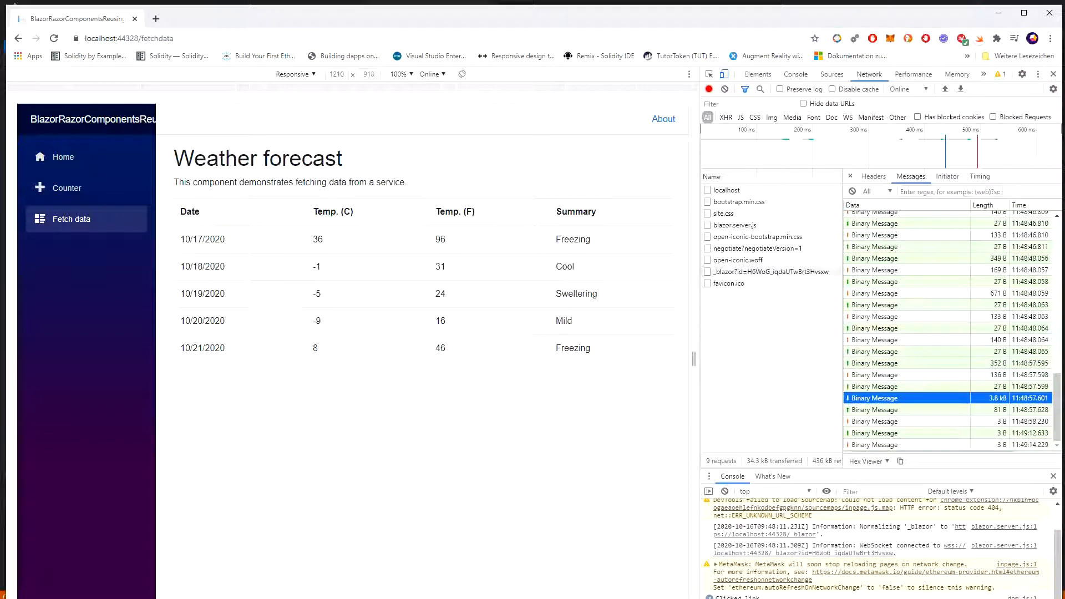
{"action": "mouse_move", "coordinate": [1052, 14]}
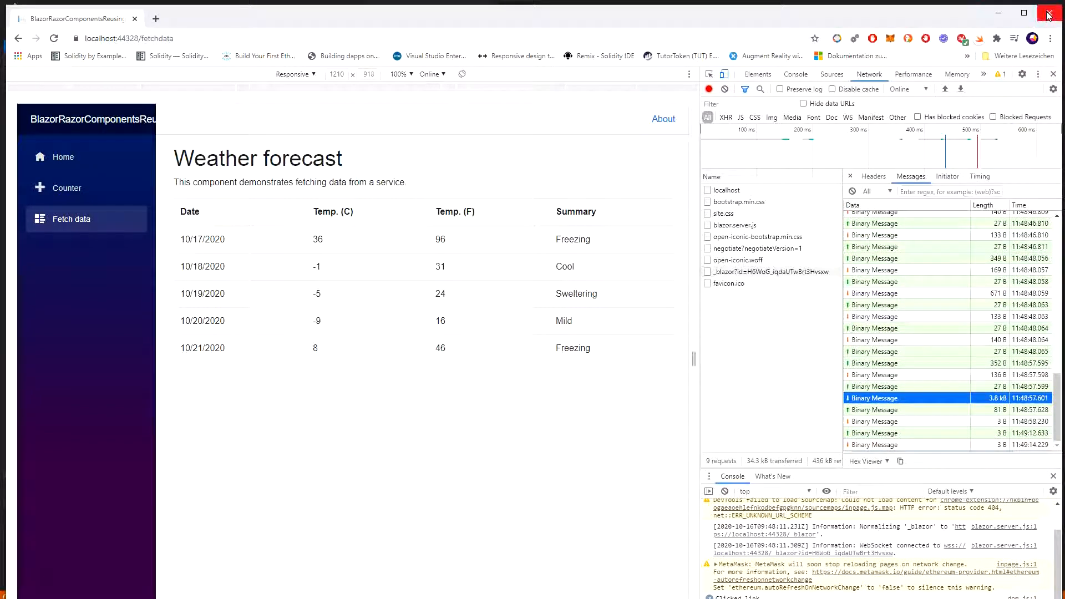
{"action": "mouse_move", "coordinate": [1051, 13]}
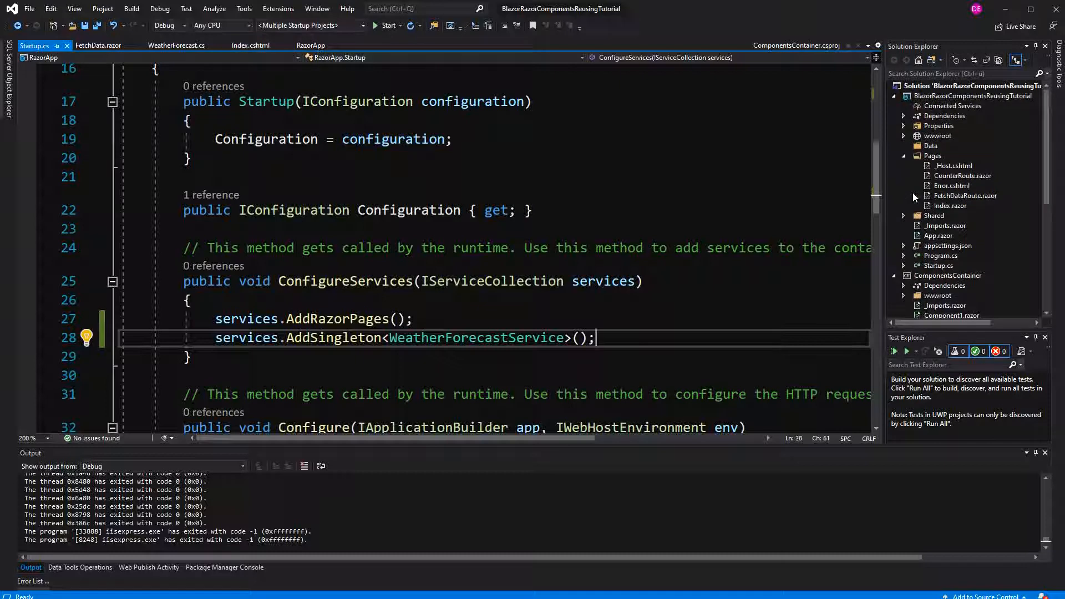
{"action": "mouse_move", "coordinate": [957, 170]}
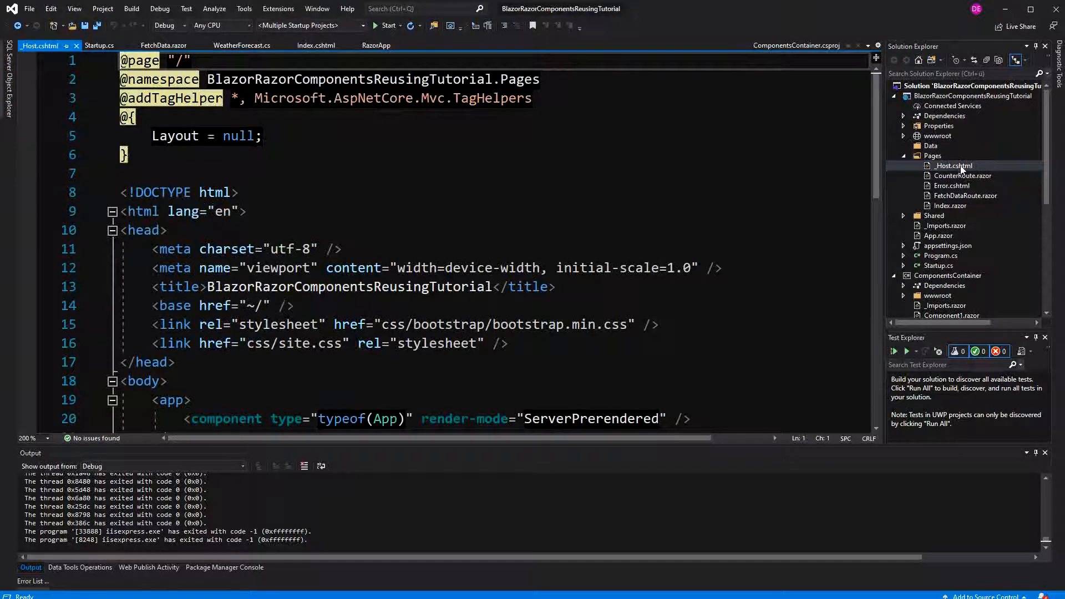
Step: Scroll _Host.cshtml down to the ServerPrerendered App component tag and deselect it
{"action": "scroll", "scroll_direction": "down", "scroll_amount": 3}
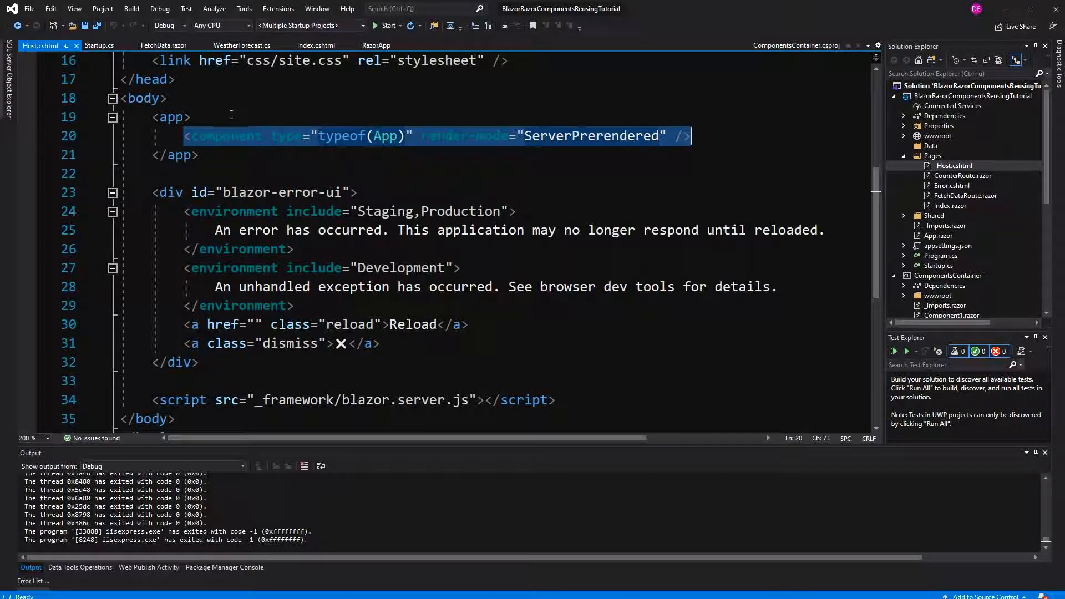
{"action": "left_click", "coordinate": [192, 117]}
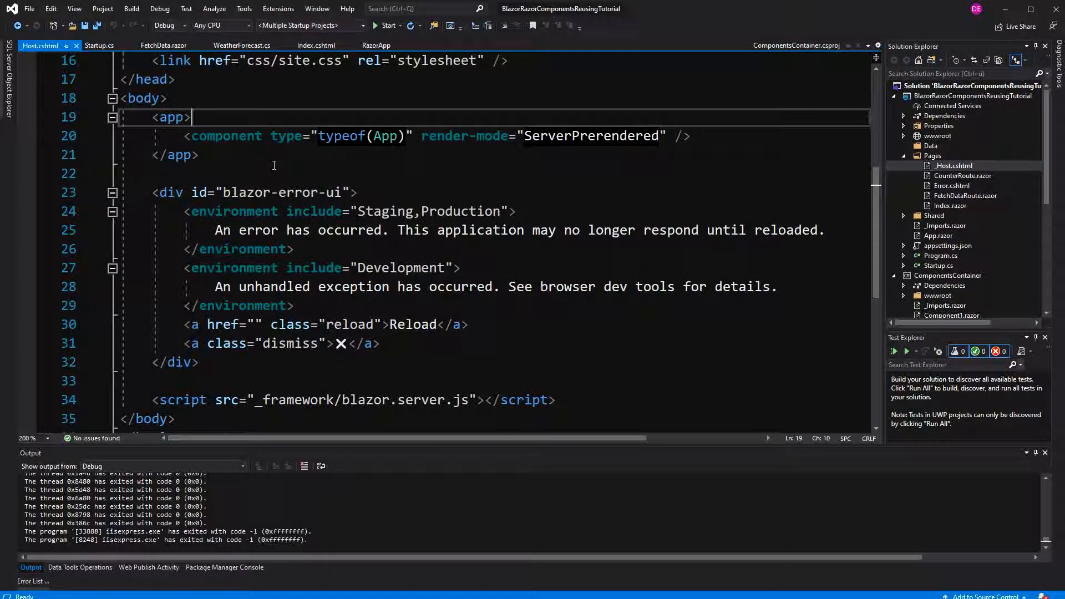
{"action": "mouse_move", "coordinate": [385, 136]}
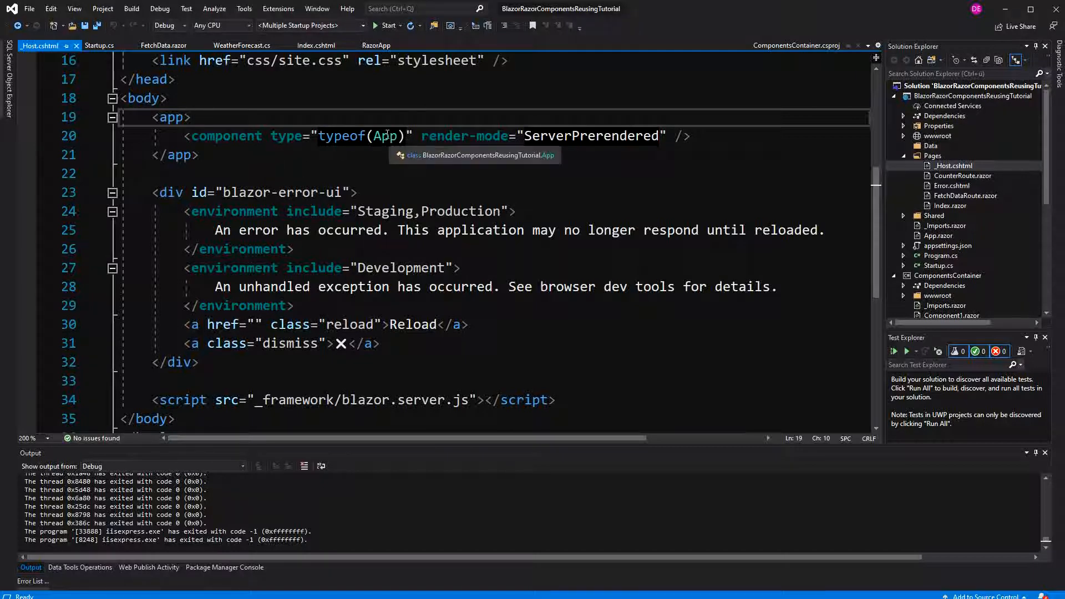
{"action": "mouse_move", "coordinate": [297, 170]}
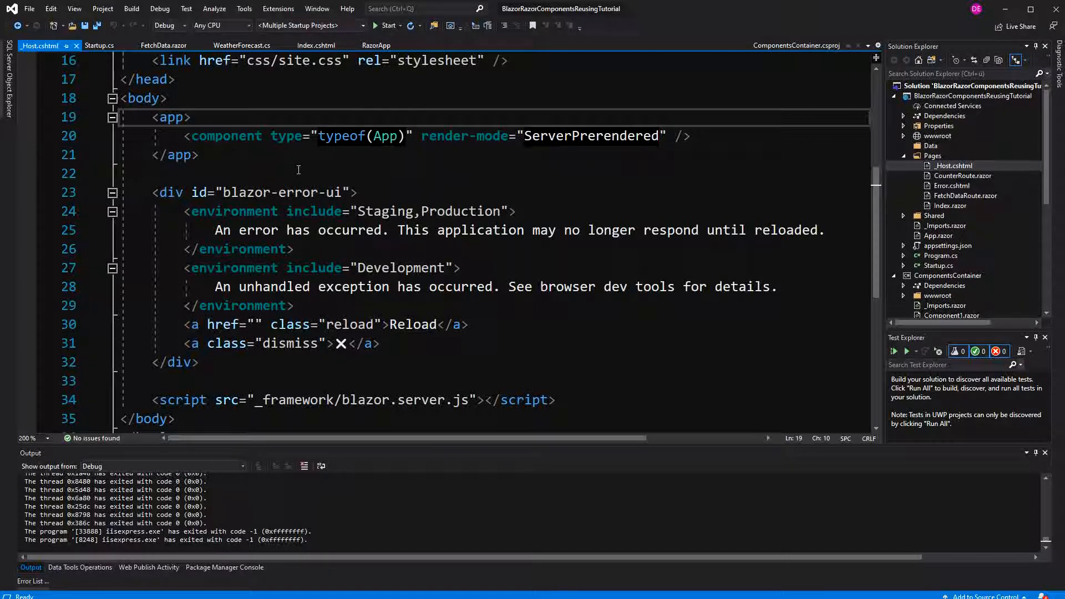
{"action": "mouse_move", "coordinate": [271, 172]}
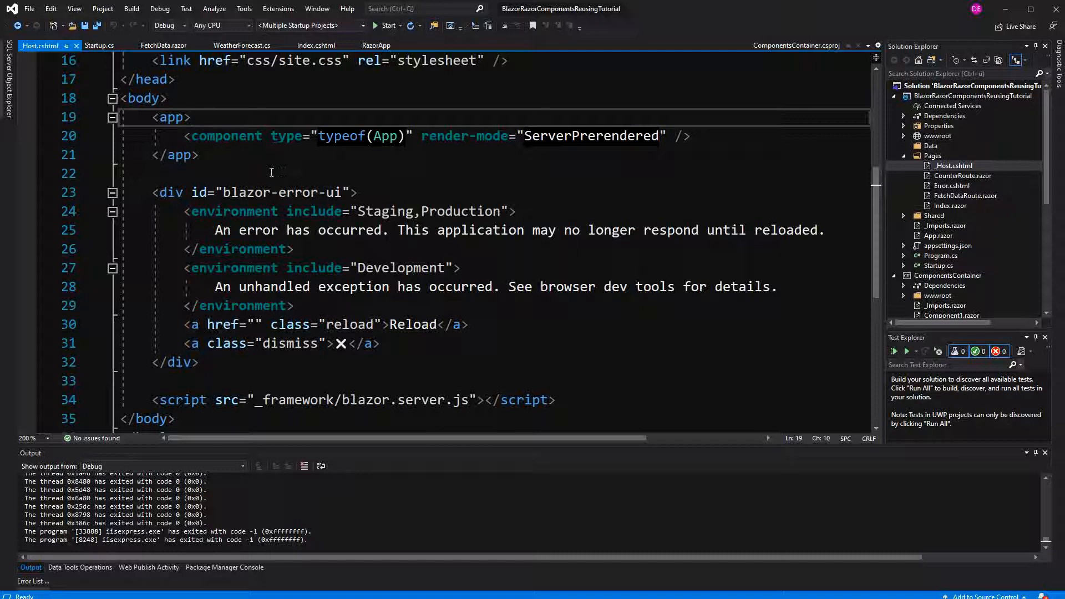